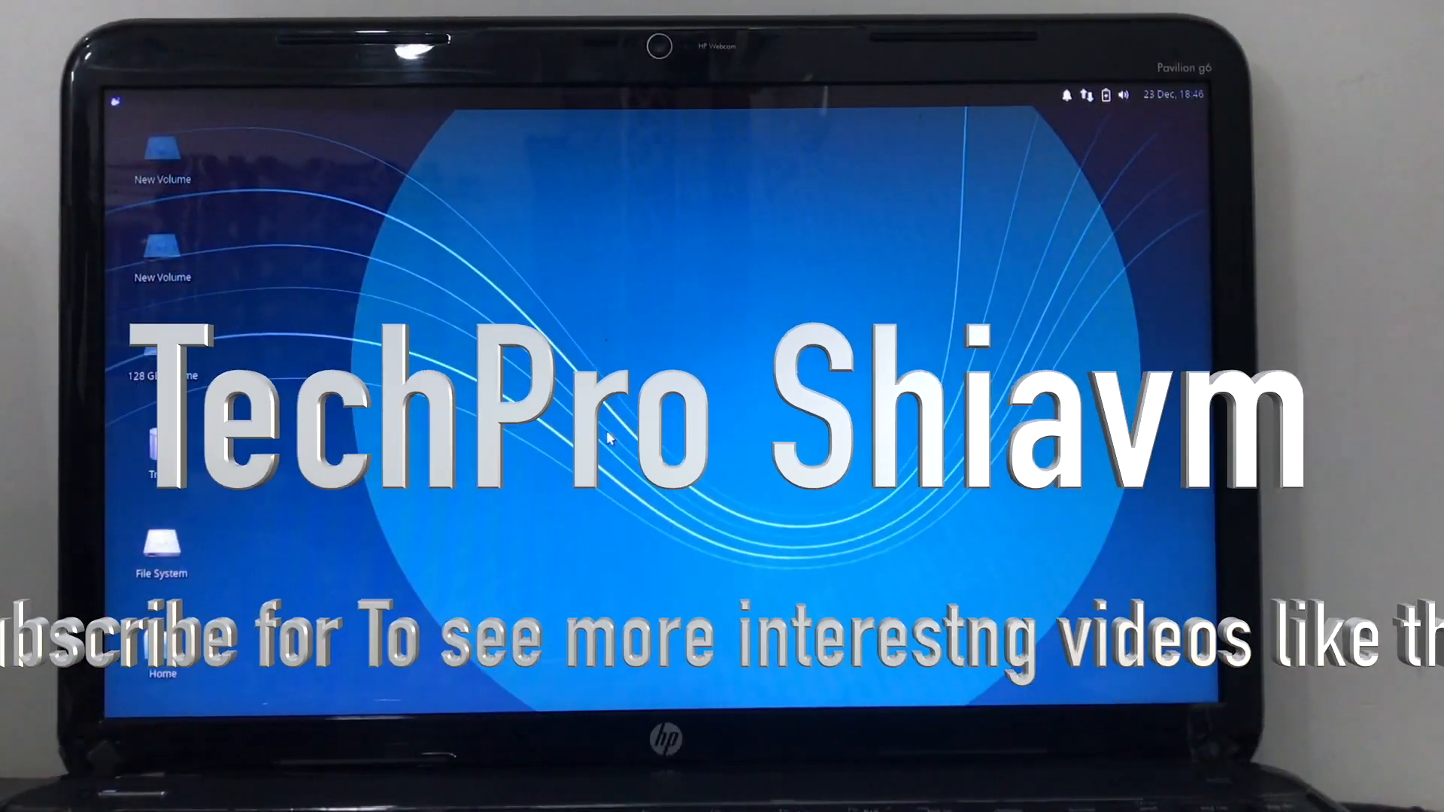
- Bring up the Whisker applications menu from the top panel
{"action": "left_click", "coordinate": [116, 100]}
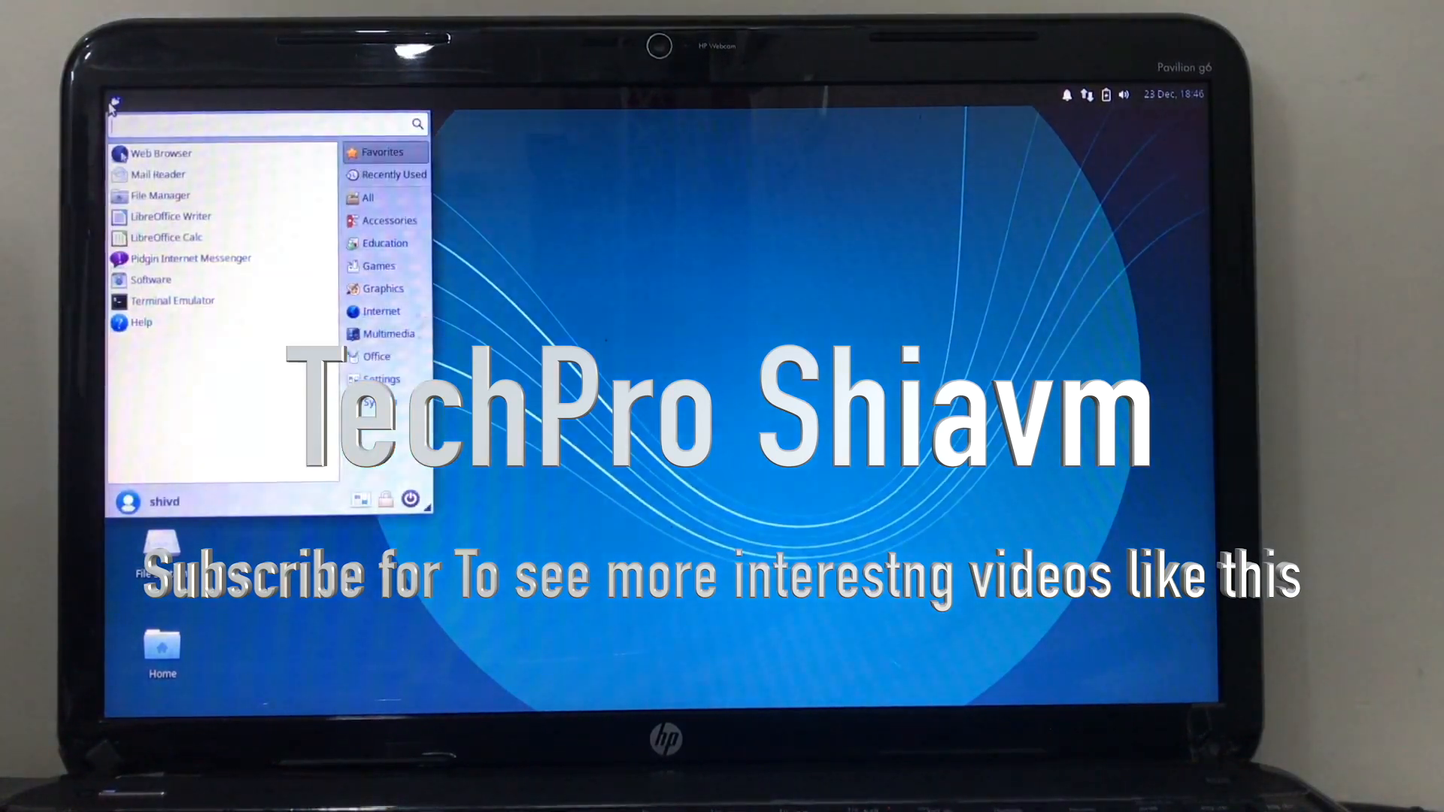
{"action": "mouse_move", "coordinate": [171, 301]}
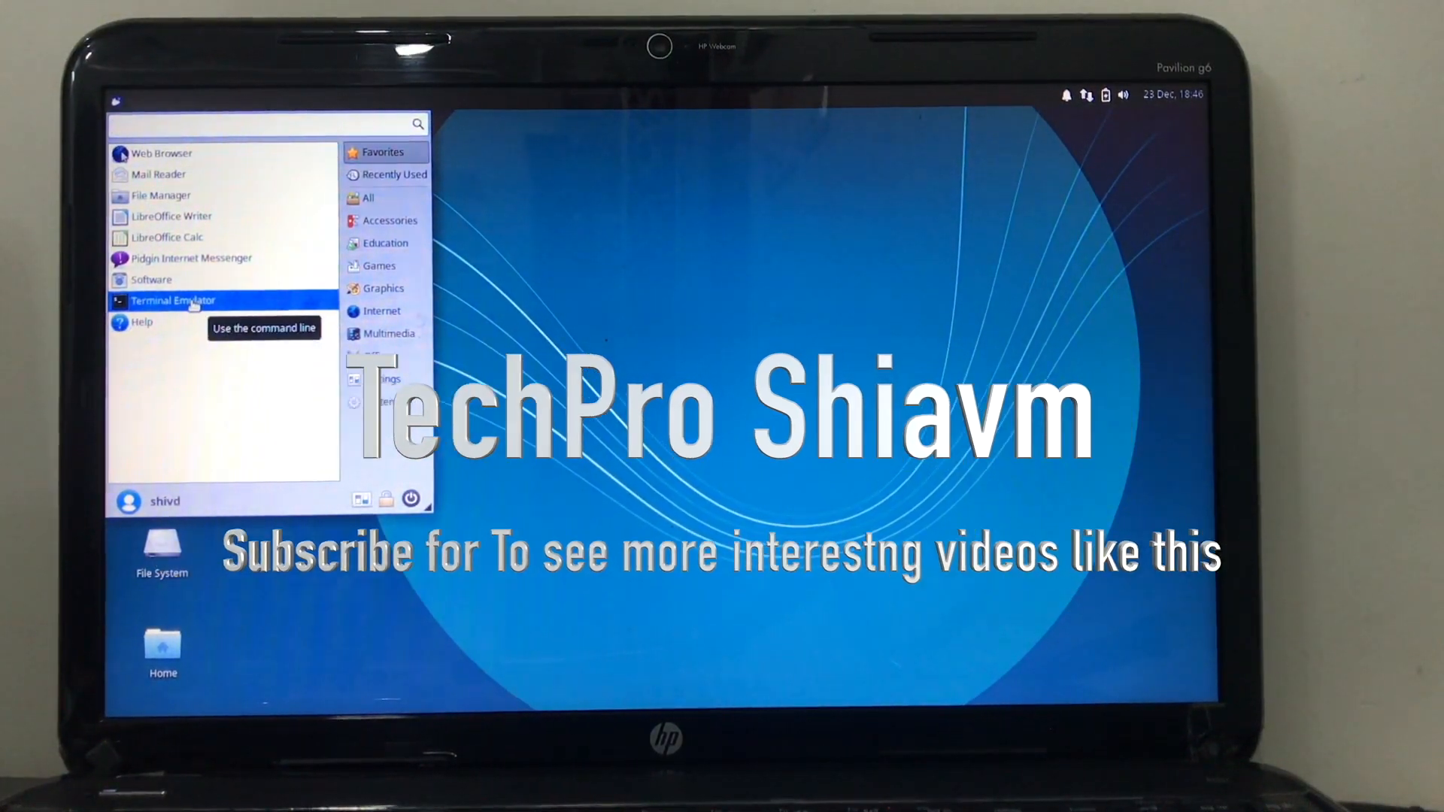
{"action": "mouse_move", "coordinate": [161, 174]}
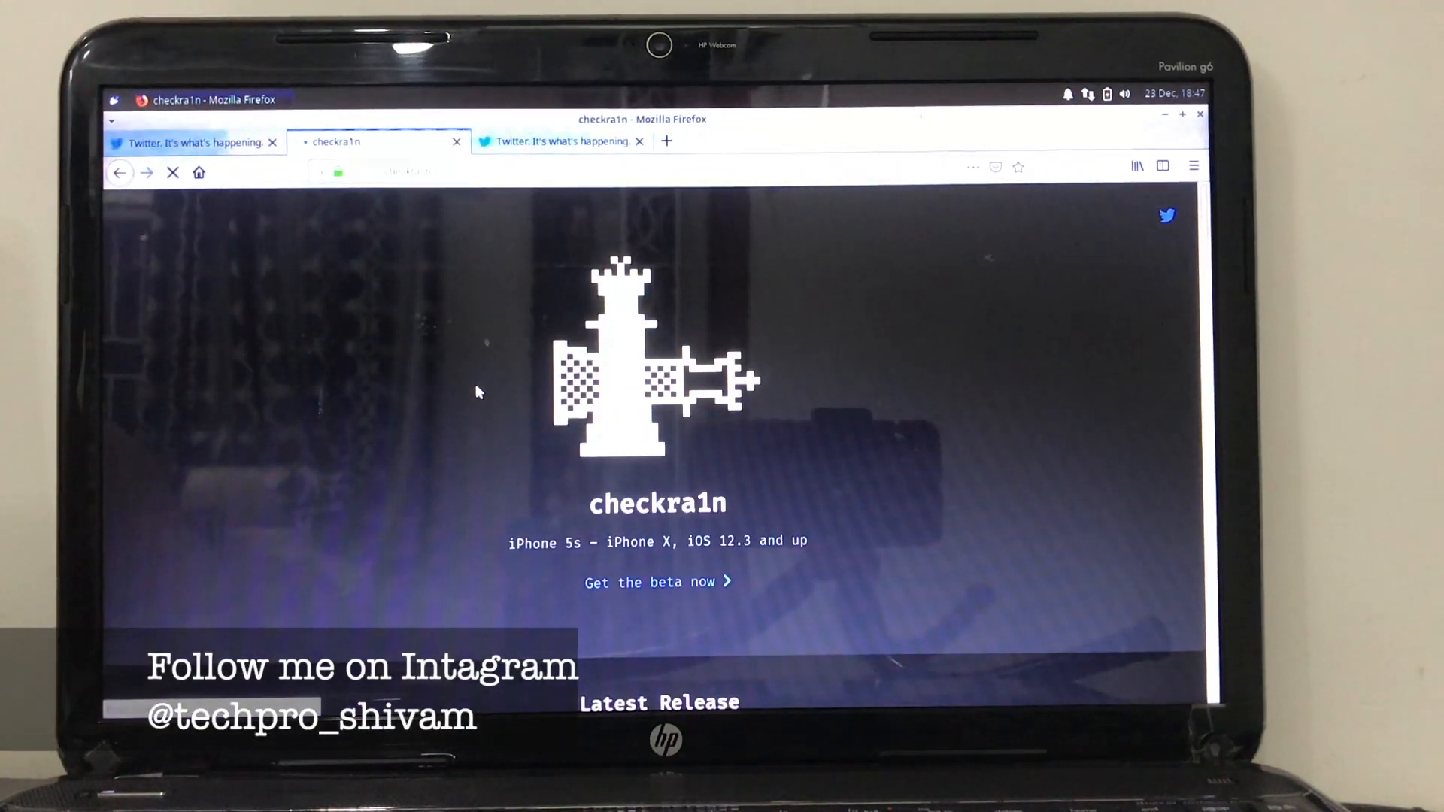
- Scroll the checkra1n page to the 0.9.7 beta release notes and important information
{"action": "scroll", "scroll_direction": "down", "scroll_amount": 3}
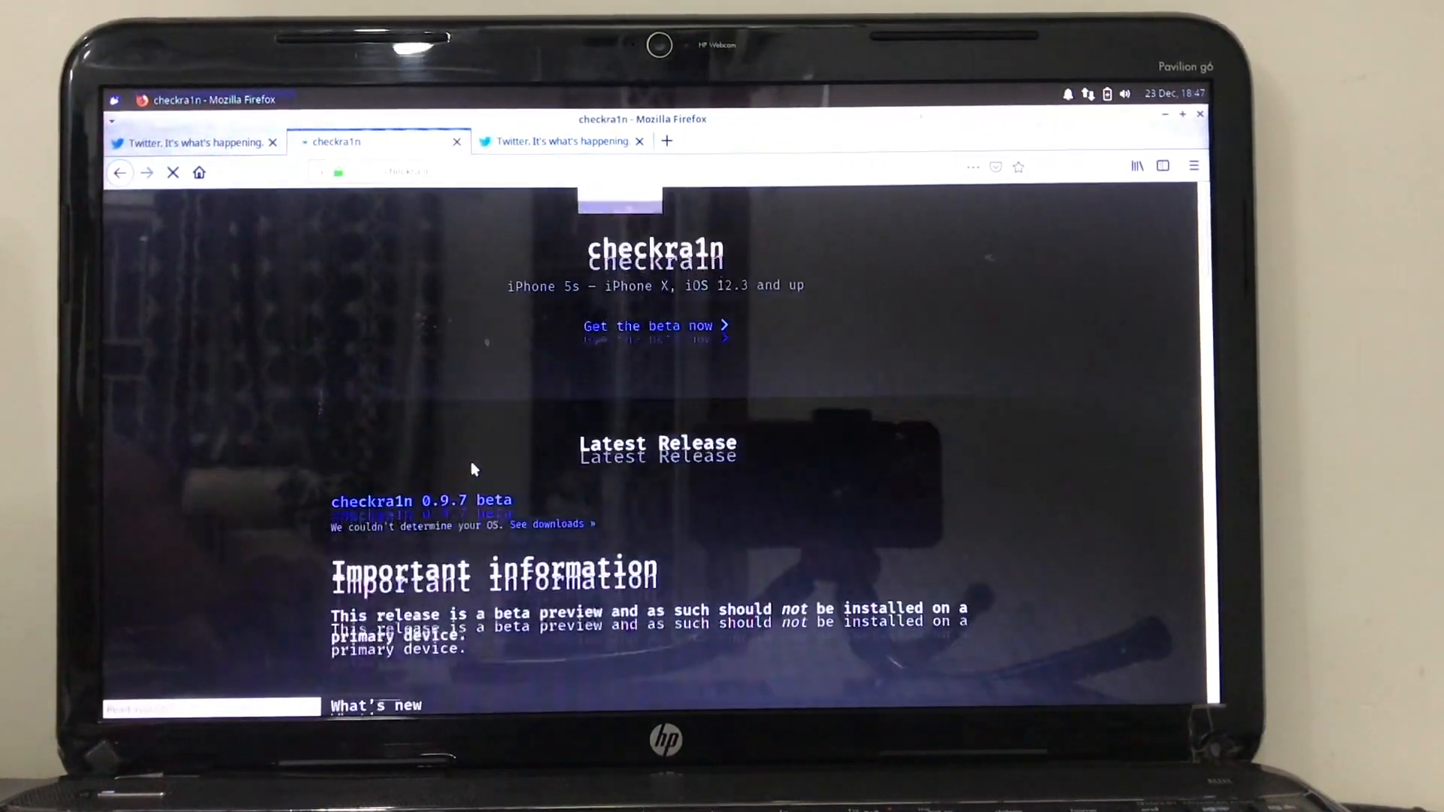
{"action": "scroll", "scroll_direction": "down", "scroll_amount": 3}
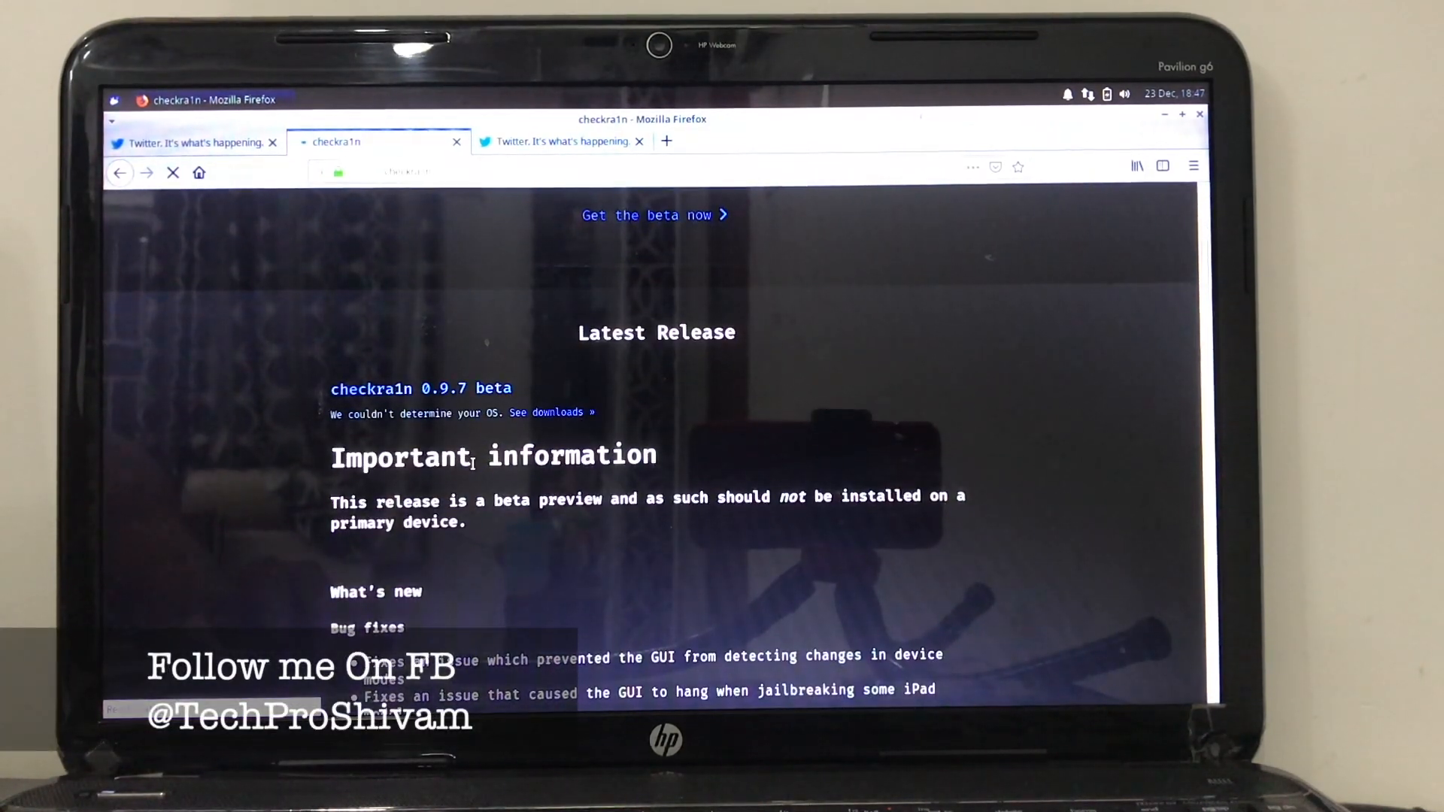
{"action": "scroll", "scroll_direction": "up", "scroll_amount": 3}
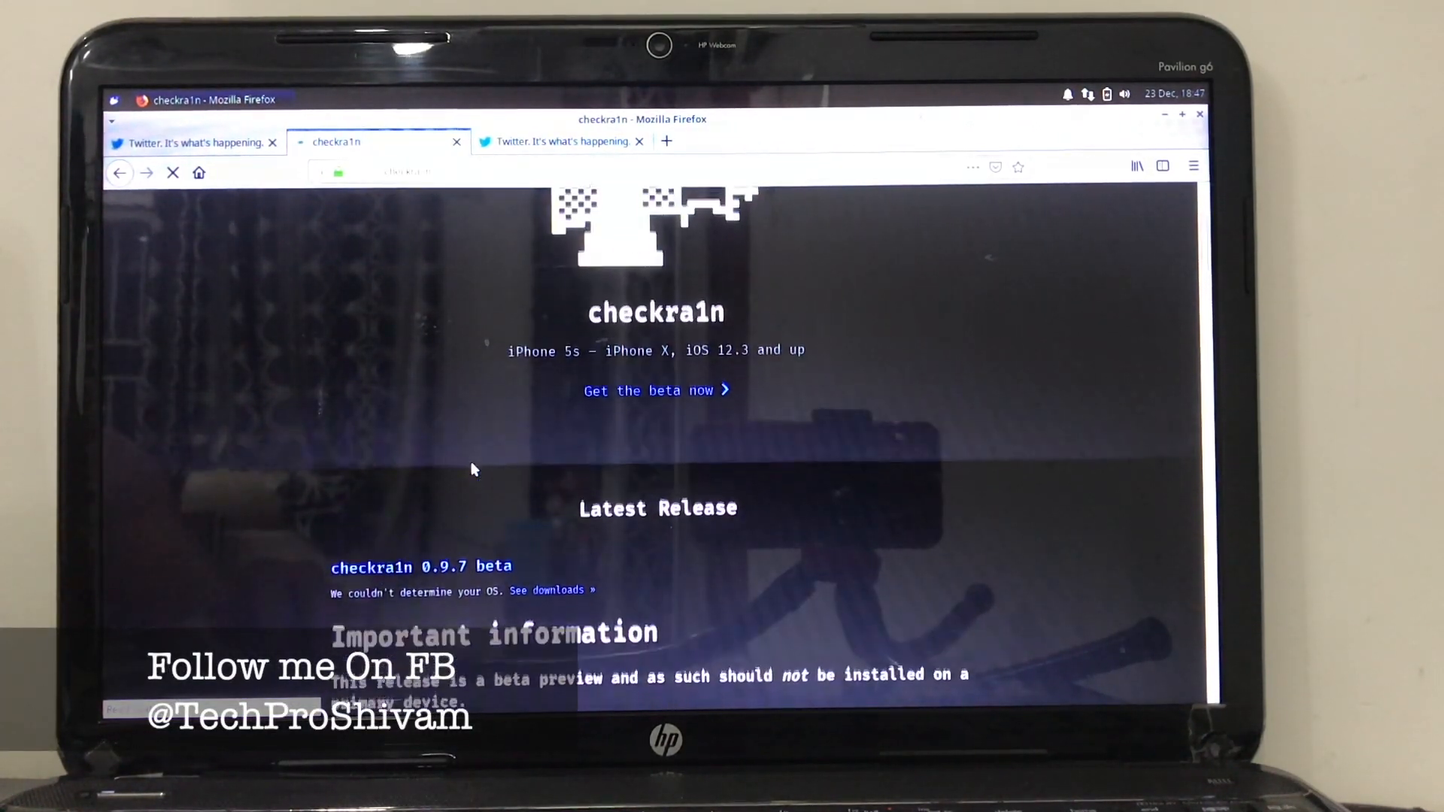
{"action": "scroll", "scroll_direction": "down", "scroll_amount": 3}
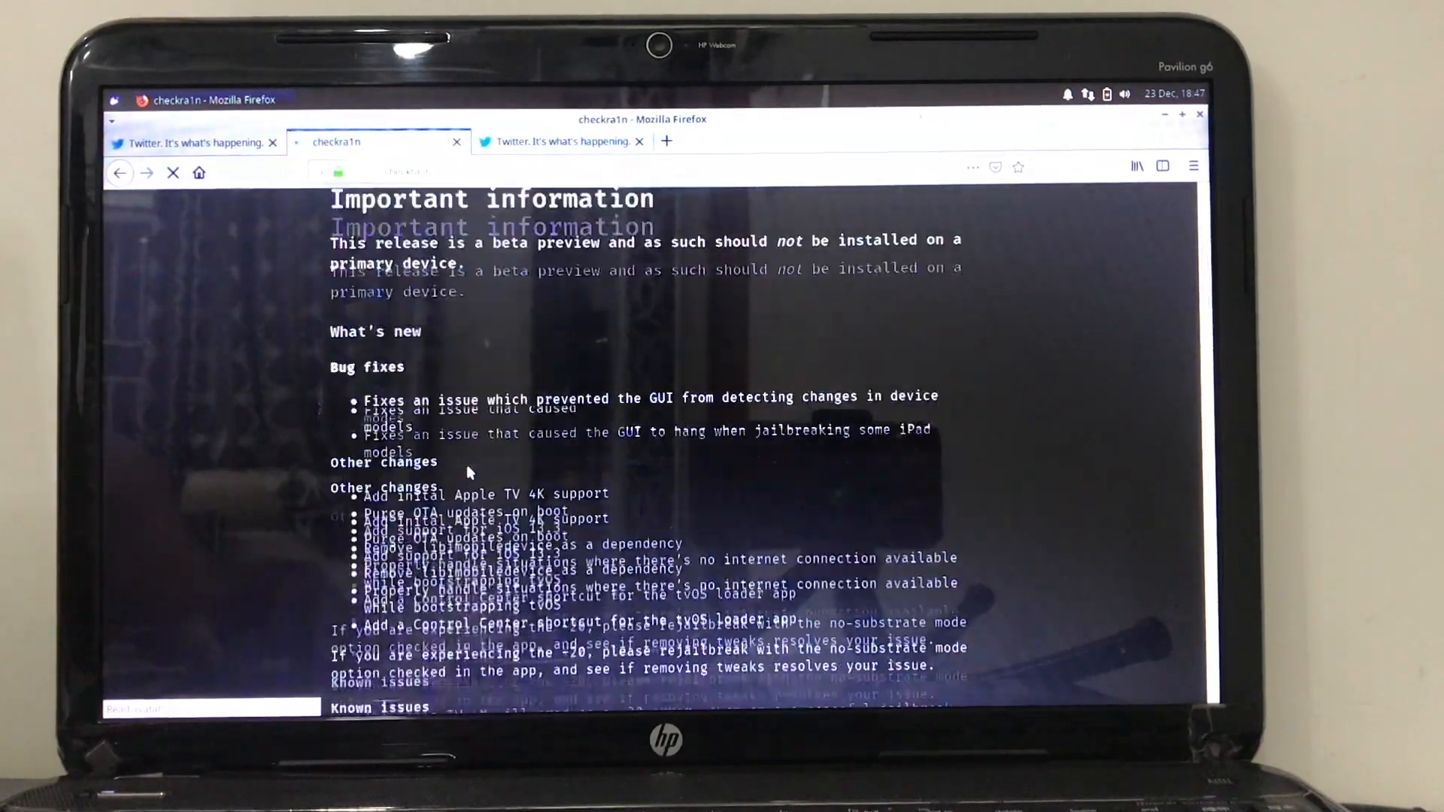
- Switch to the Twitter tab and view Nikias Bassen's #usbmuxd tweet for Linux users
{"action": "left_click", "coordinate": [560, 141]}
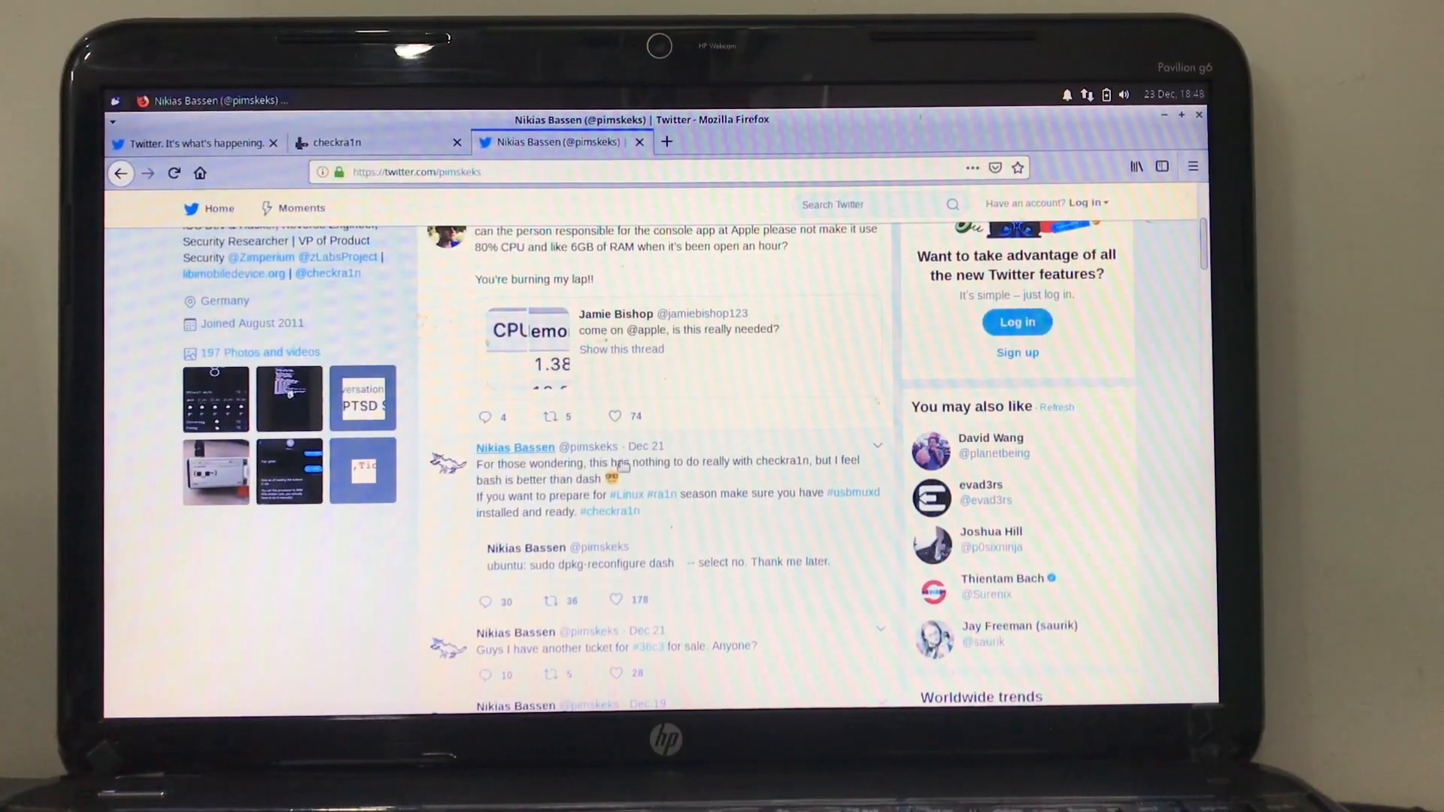
{"action": "left_click", "coordinate": [667, 478]}
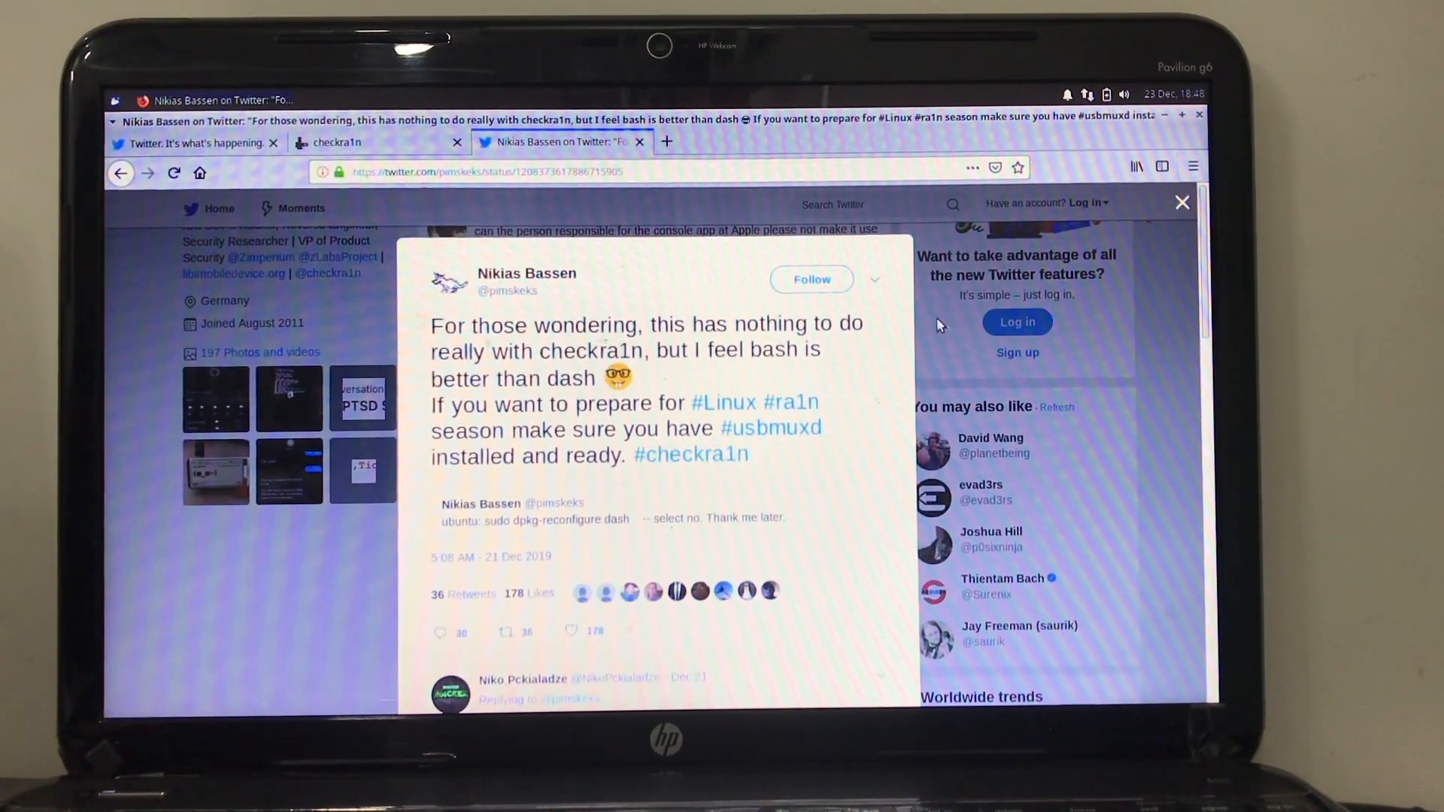
{"action": "mouse_move", "coordinate": [1059, 346]}
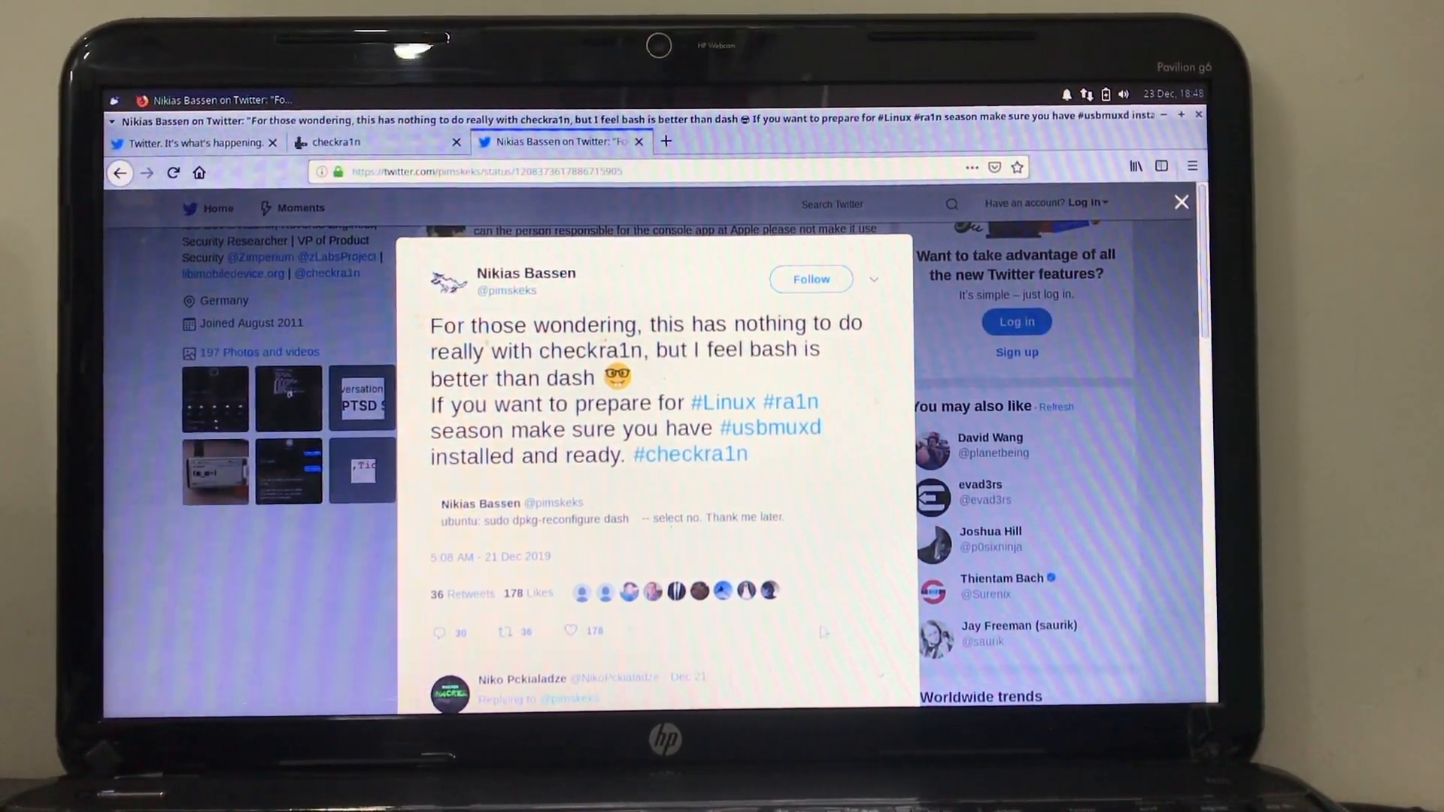
{"action": "scroll", "scroll_direction": "down", "scroll_amount": 3}
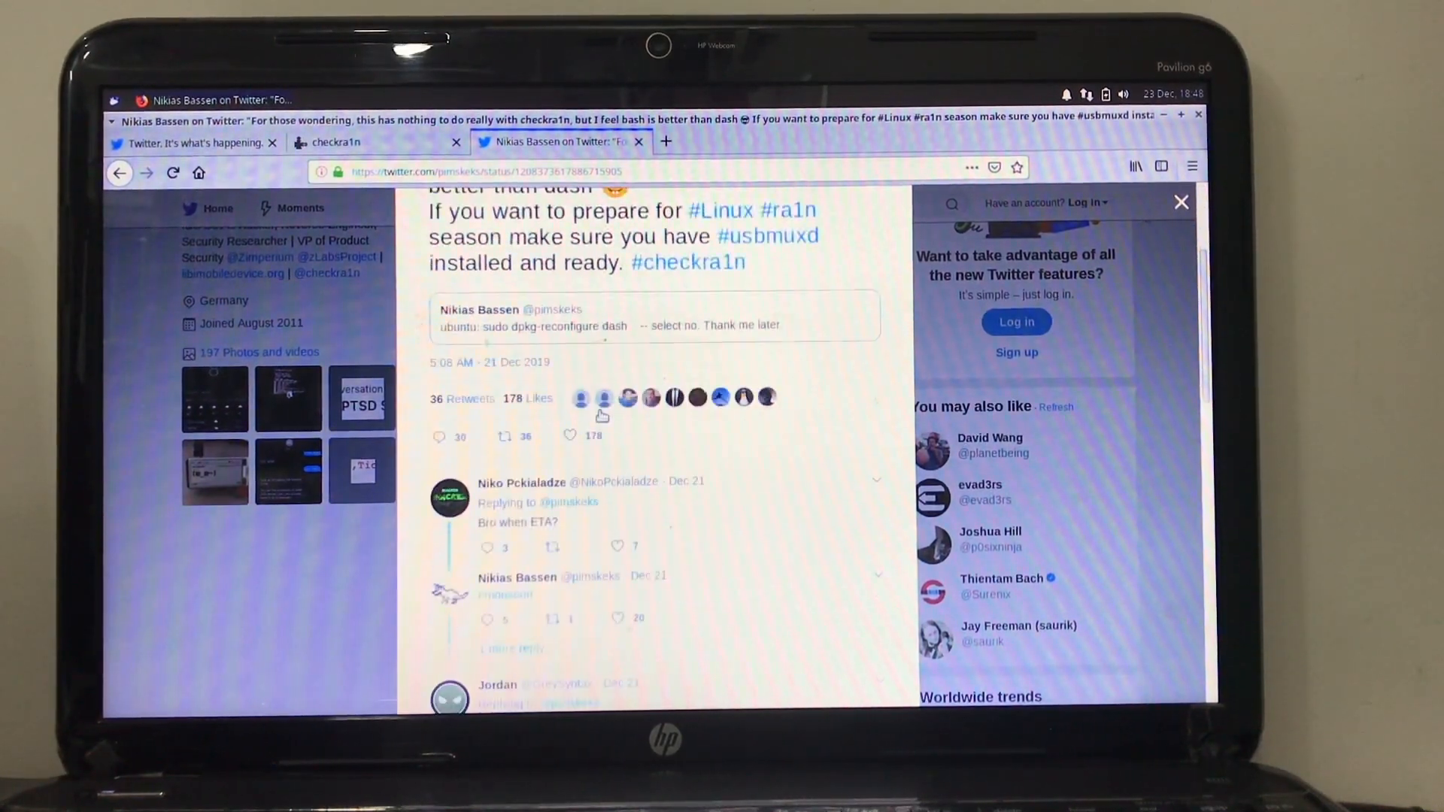
{"action": "scroll", "scroll_direction": "up", "scroll_amount": 3}
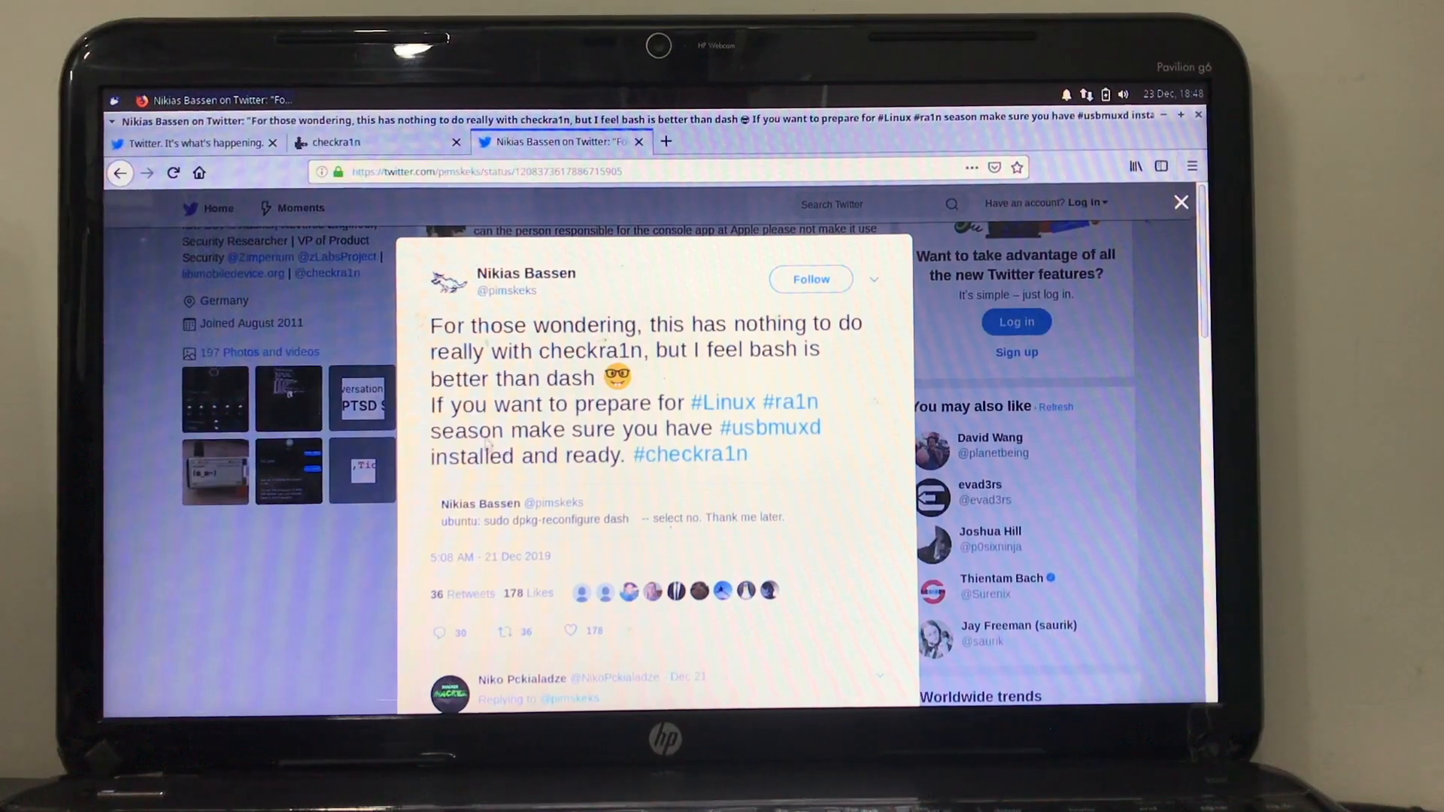
{"action": "mouse_move", "coordinate": [790, 403]}
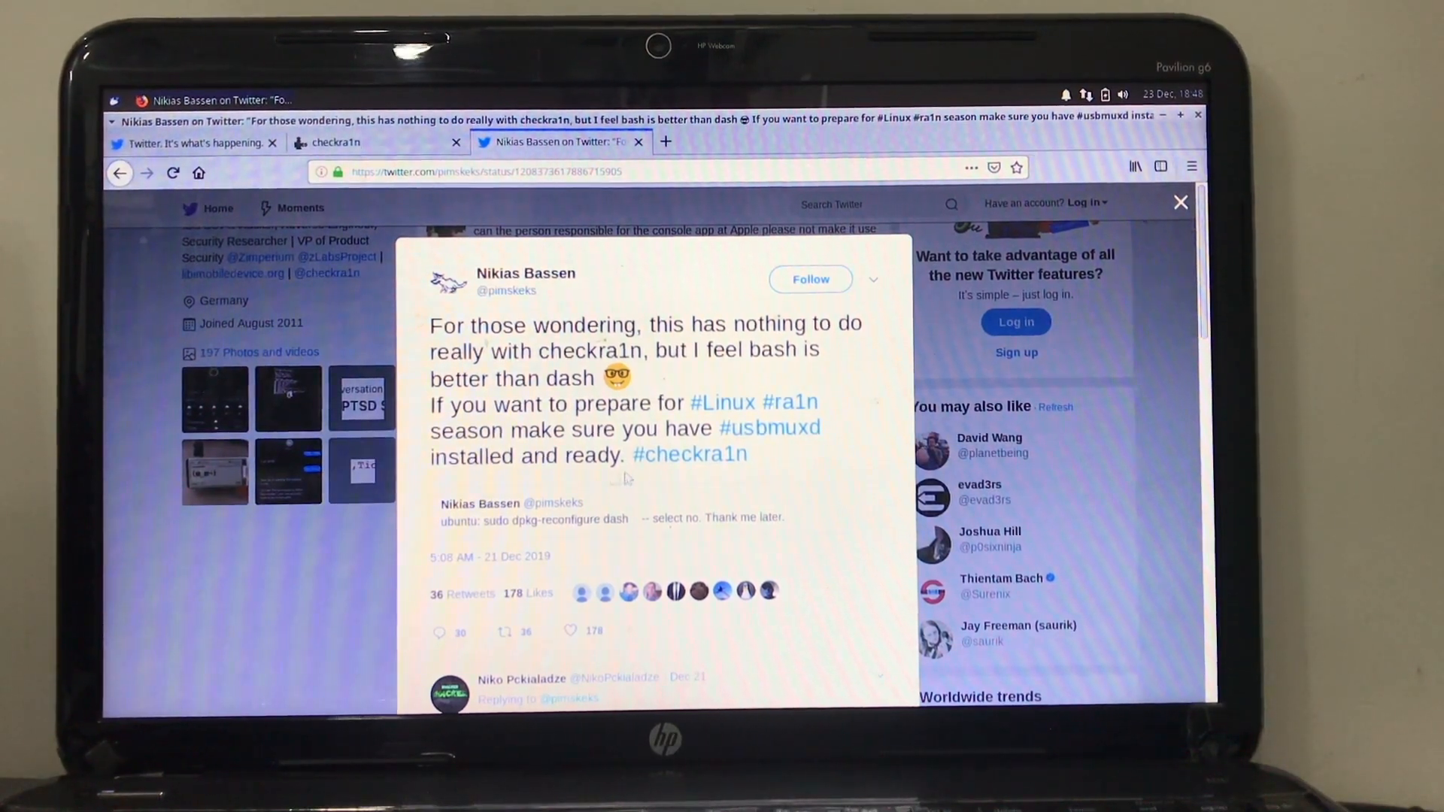
- Return to the checkra1n tab and scroll to the latest release section
{"action": "left_click", "coordinate": [378, 141]}
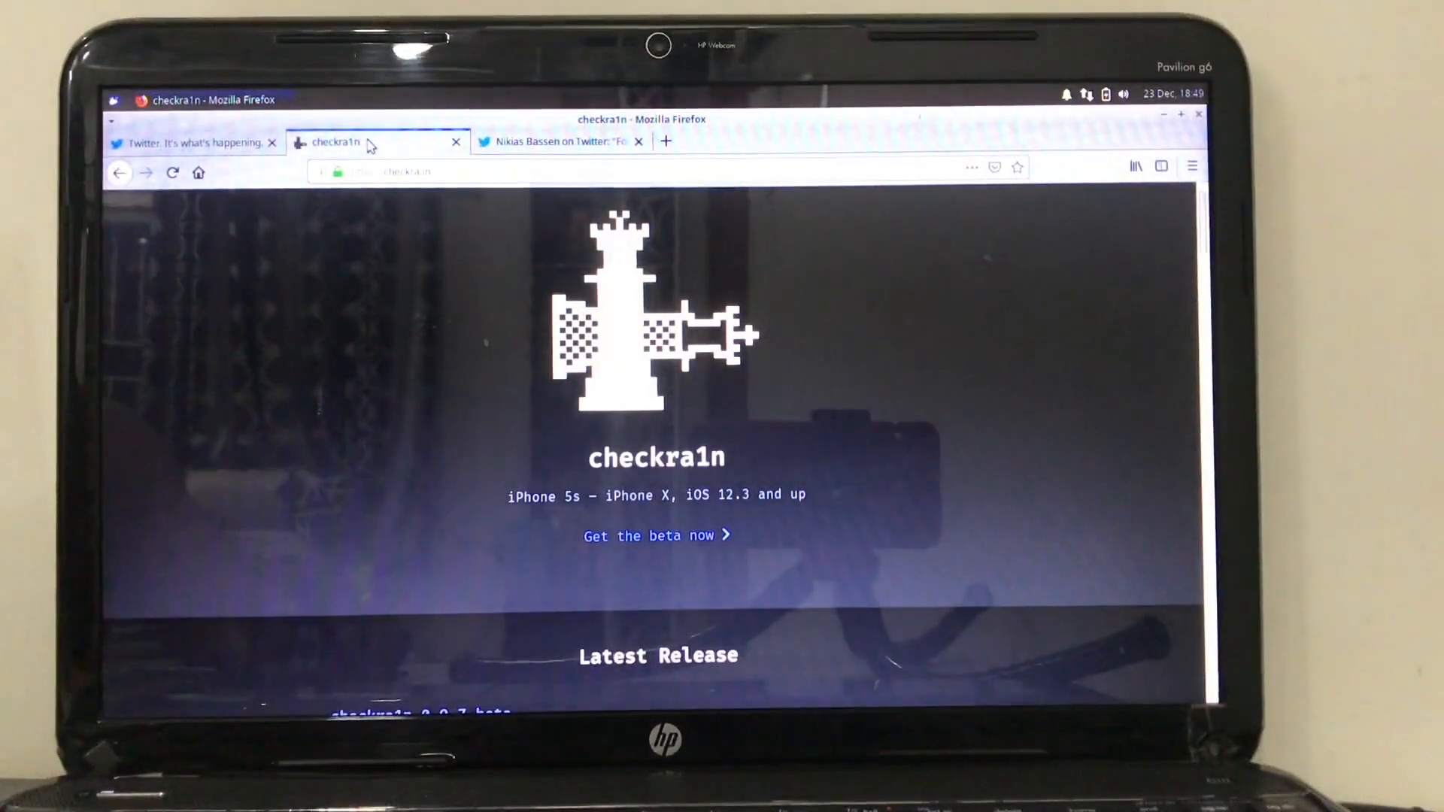
{"action": "scroll", "scroll_direction": "down", "scroll_amount": 3}
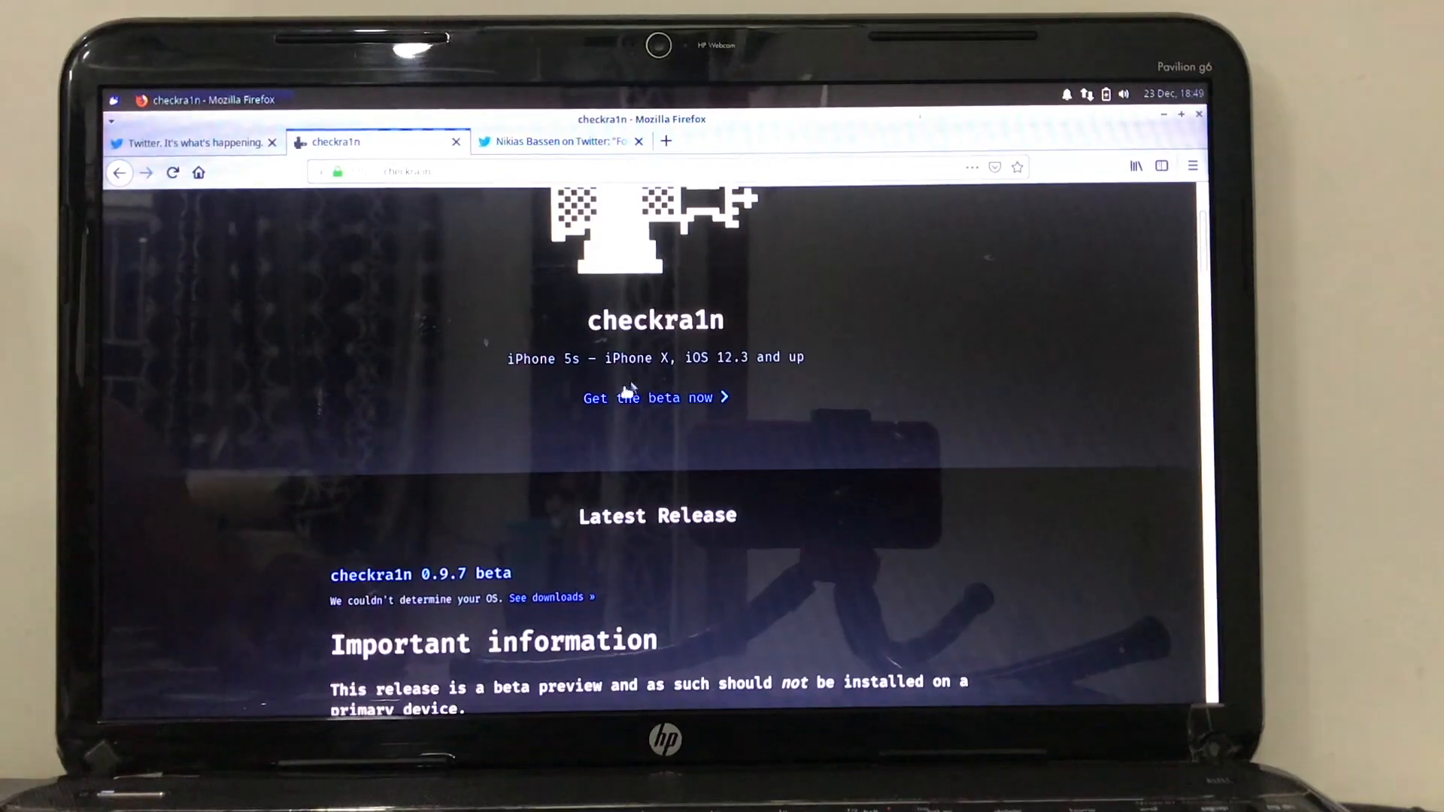
{"action": "mouse_move", "coordinate": [797, 373]}
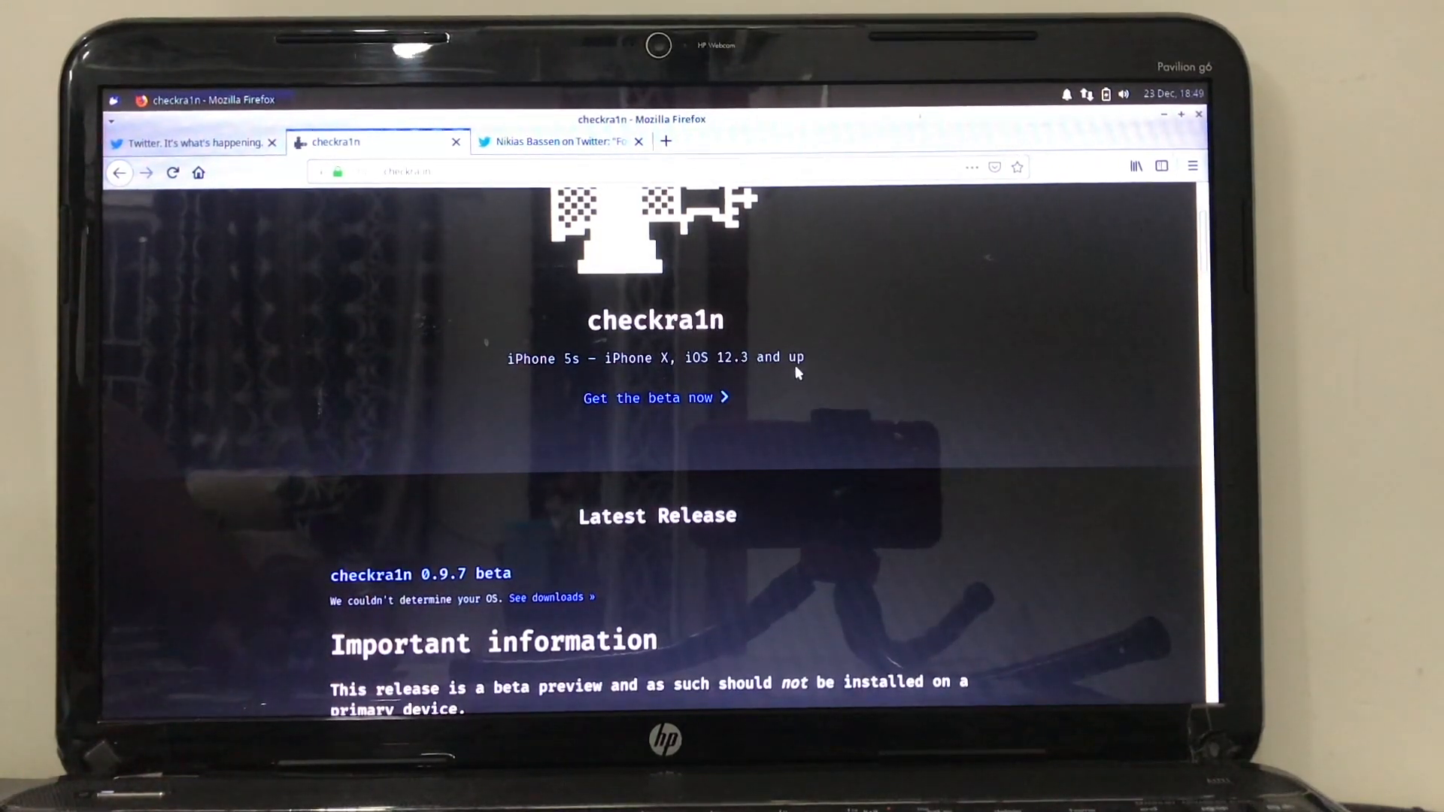
{"action": "mouse_move", "coordinate": [474, 576]}
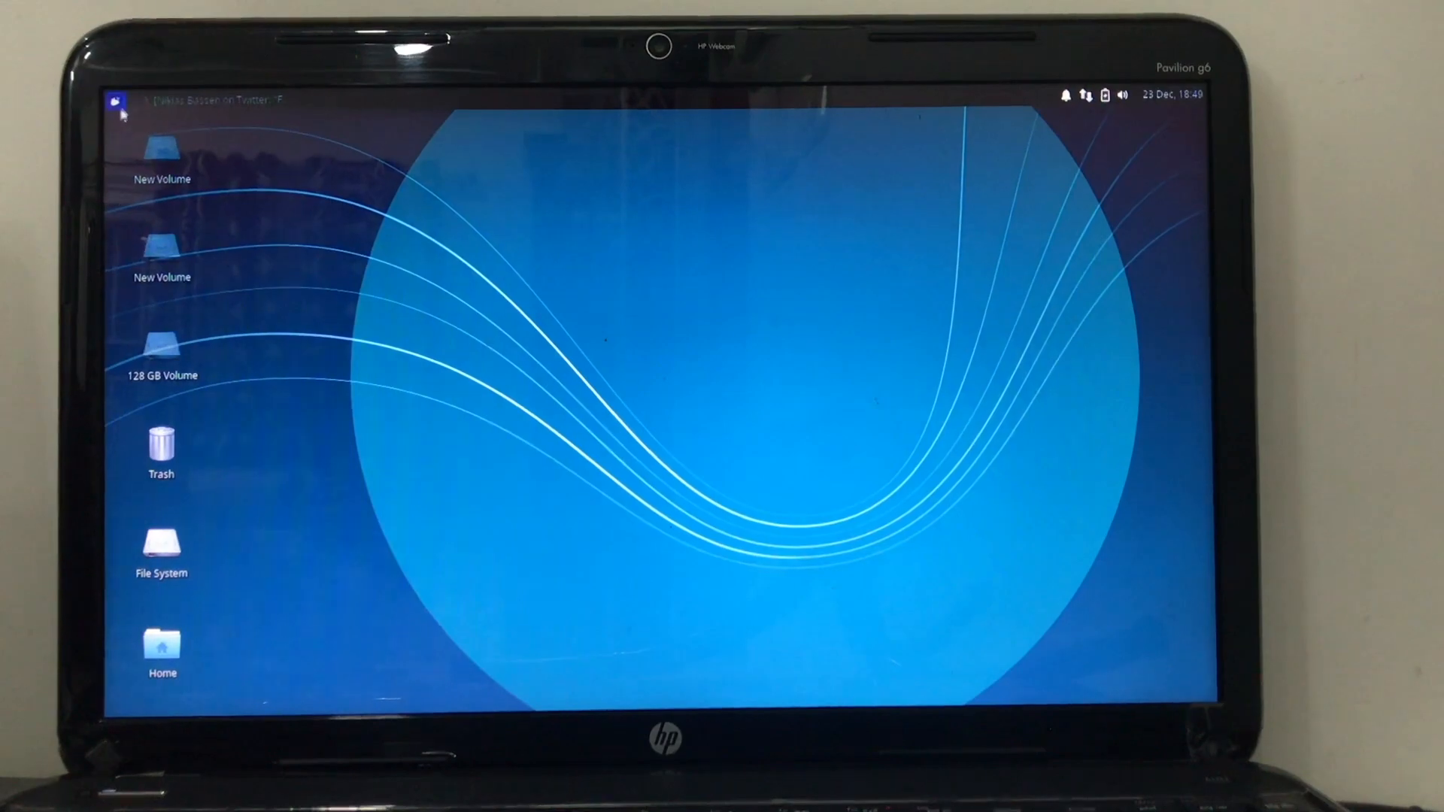
- Launch Terminal Emulator from the Whisker menu
{"action": "left_click", "coordinate": [118, 100]}
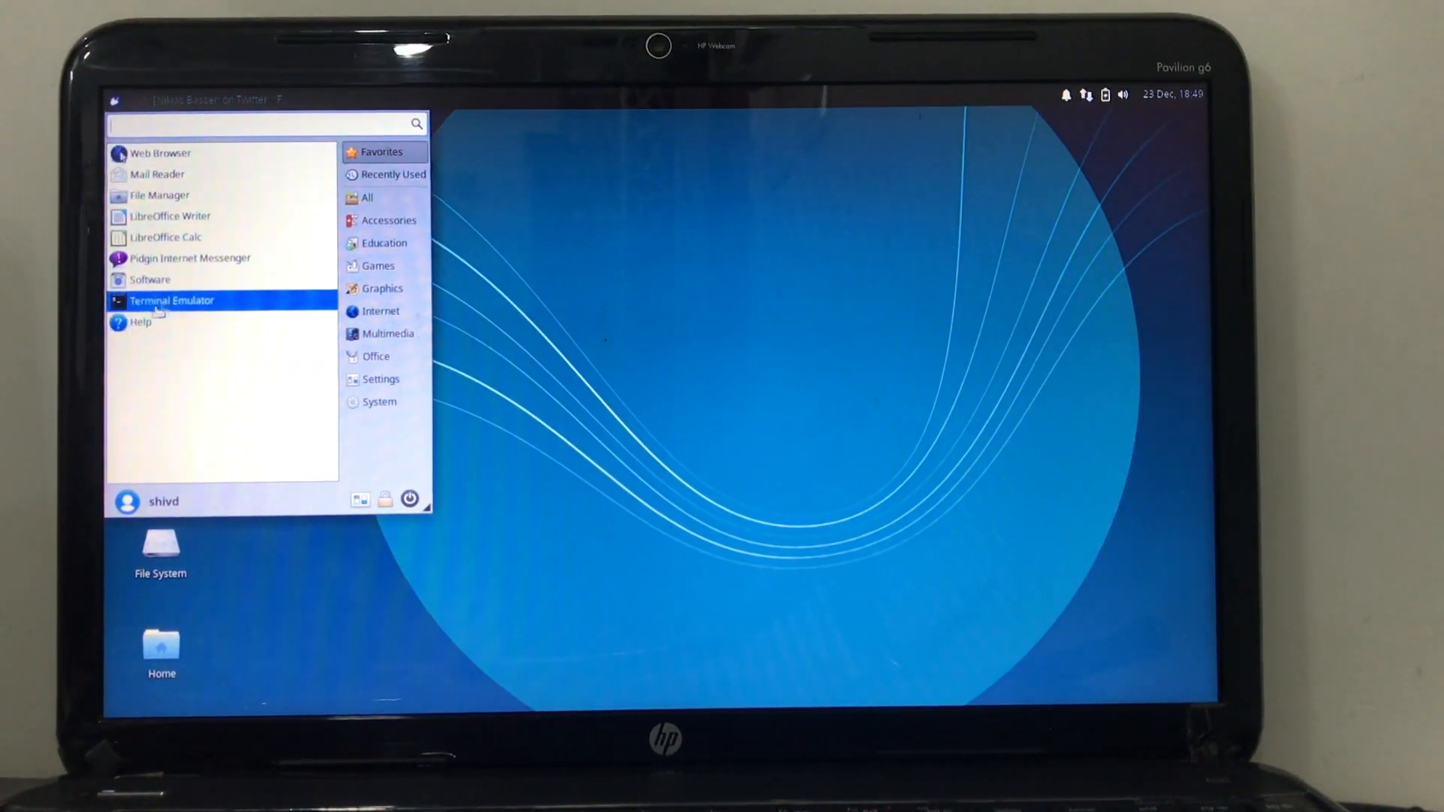
{"action": "left_click", "coordinate": [172, 301]}
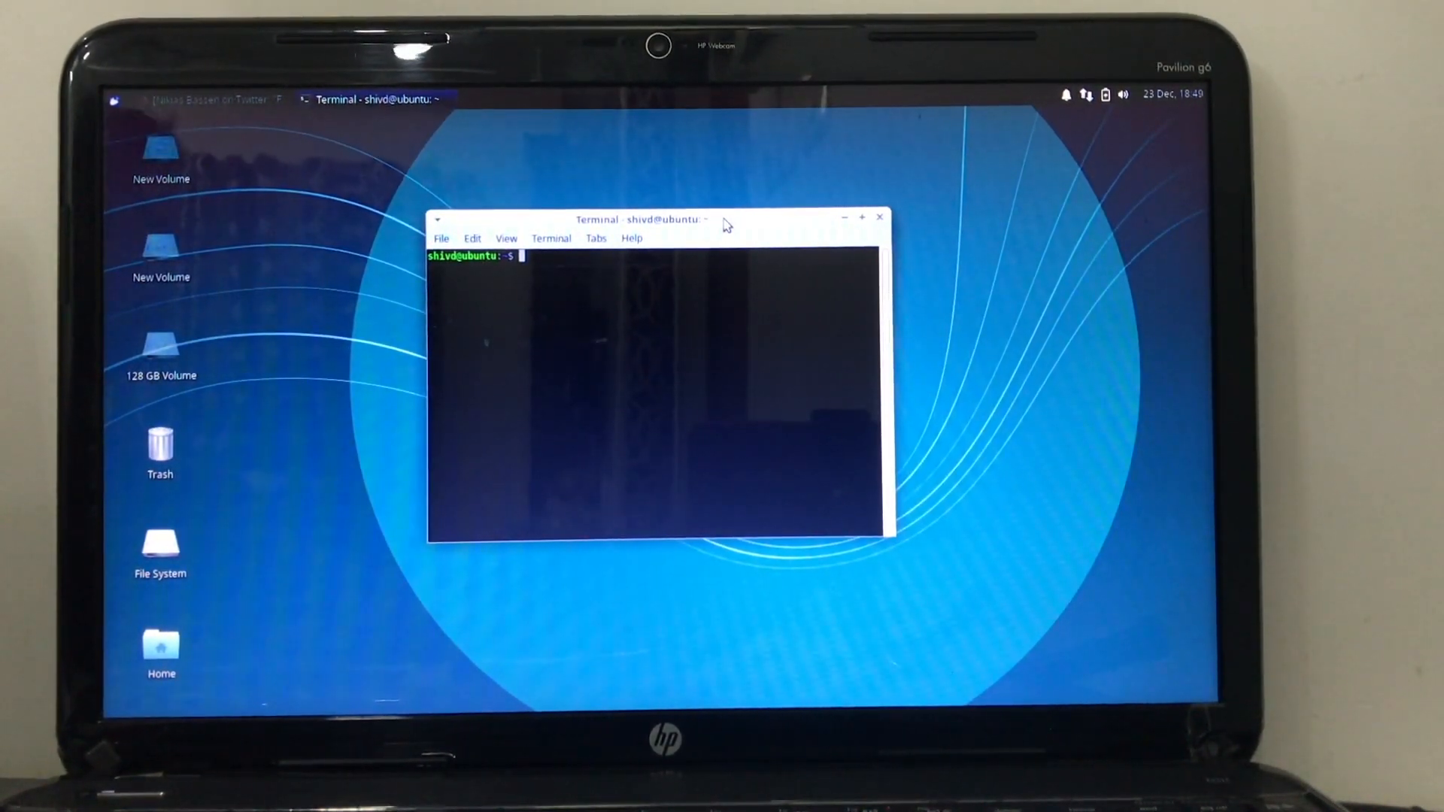
- Run sudo apt-get update in the terminal and authorise it with the password
{"action": "left_click", "coordinate": [507, 238]}
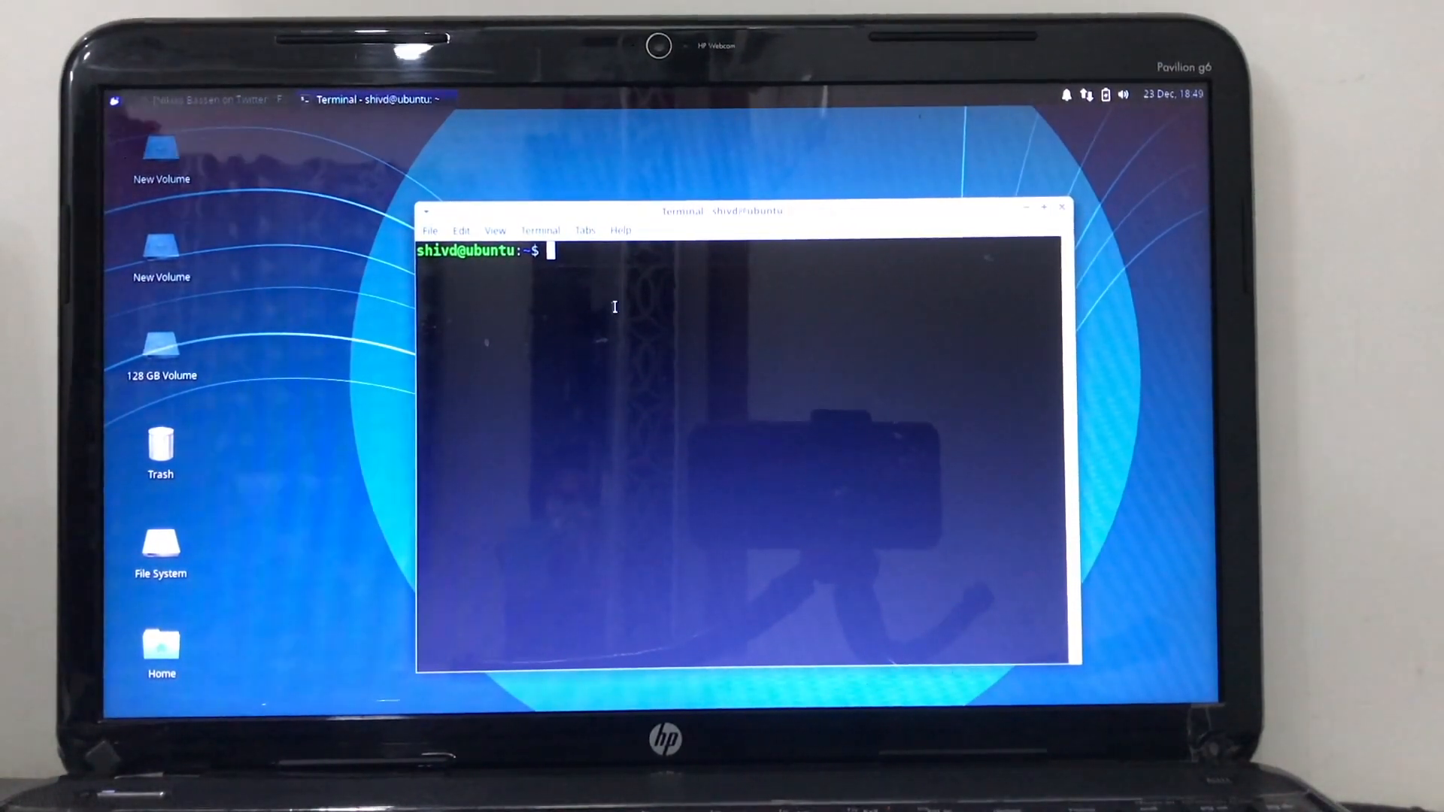
{"action": "mouse_move", "coordinate": [104, 450]}
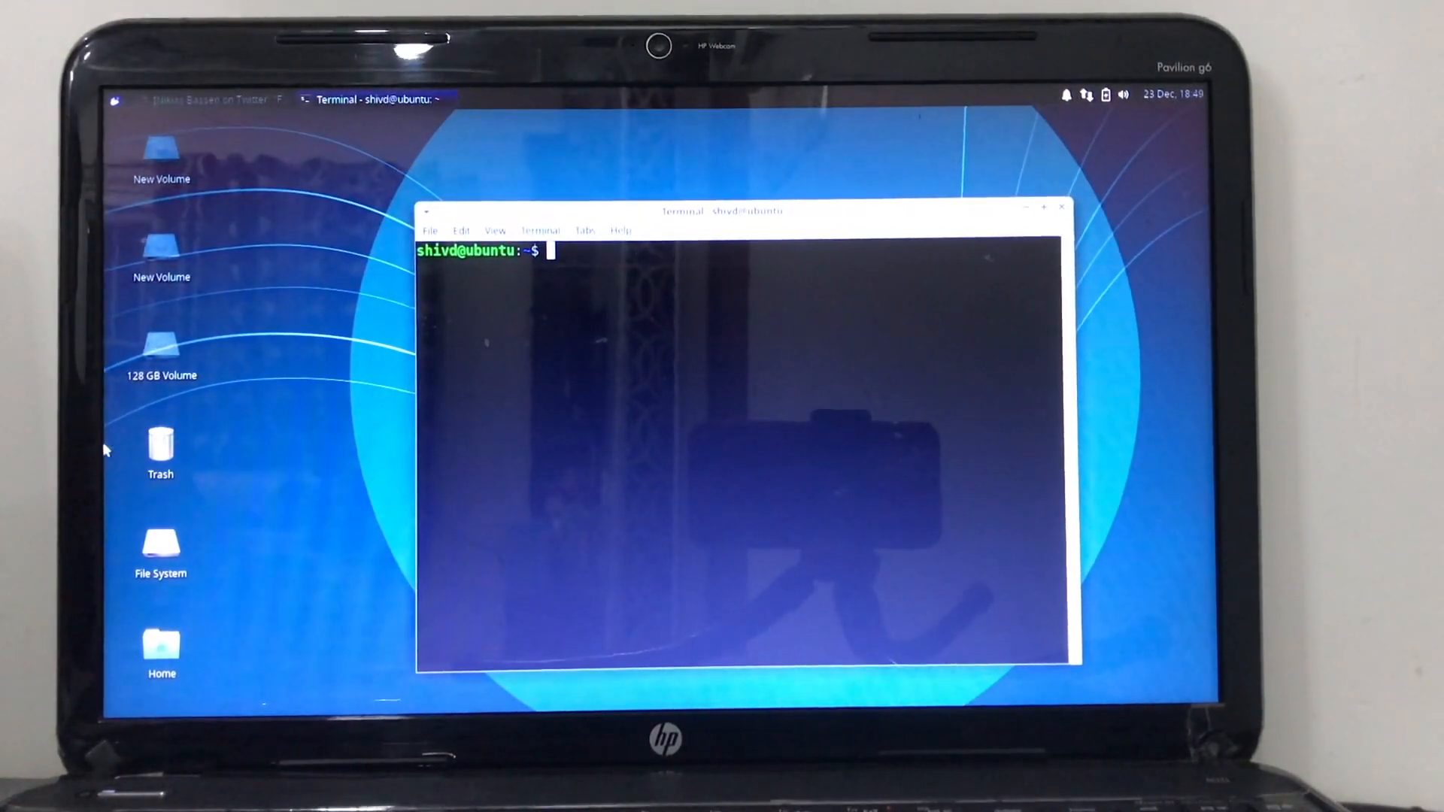
{"action": "mouse_move", "coordinate": [311, 289]}
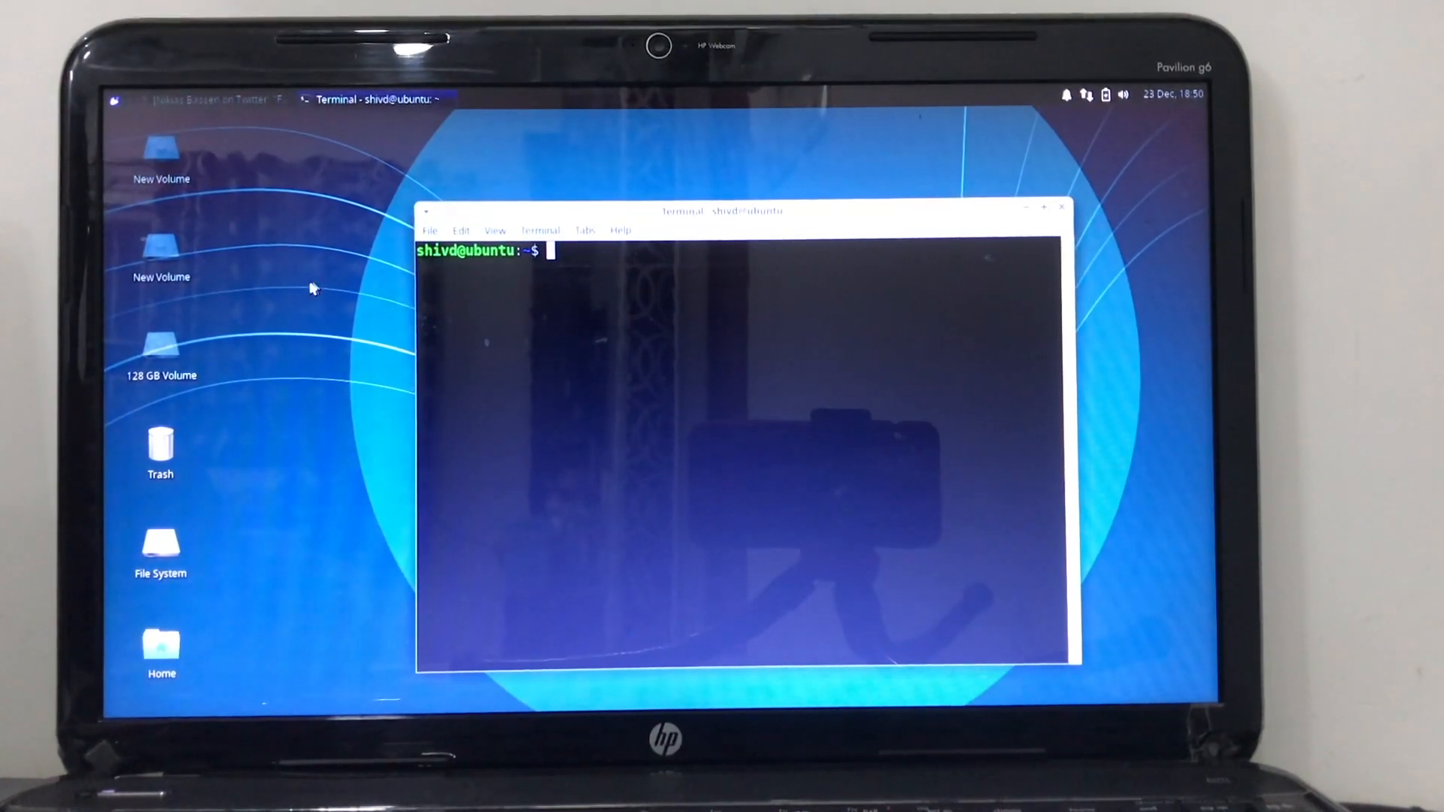
{"action": "type", "text": "s"}
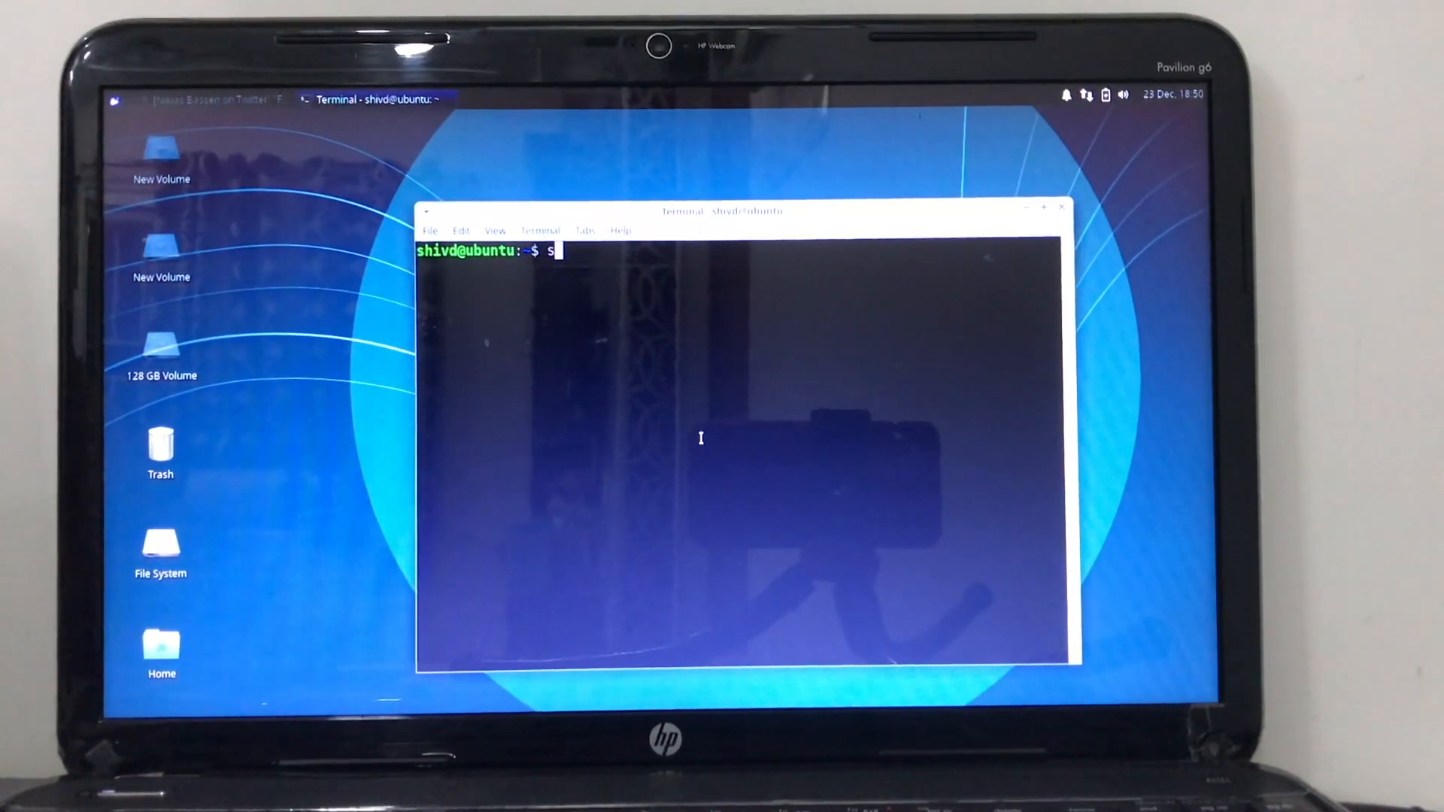
{"action": "type", "text": "udo"}
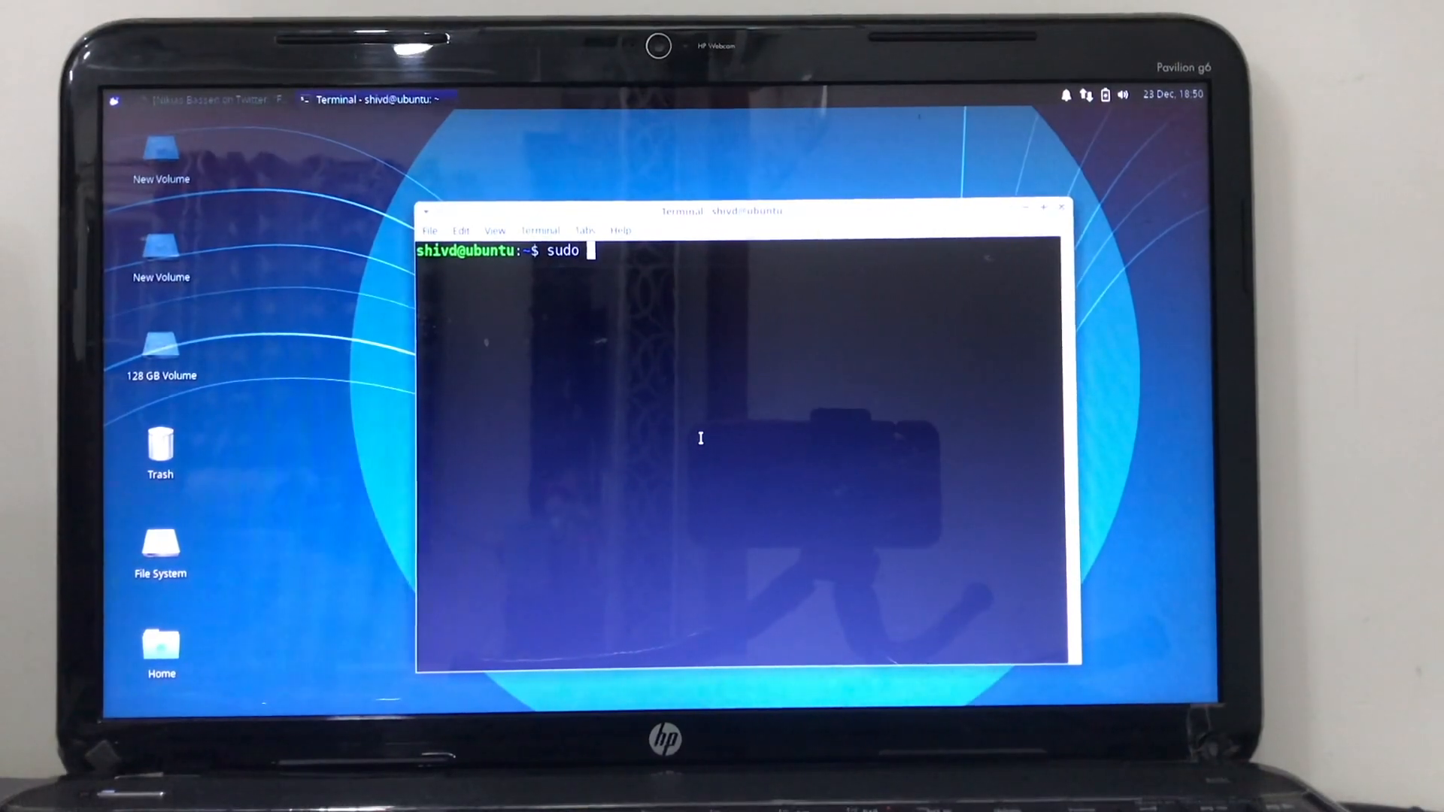
{"action": "type", "text": "apt-"}
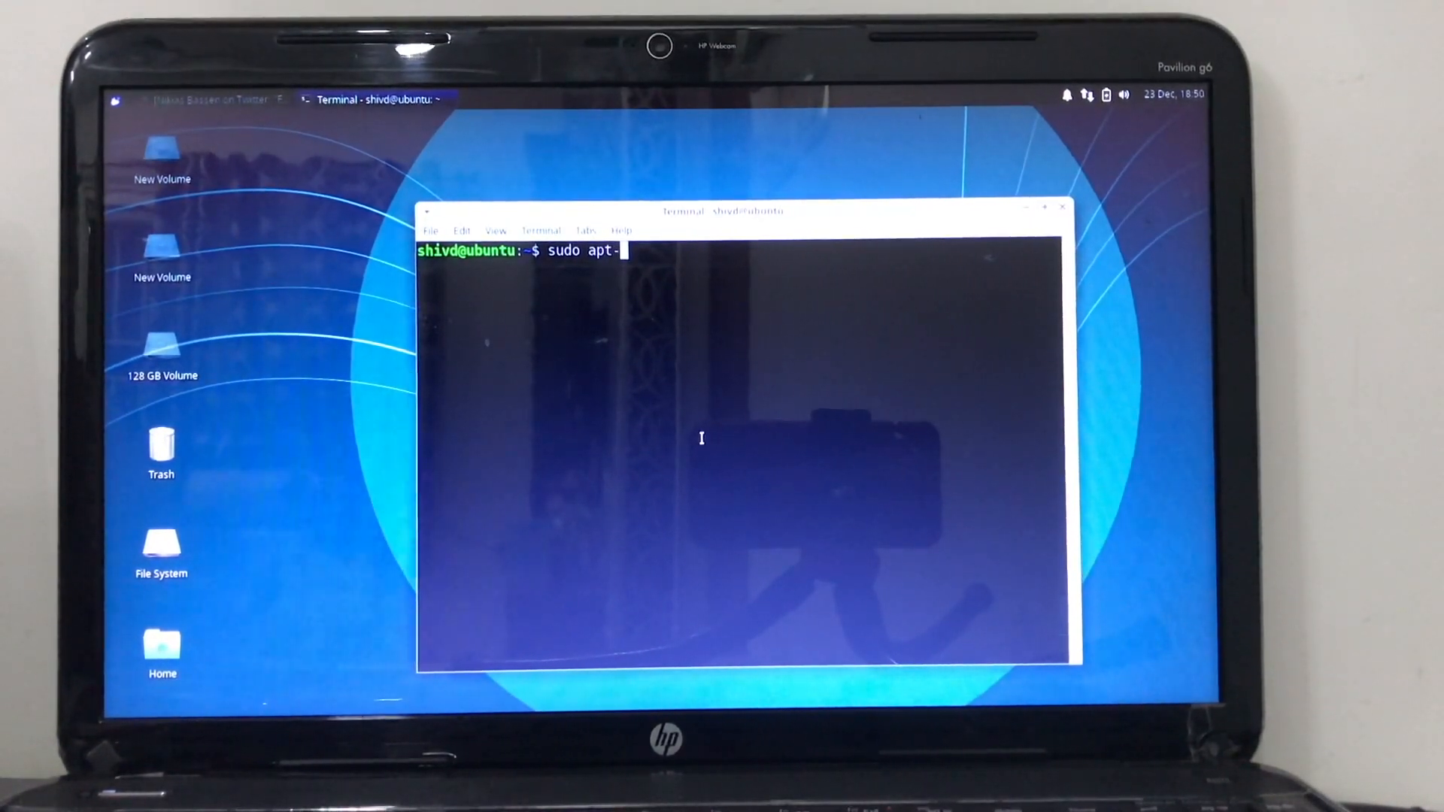
{"action": "type", "text": "get up"}
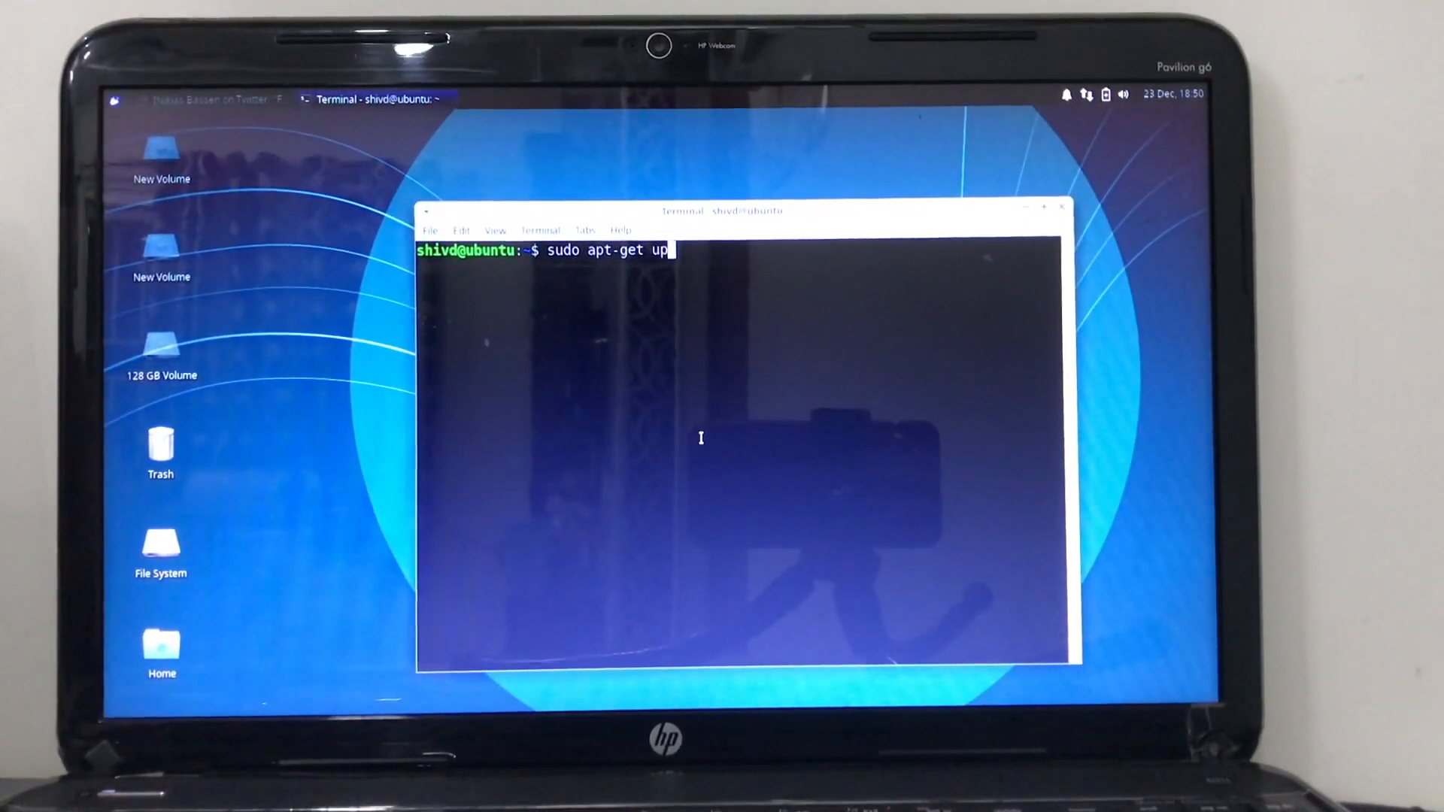
{"action": "key", "text": "Return"}
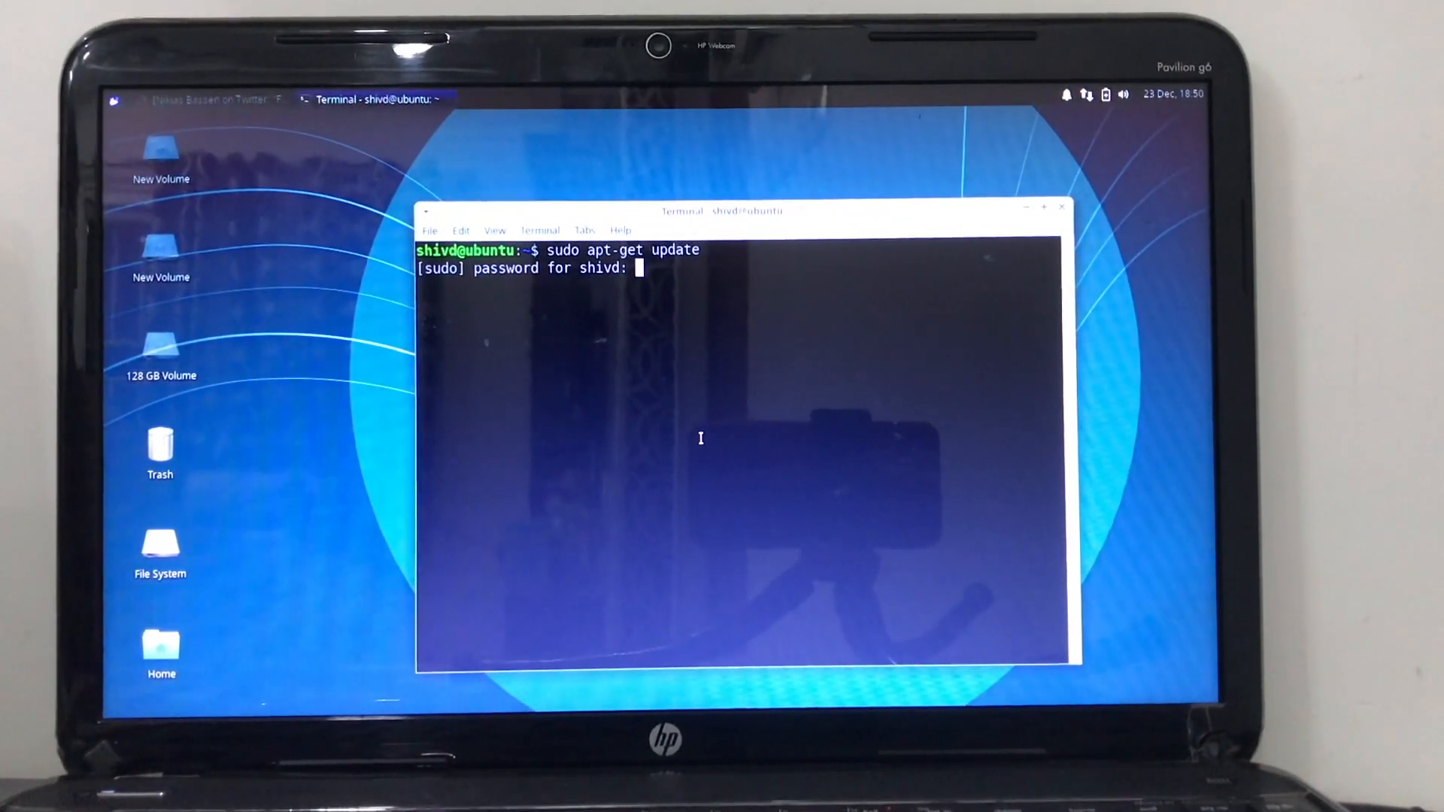
{"action": "key", "text": "Return"}
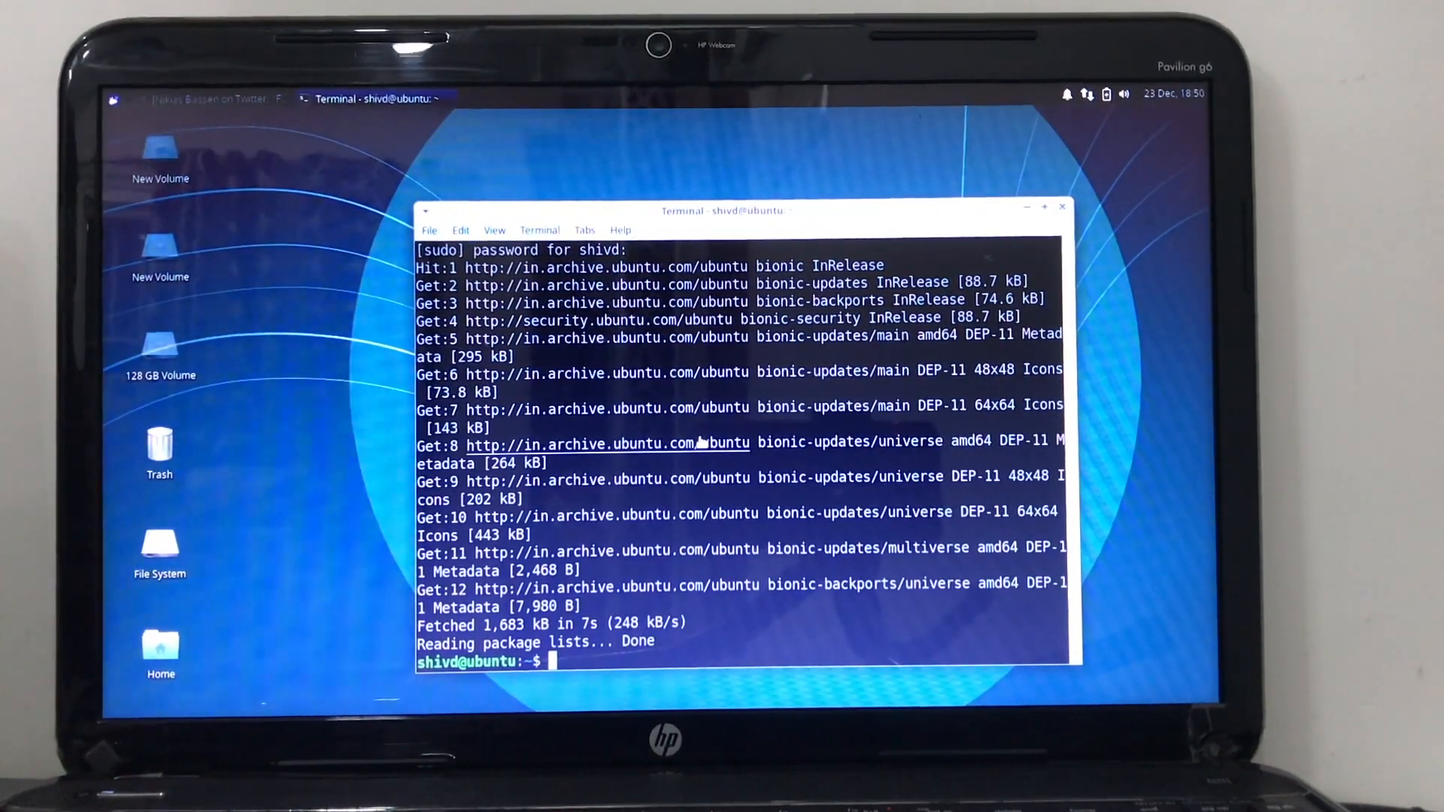
- Attempt sudo apt-get install usbmuxd, which fails with a command-not-found error
{"action": "type", "text": "sudo"}
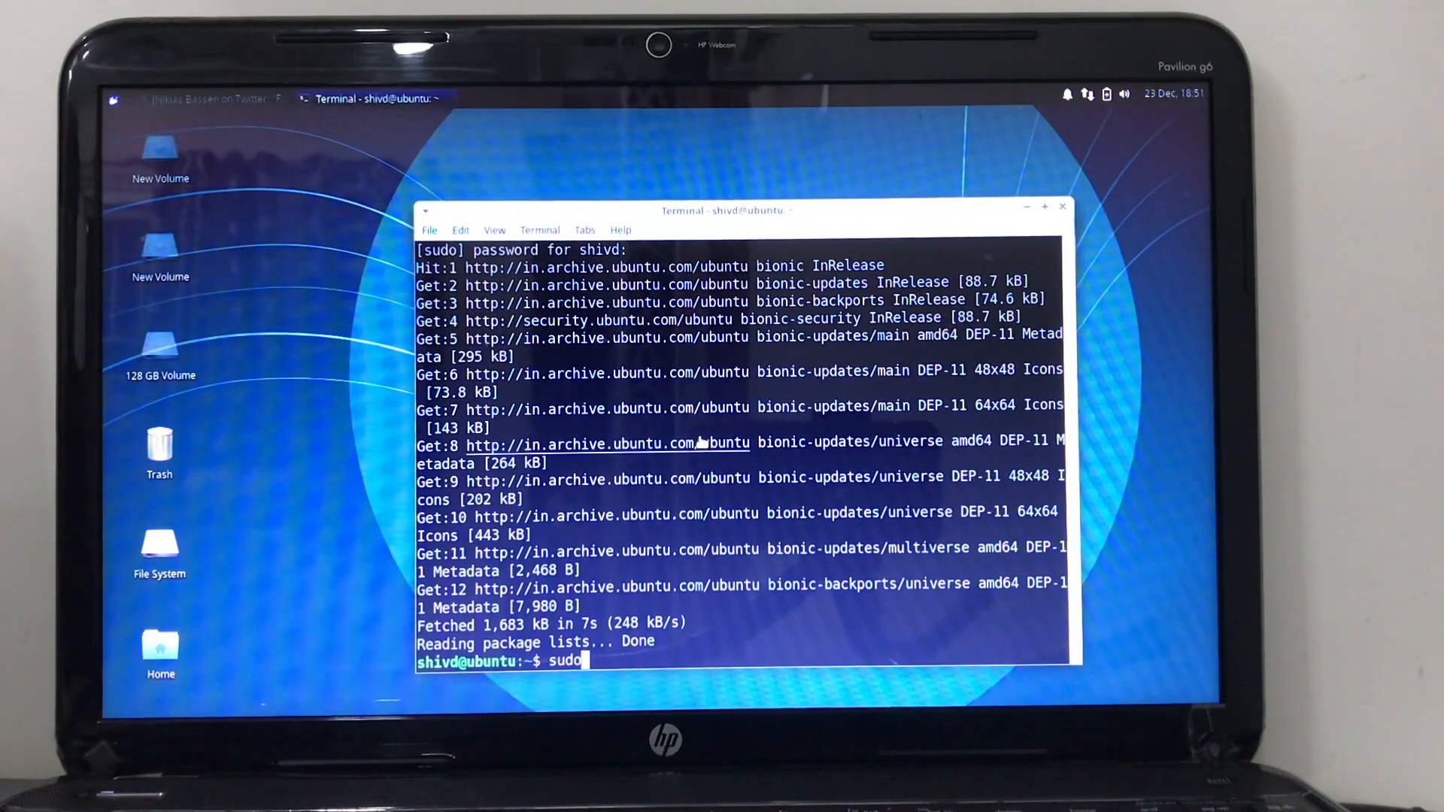
{"action": "type", "text": "ap"}
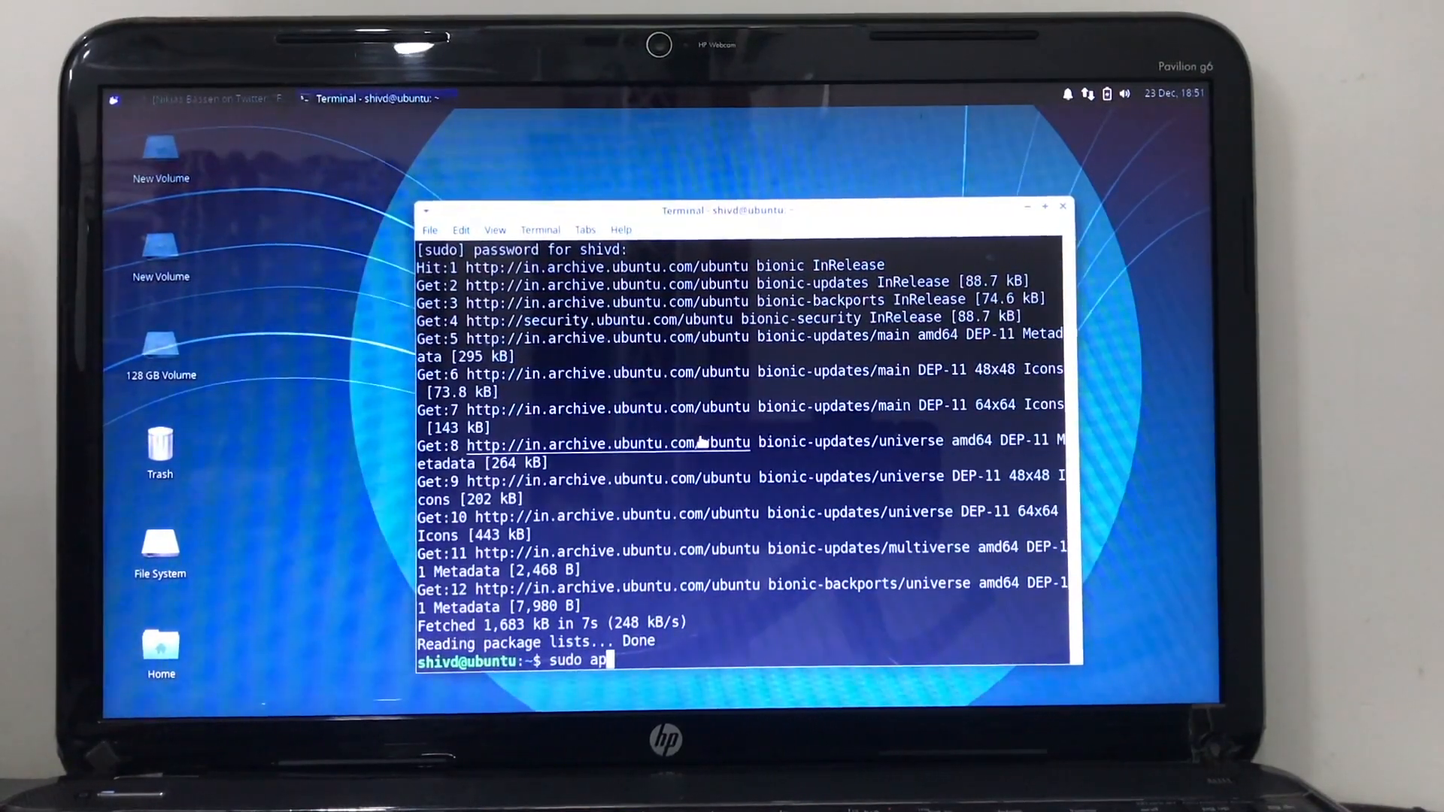
{"action": "type", "text": "t-get"}
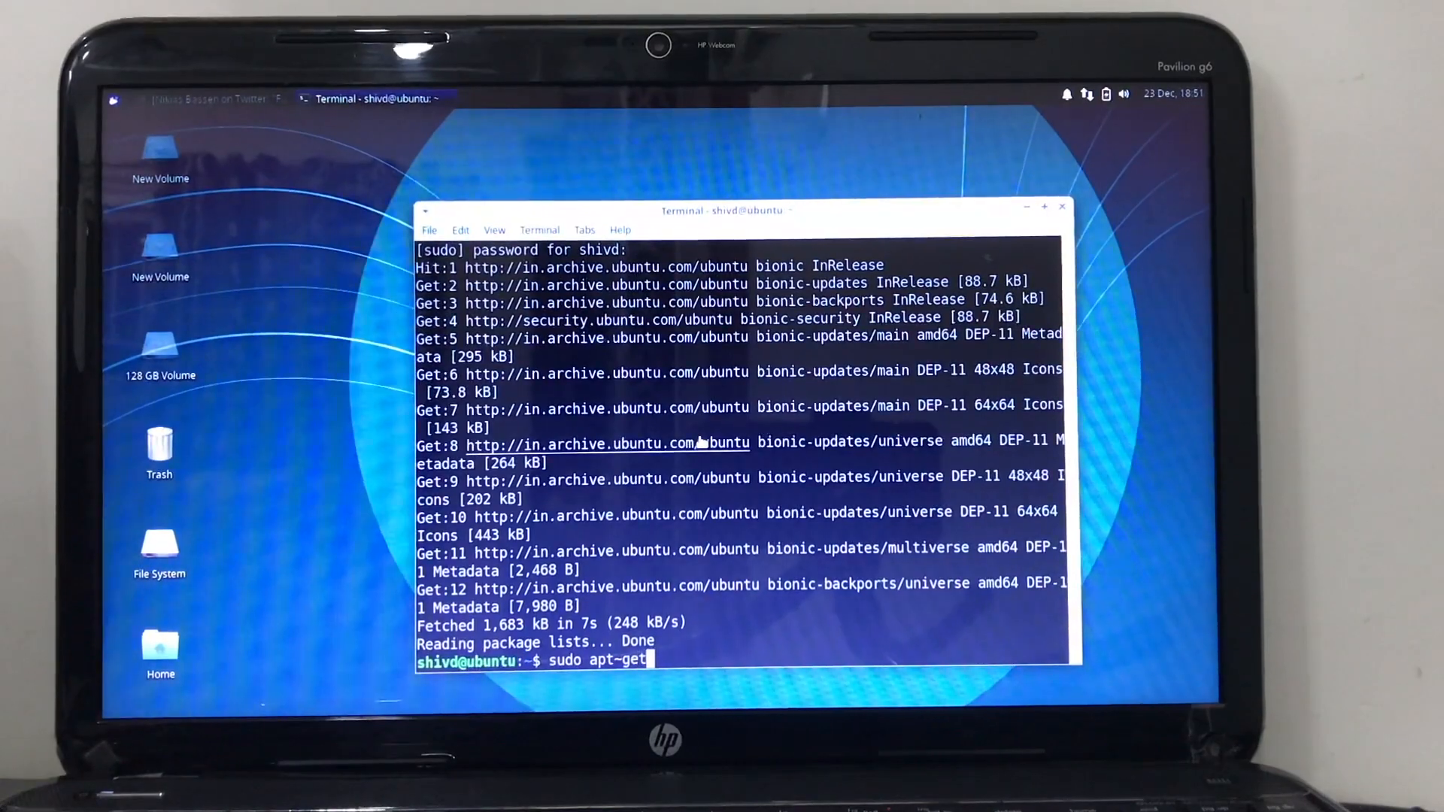
{"action": "type", "text": "ints"}
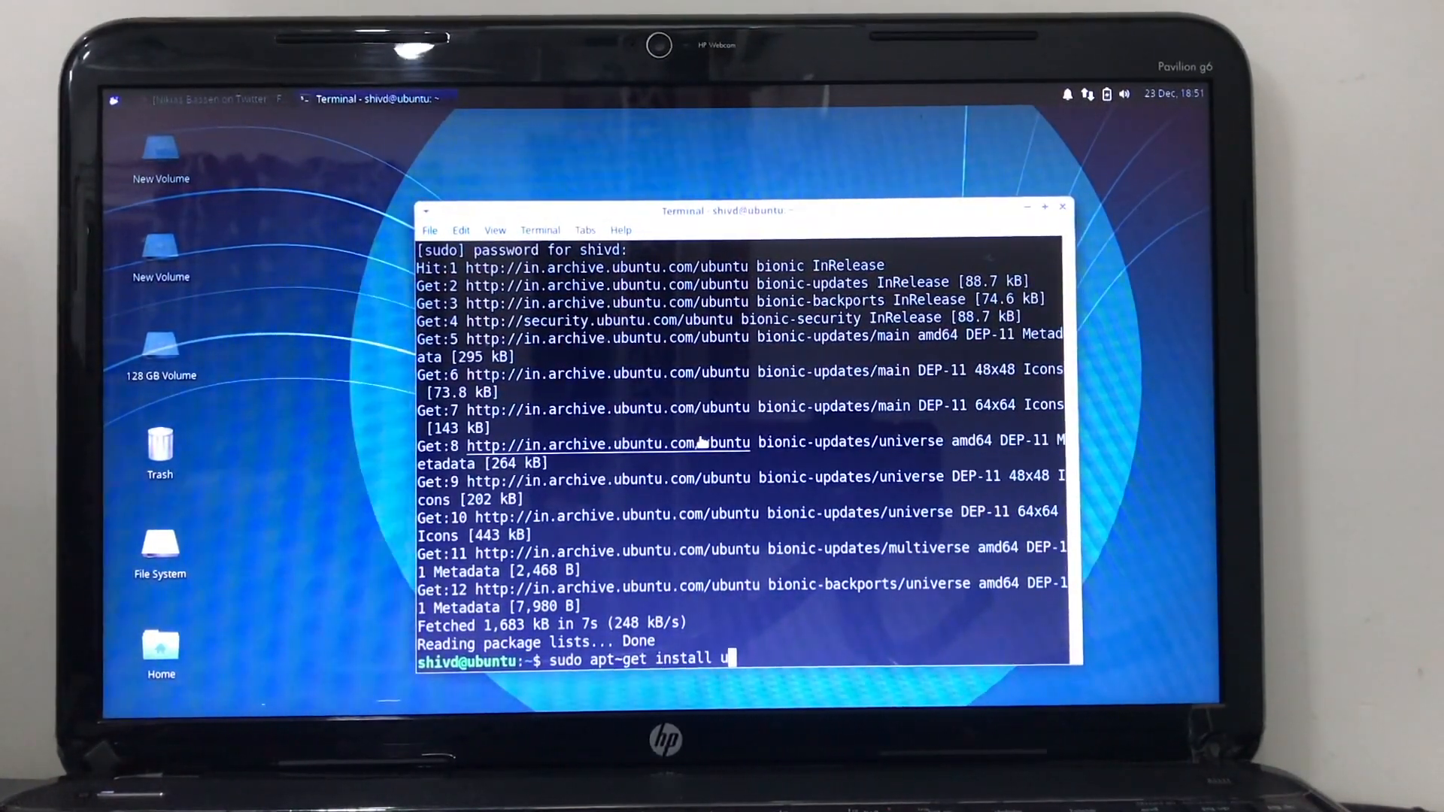
{"action": "type", "text": "sbmuxd"}
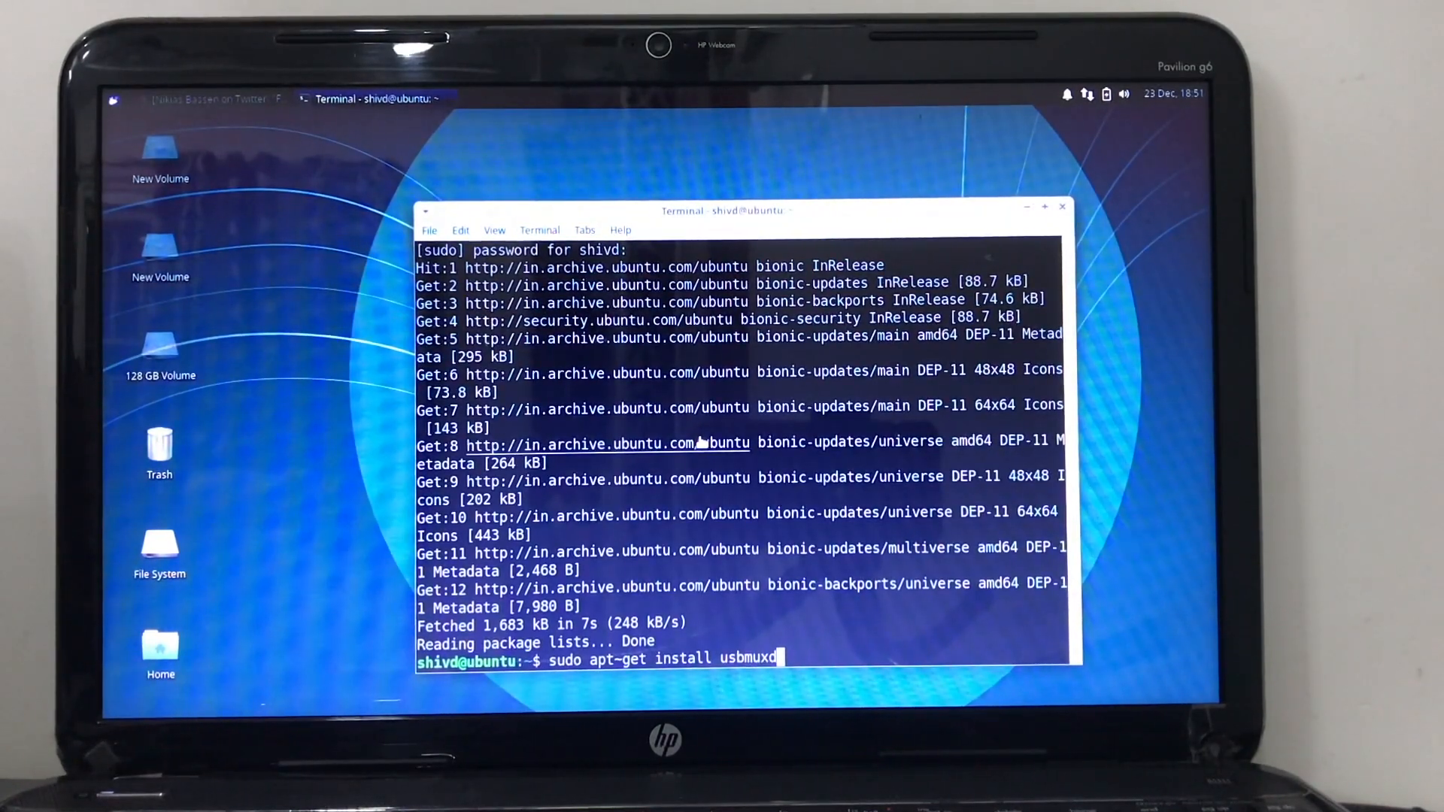
{"action": "key", "text": "Return"}
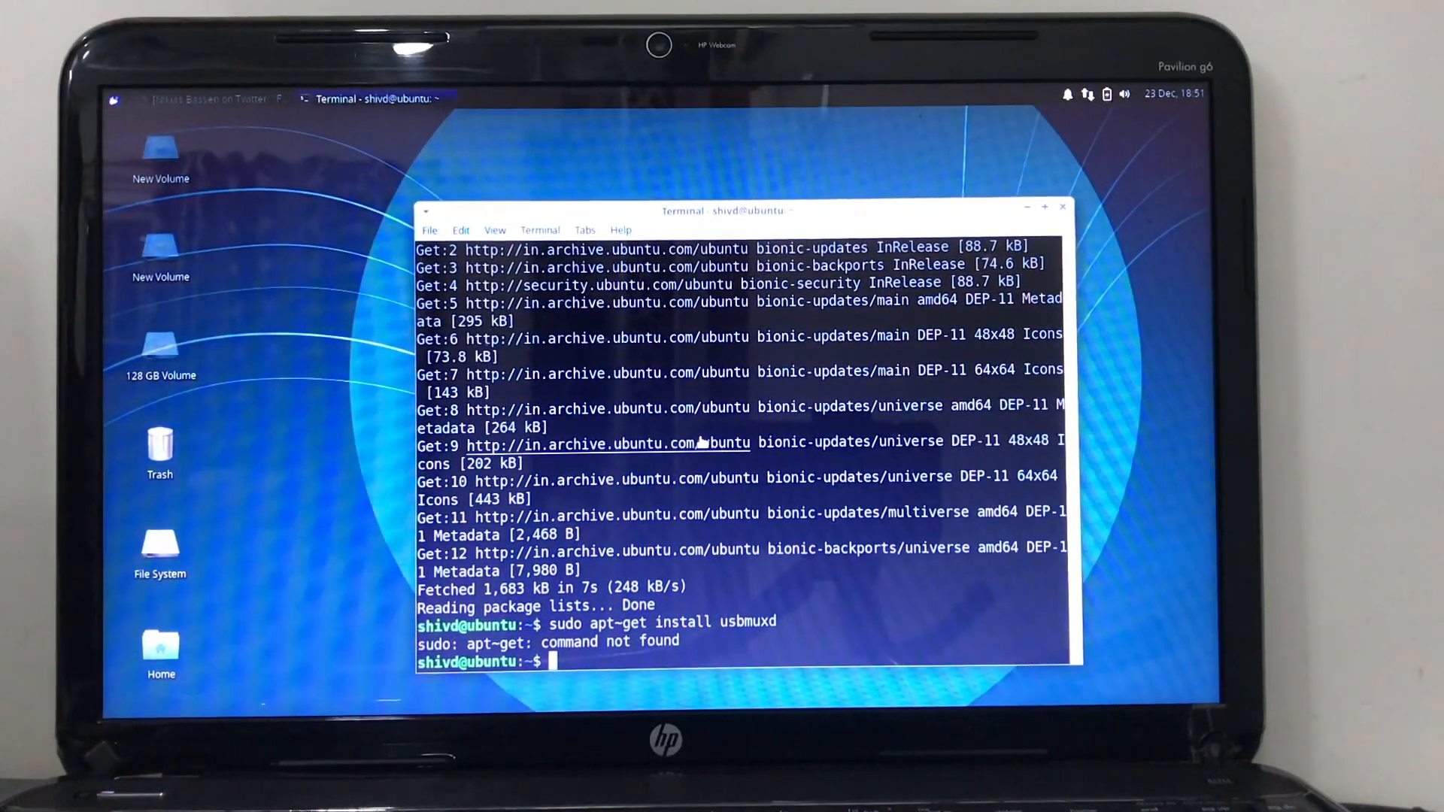
- Retry sudo apt-get install usbmuxd correctly; usbmuxd is reported as already the newest version
{"action": "type", "text": "sudo ap"}
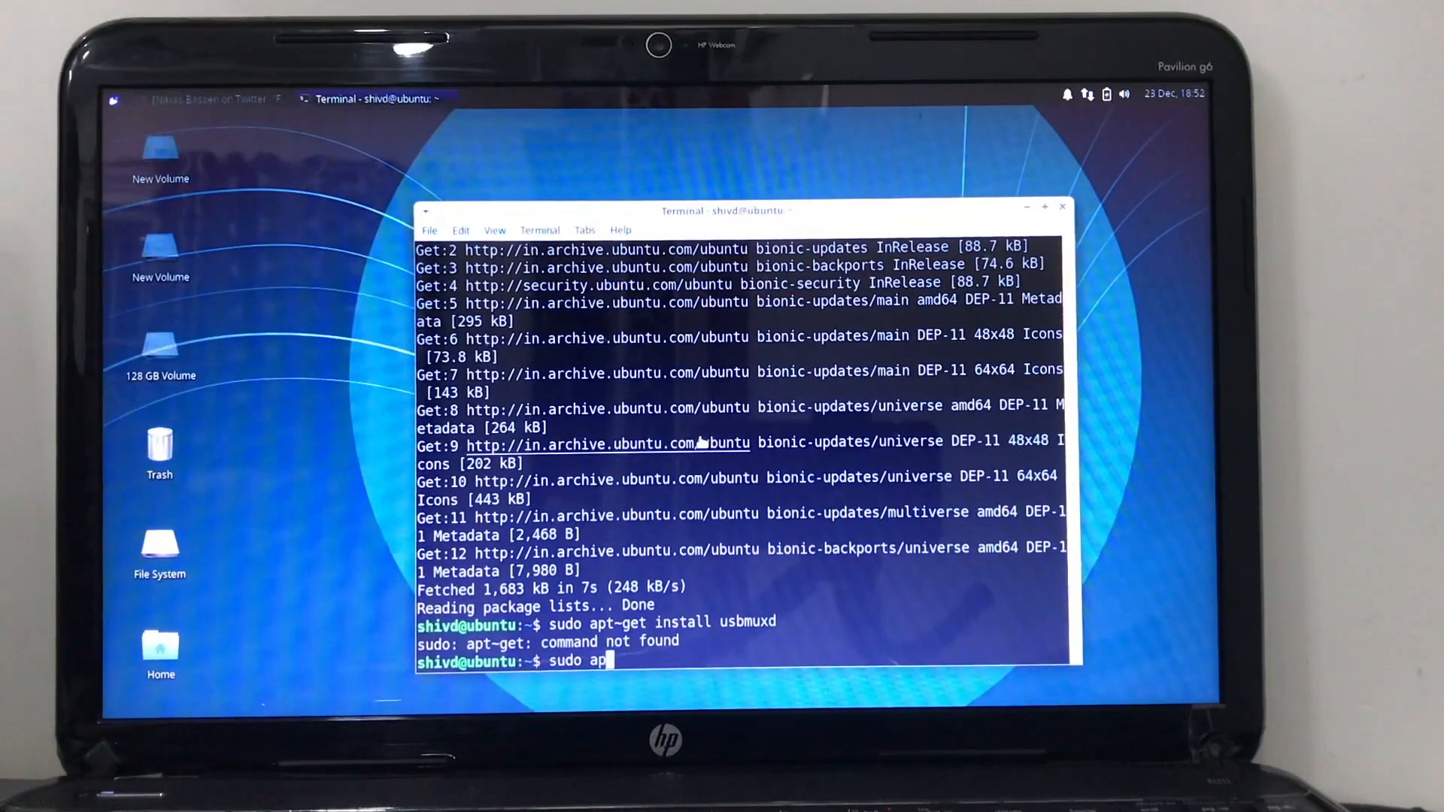
{"action": "type", "text": "t-get"}
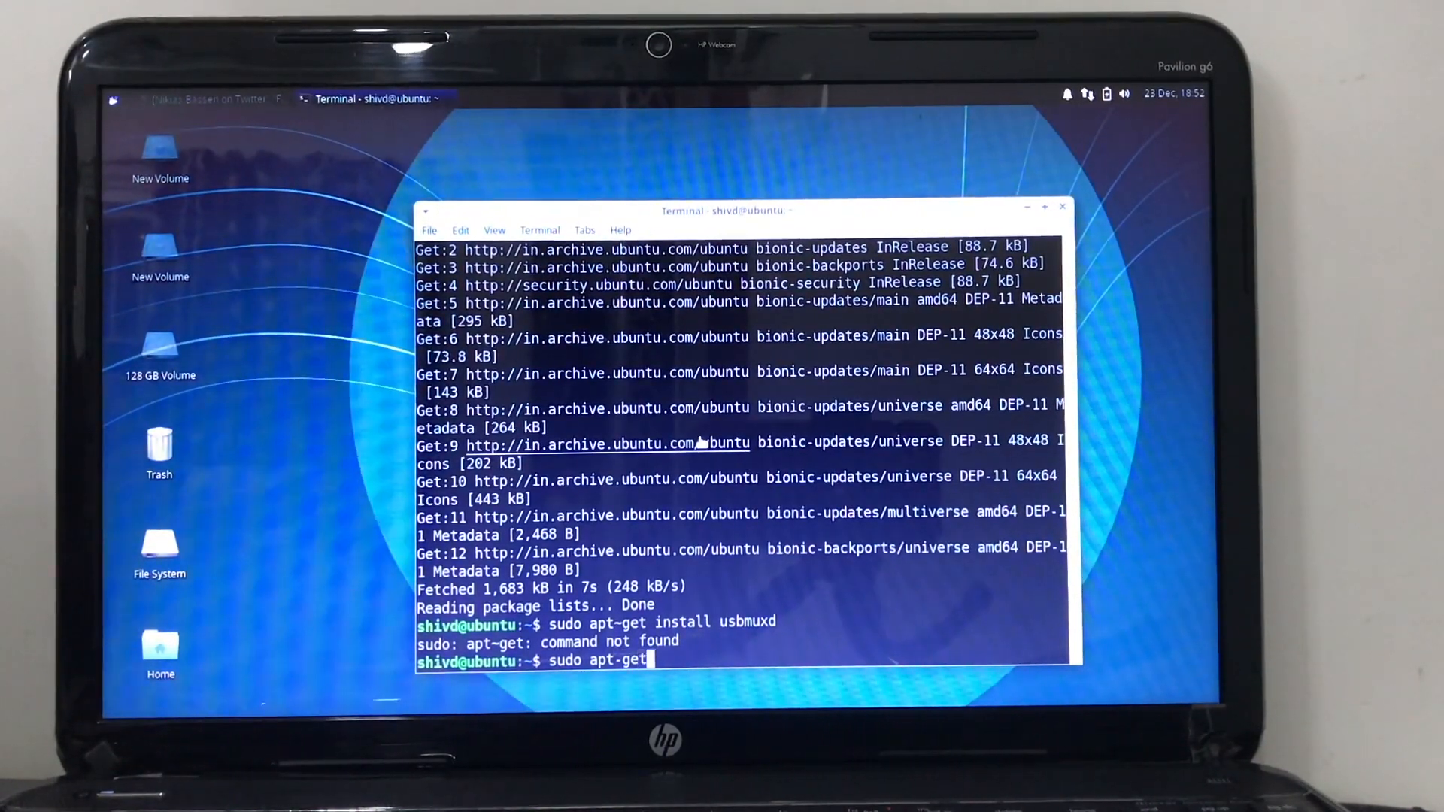
{"action": "type", "text": "install"}
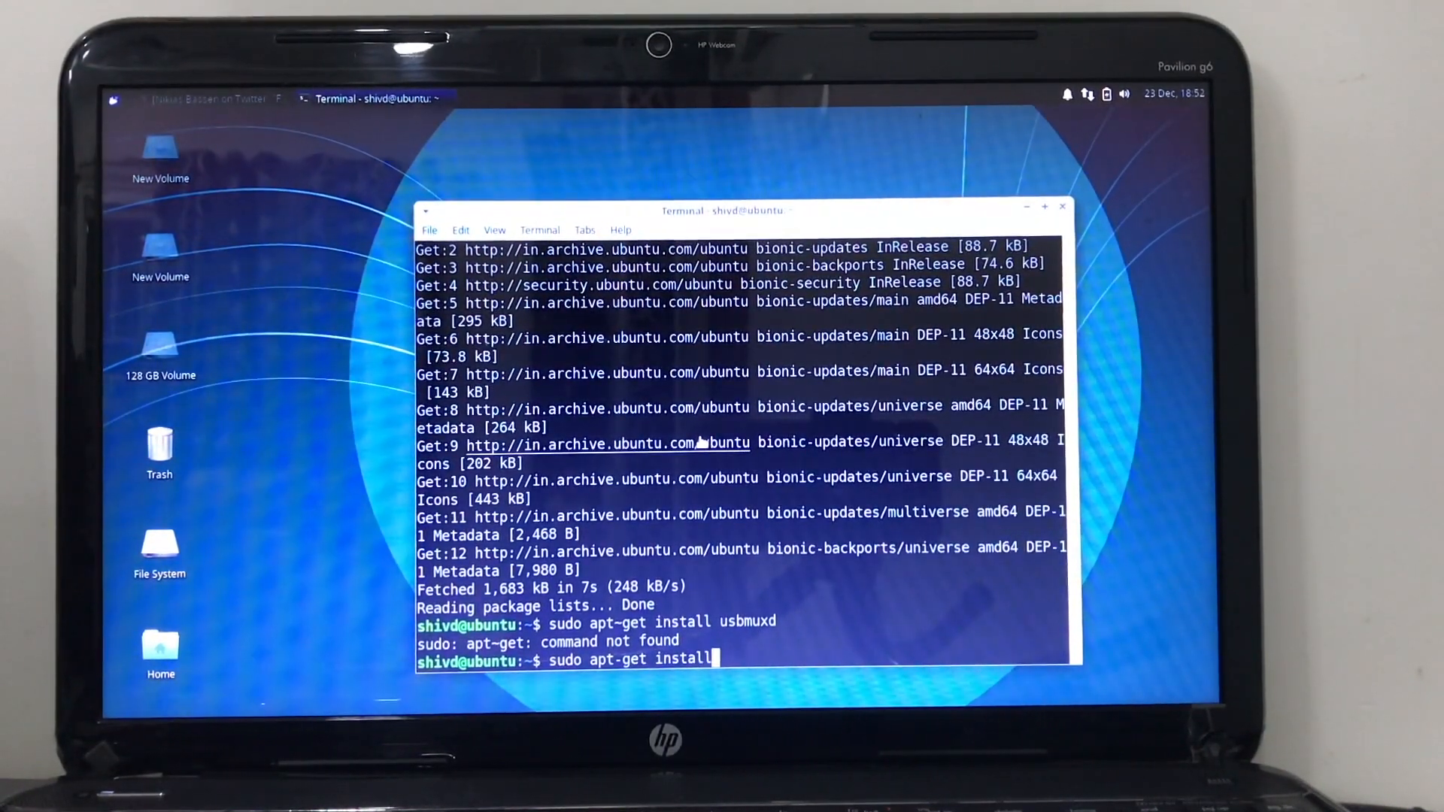
{"action": "type", "text": "usbmuxd"}
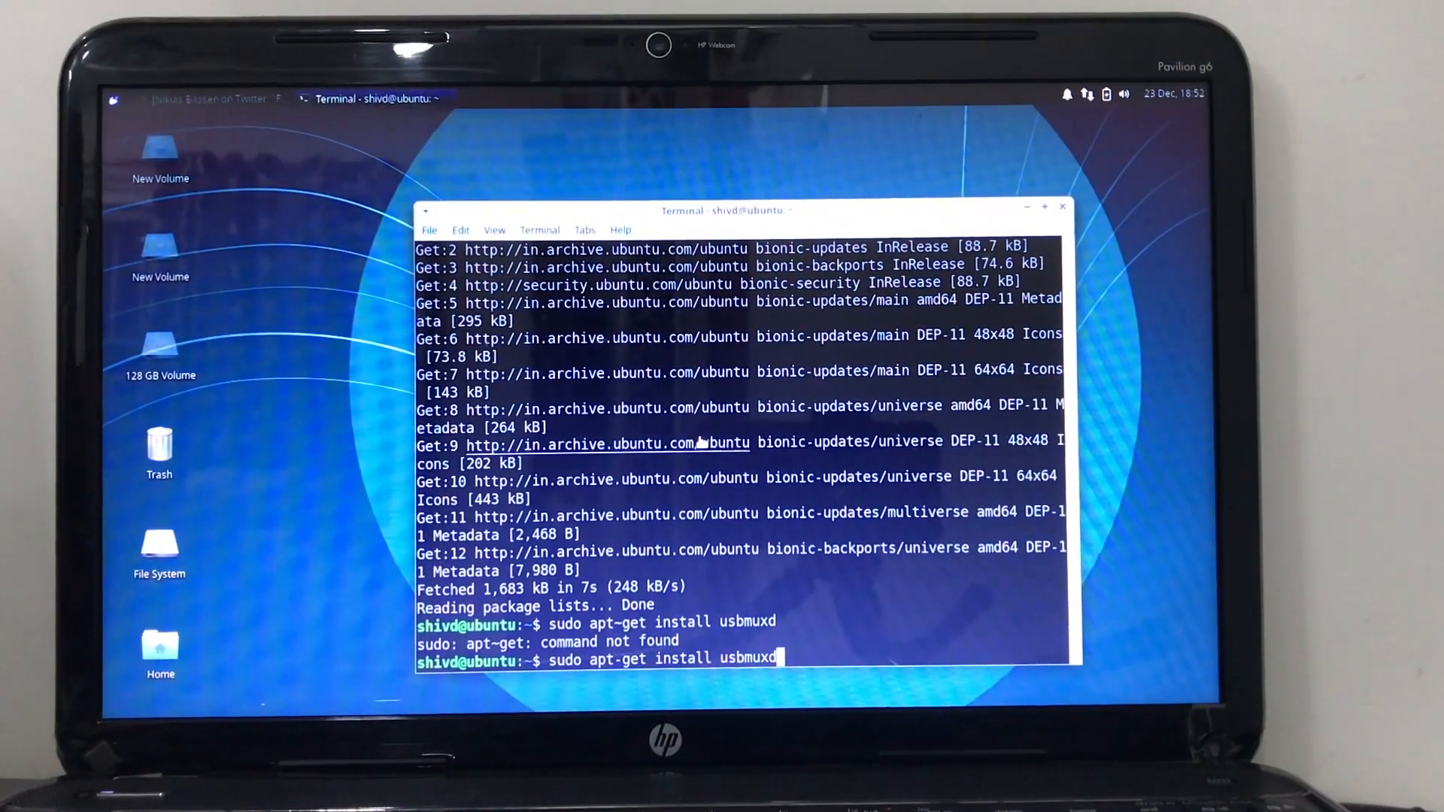
{"action": "key", "text": "Return"}
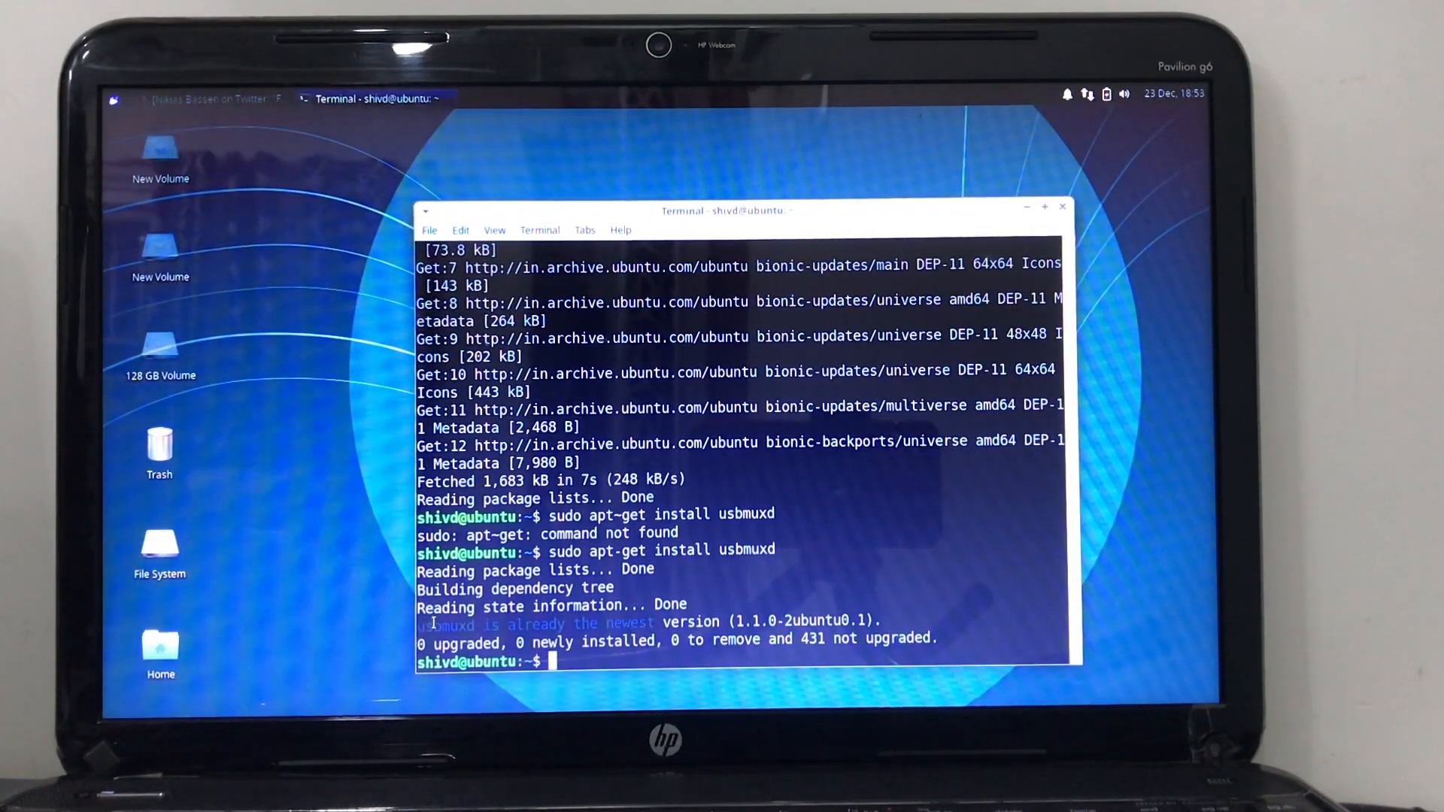
- Enter sudo apt-get install -y usbmuxd at the prompt without running it
{"action": "type", "text": "sudo a"}
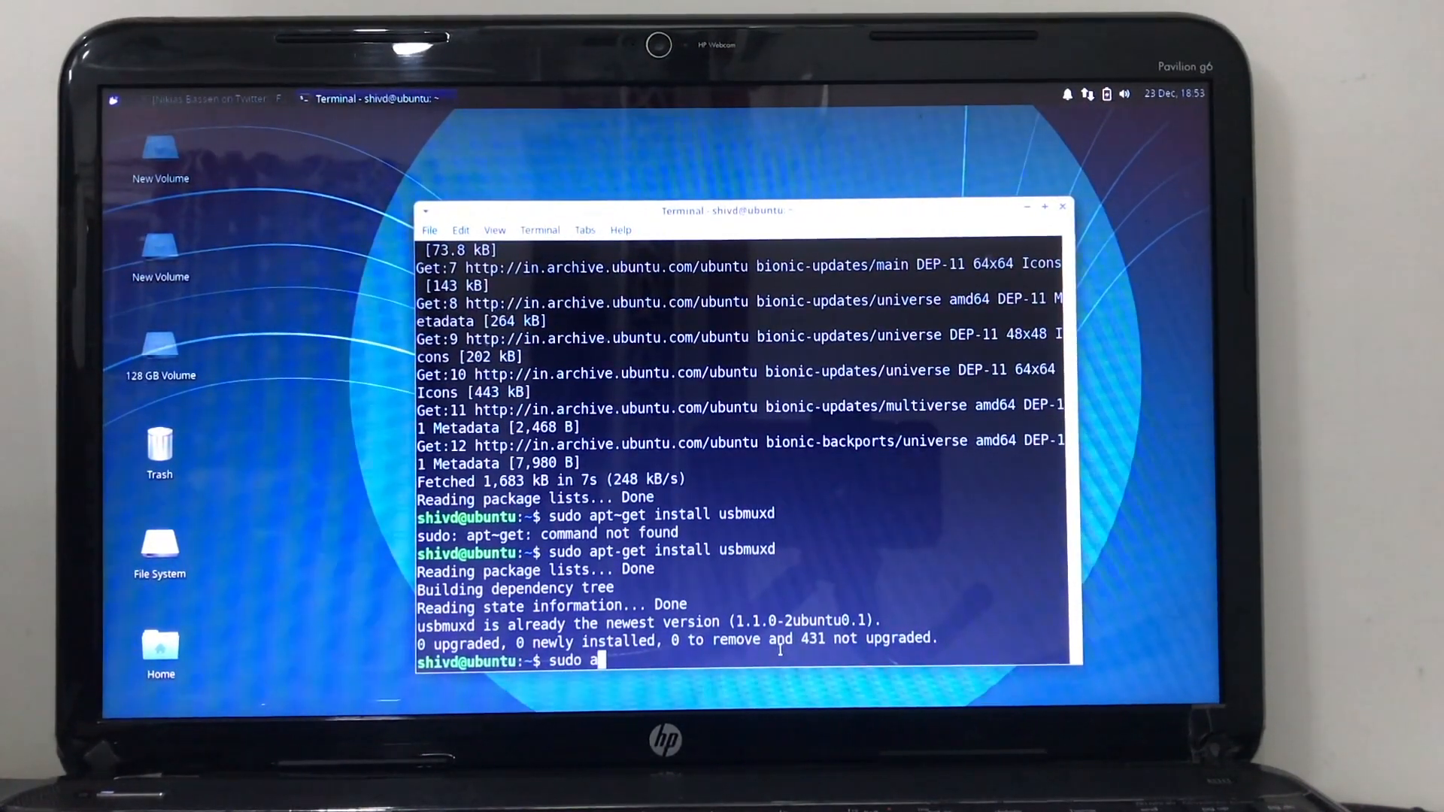
{"action": "type", "text": "pt"}
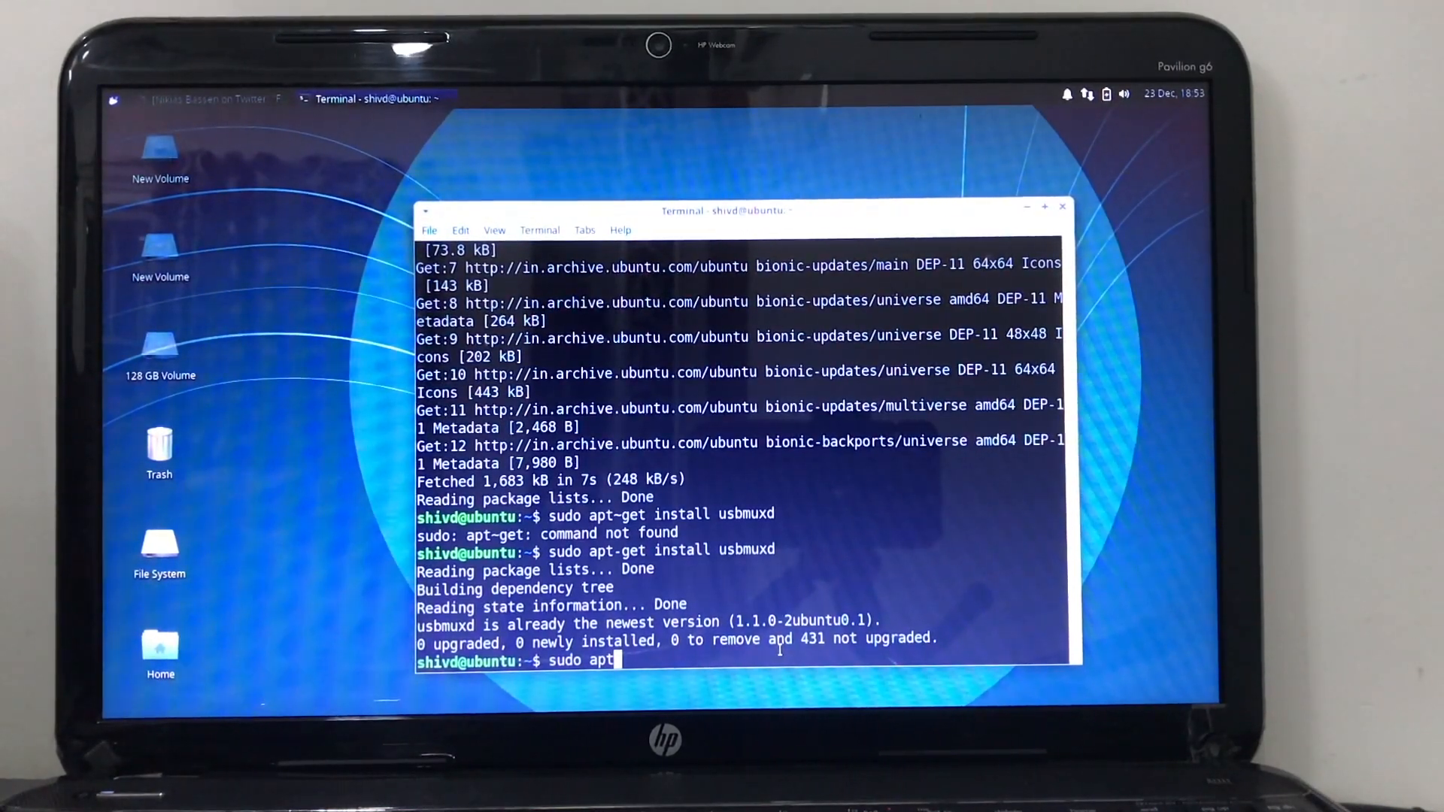
{"action": "type", "text": "-get"}
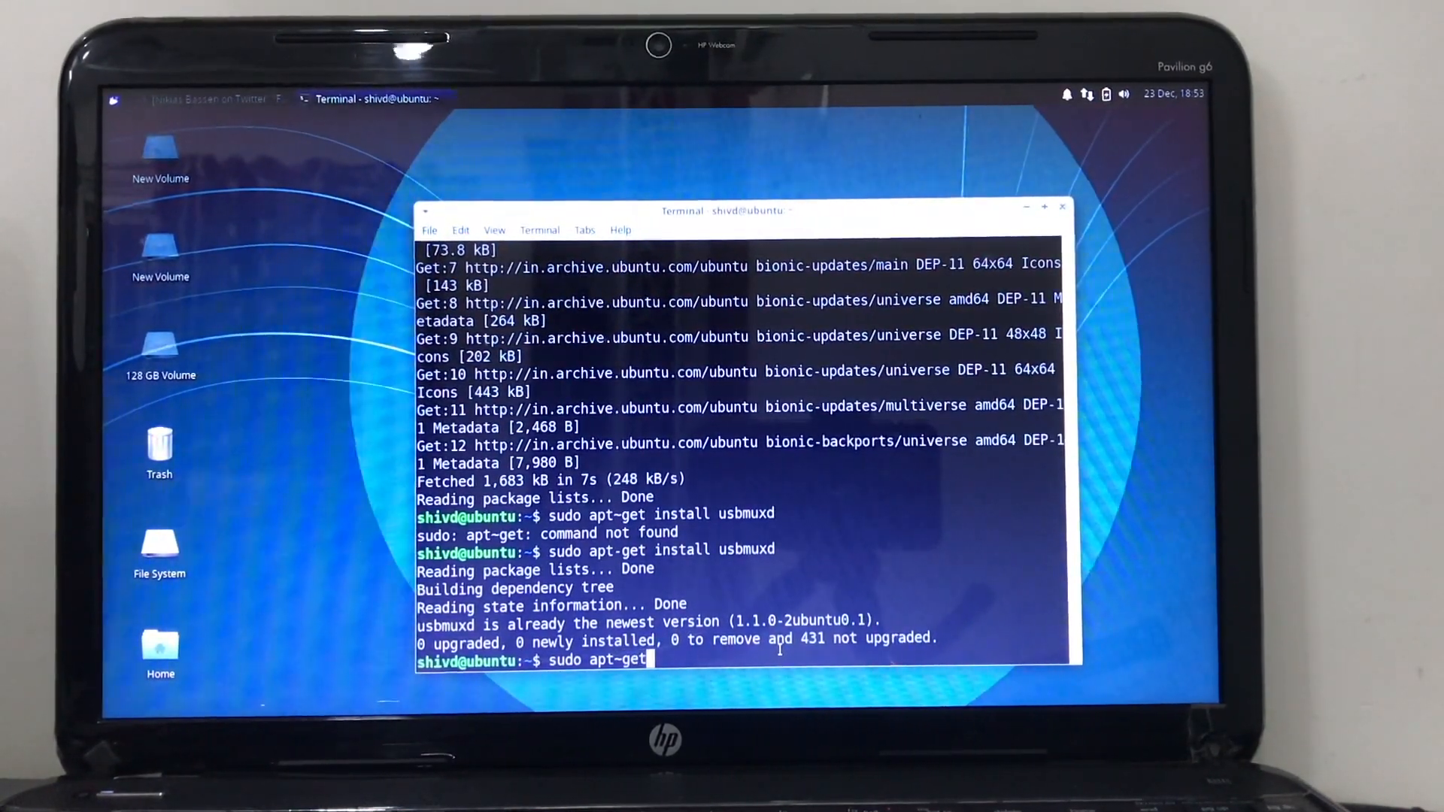
{"action": "type", "text": "install -"}
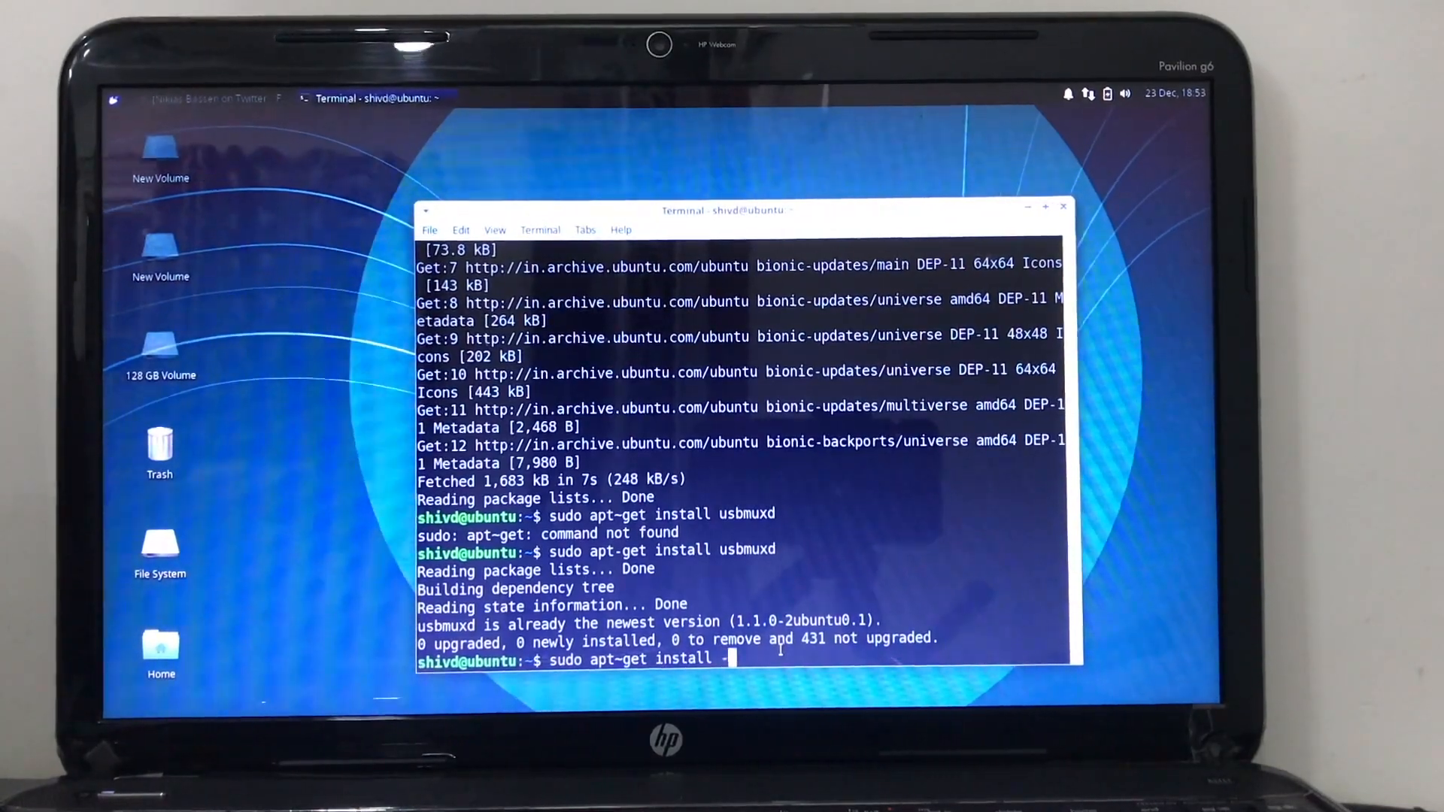
{"action": "type", "text": "-y usbmuxd"}
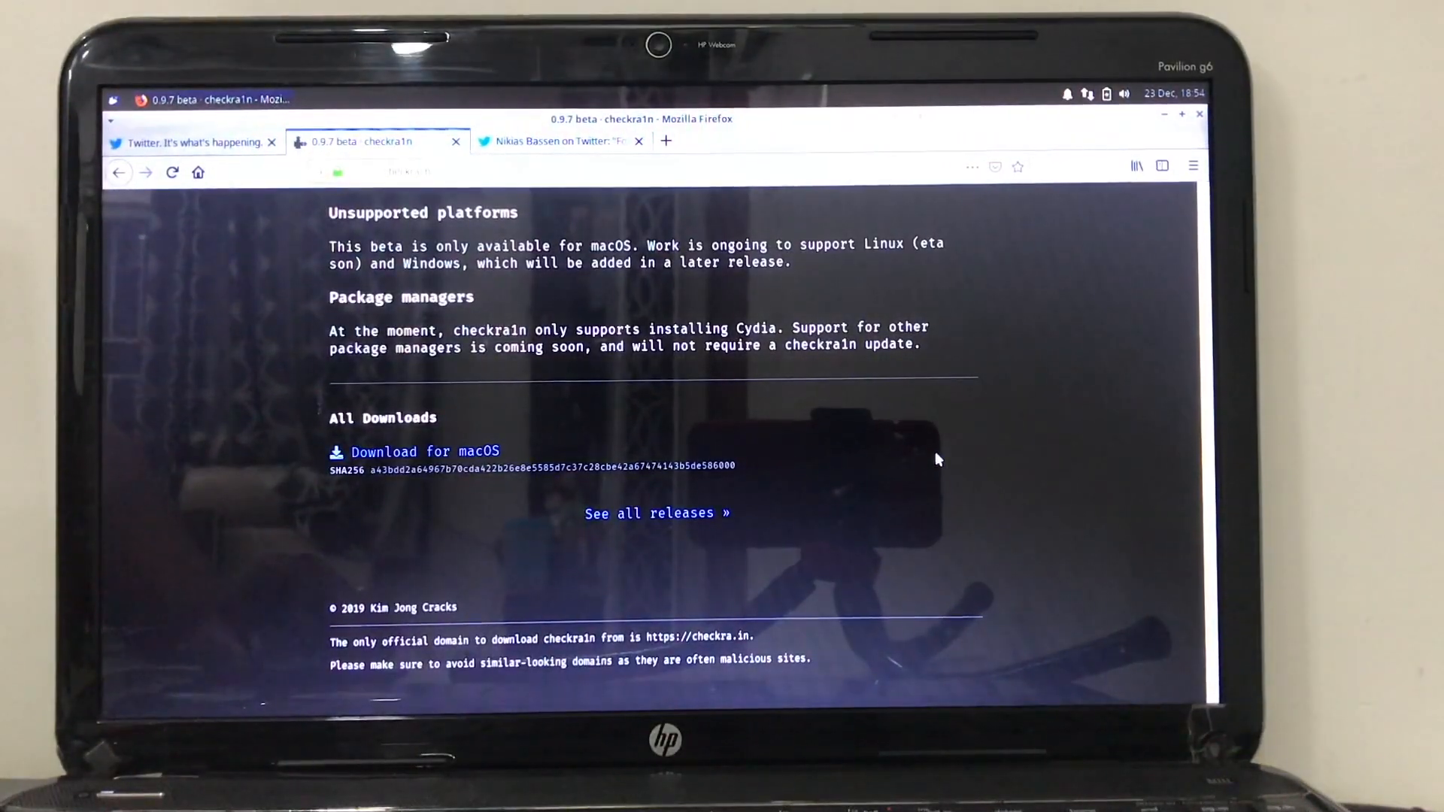
- Check the usbmuxd tweet on the Twitter tab, then return to the checkra1n 0.9.7 beta page
{"action": "scroll", "scroll_direction": "up", "scroll_amount": 3}
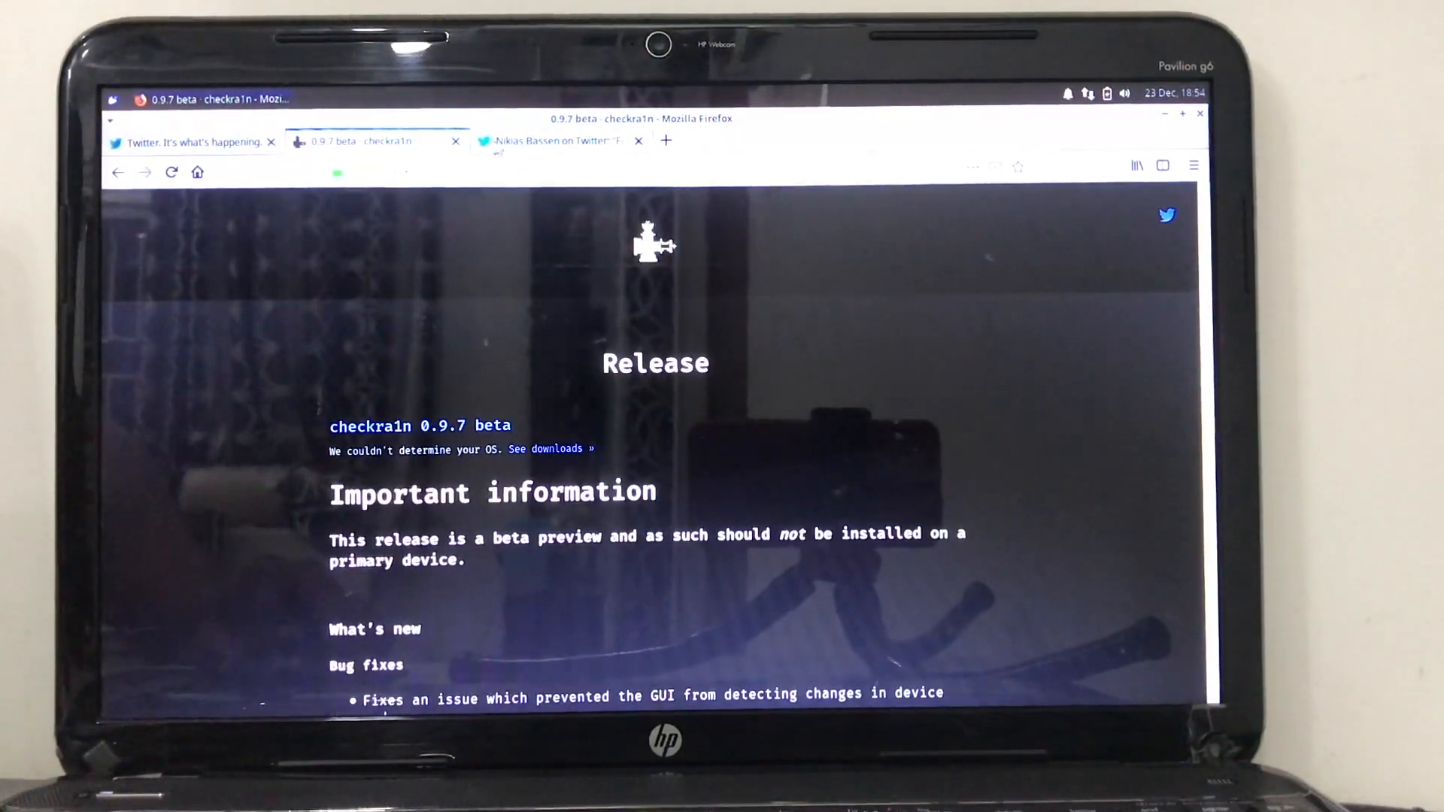
{"action": "left_click", "coordinate": [559, 142]}
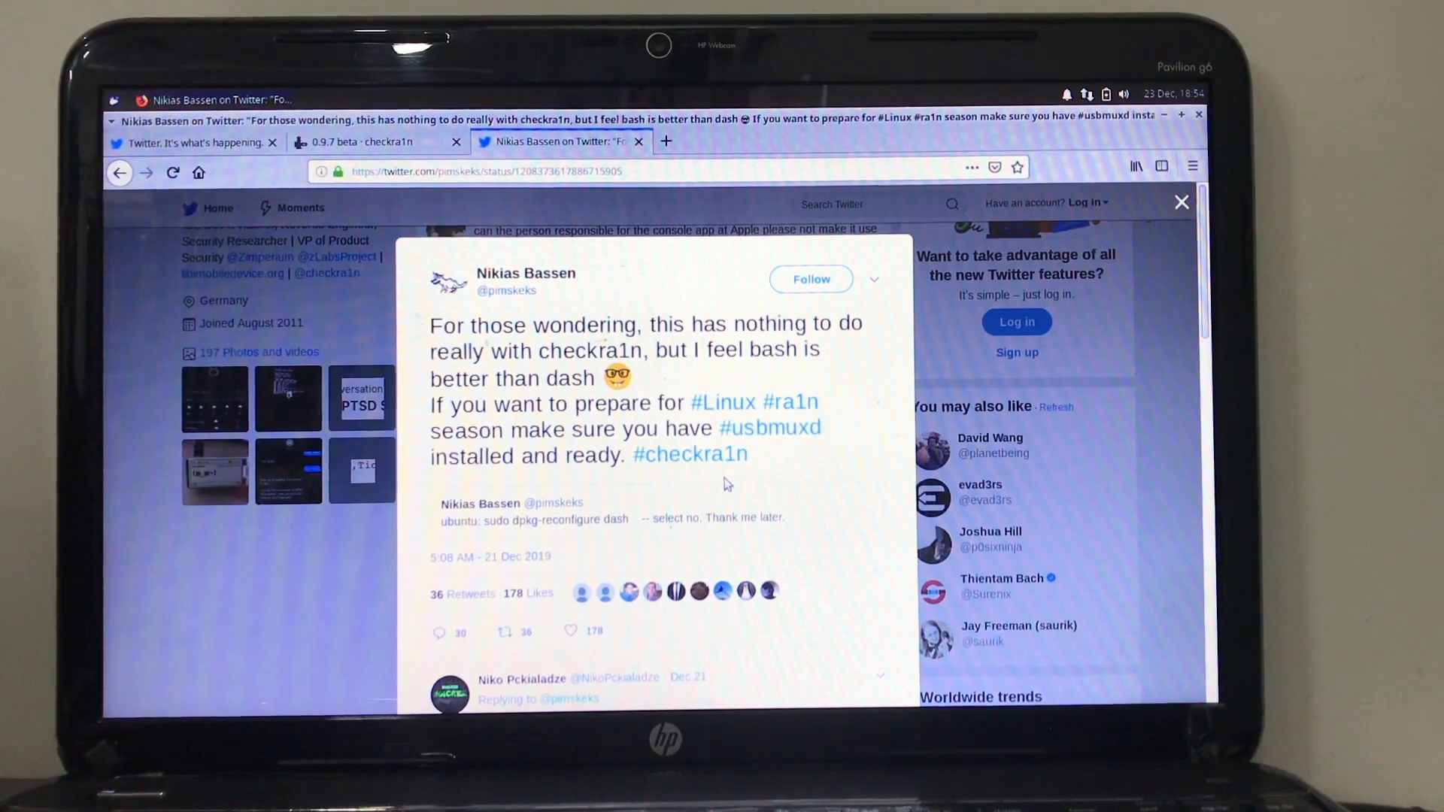
{"action": "mouse_move", "coordinate": [608, 419]}
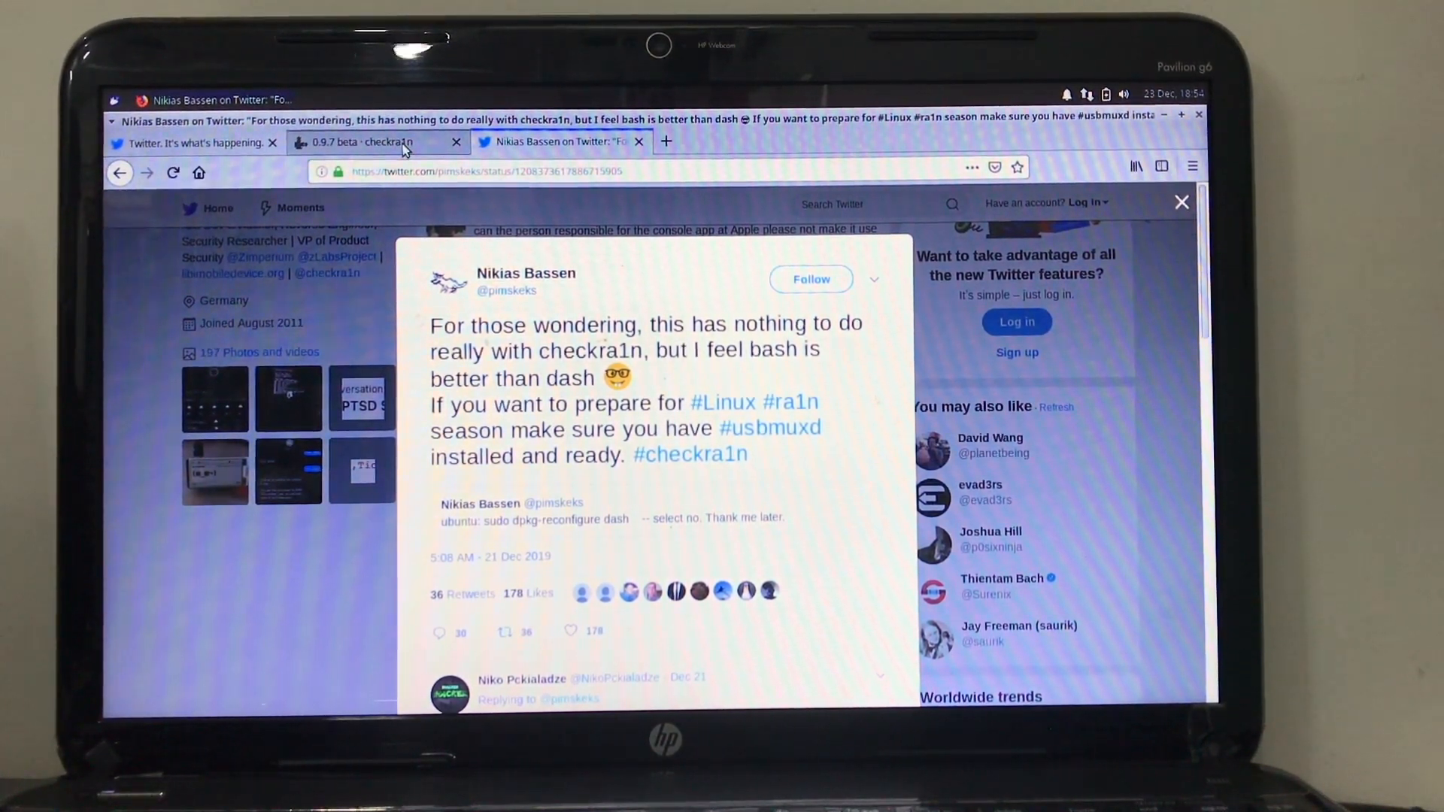
{"action": "left_click", "coordinate": [378, 141]}
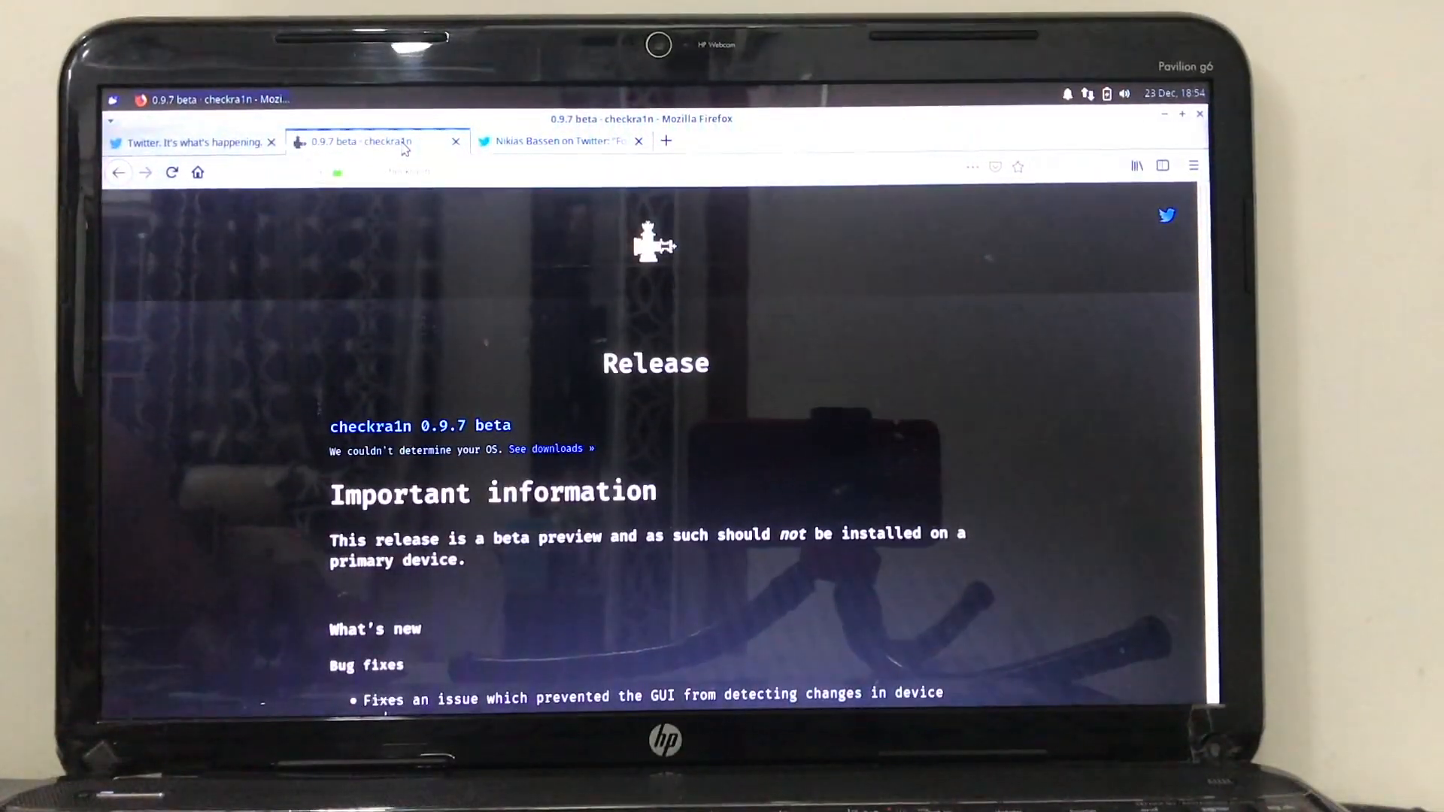
{"action": "mouse_move", "coordinate": [859, 147]}
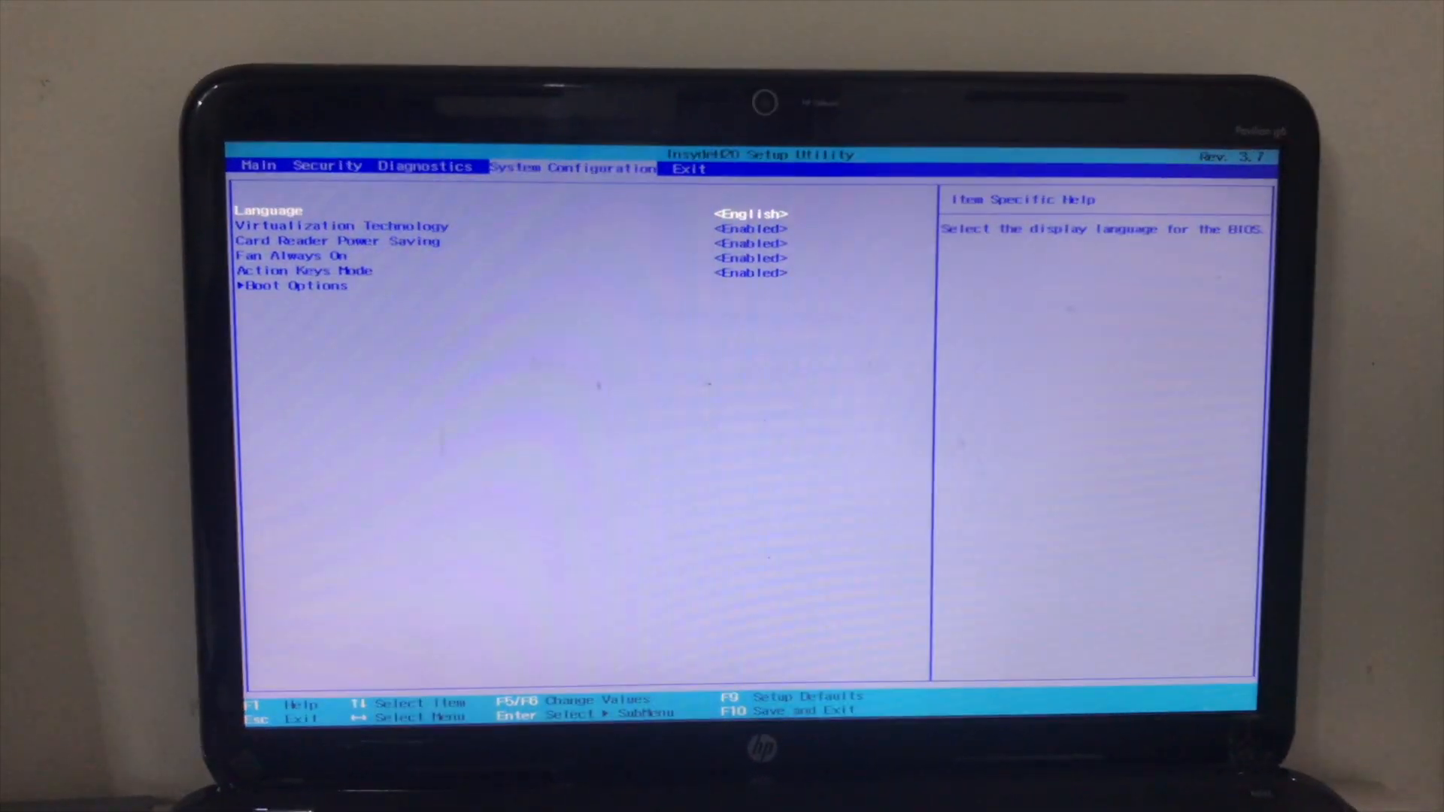
- Keep Virtualization Technology Enabled, then save with F10 and confirm Yes to exit the BIOS
{"action": "key", "text": "Down"}
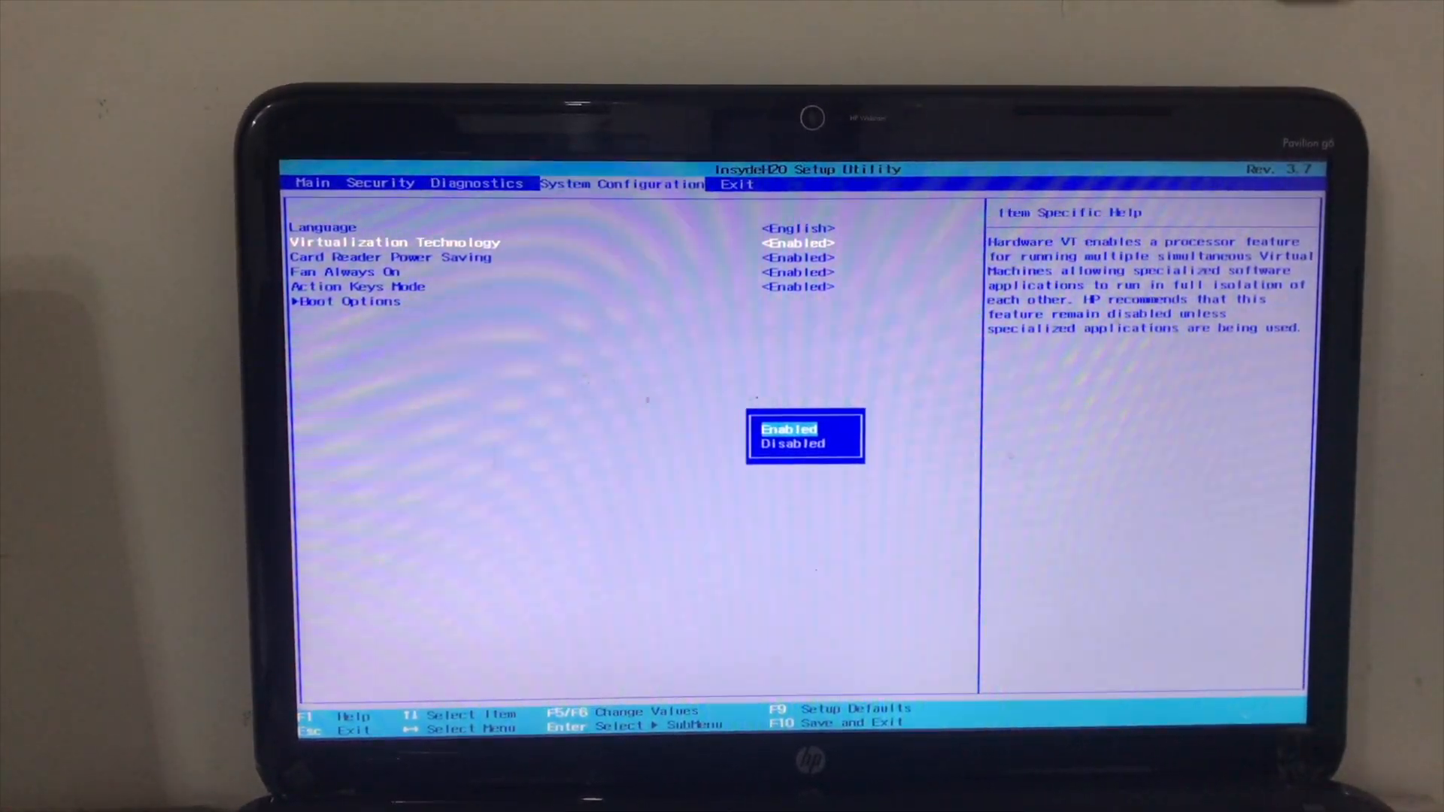
{"action": "key", "text": "F10"}
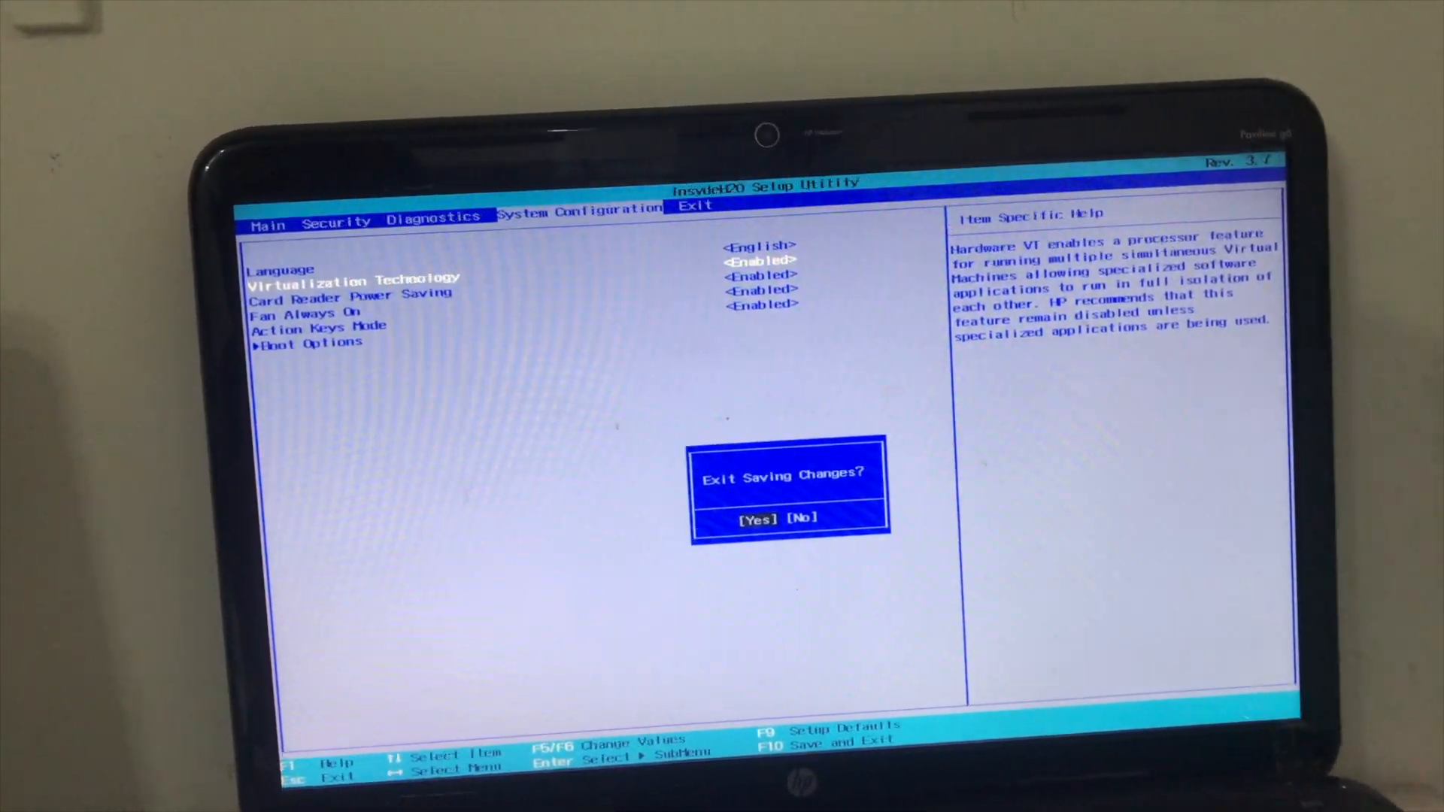
{"action": "key", "text": "Return"}
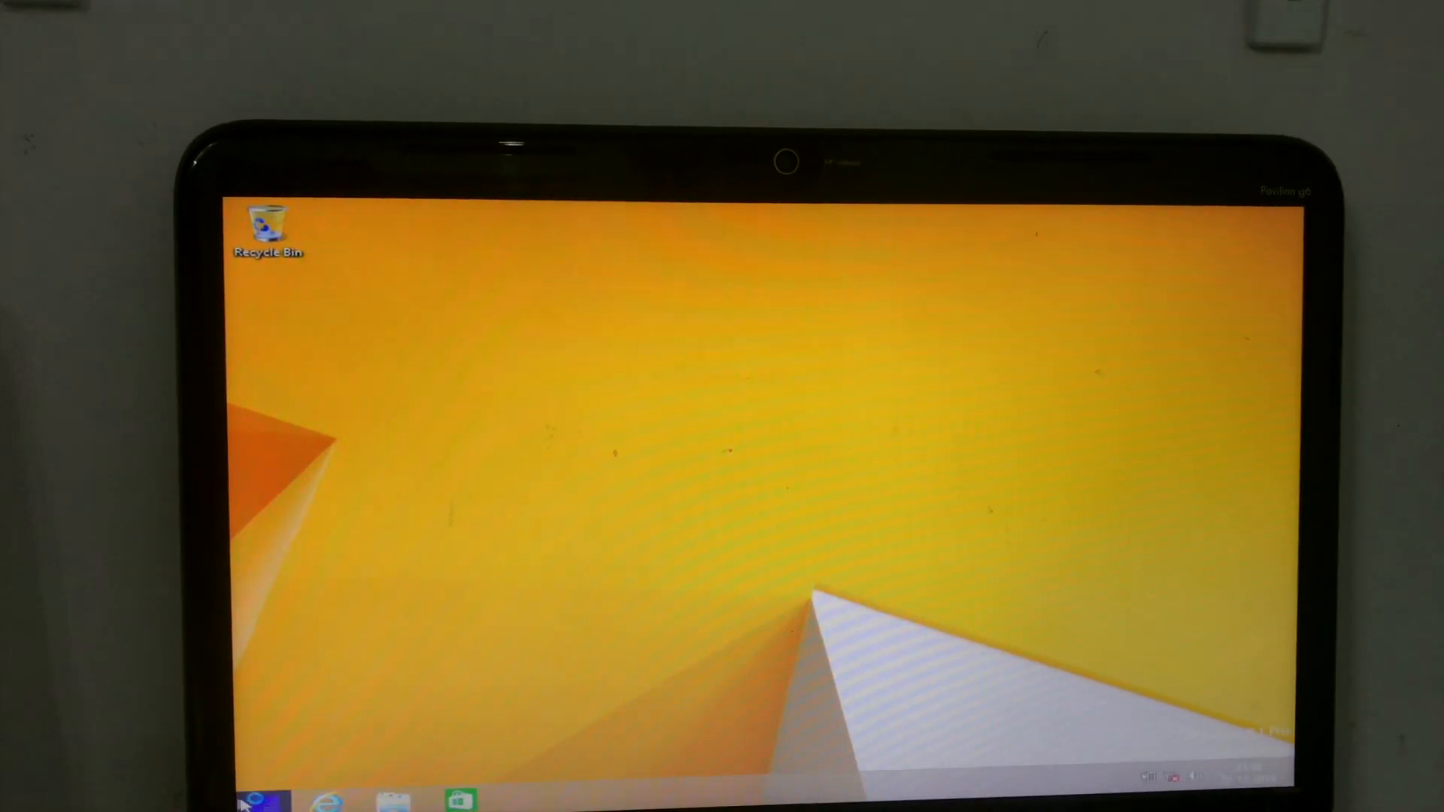
- Launch System Information from the Run dialog via the system tools menu
{"action": "right_click", "coordinate": [261, 799]}
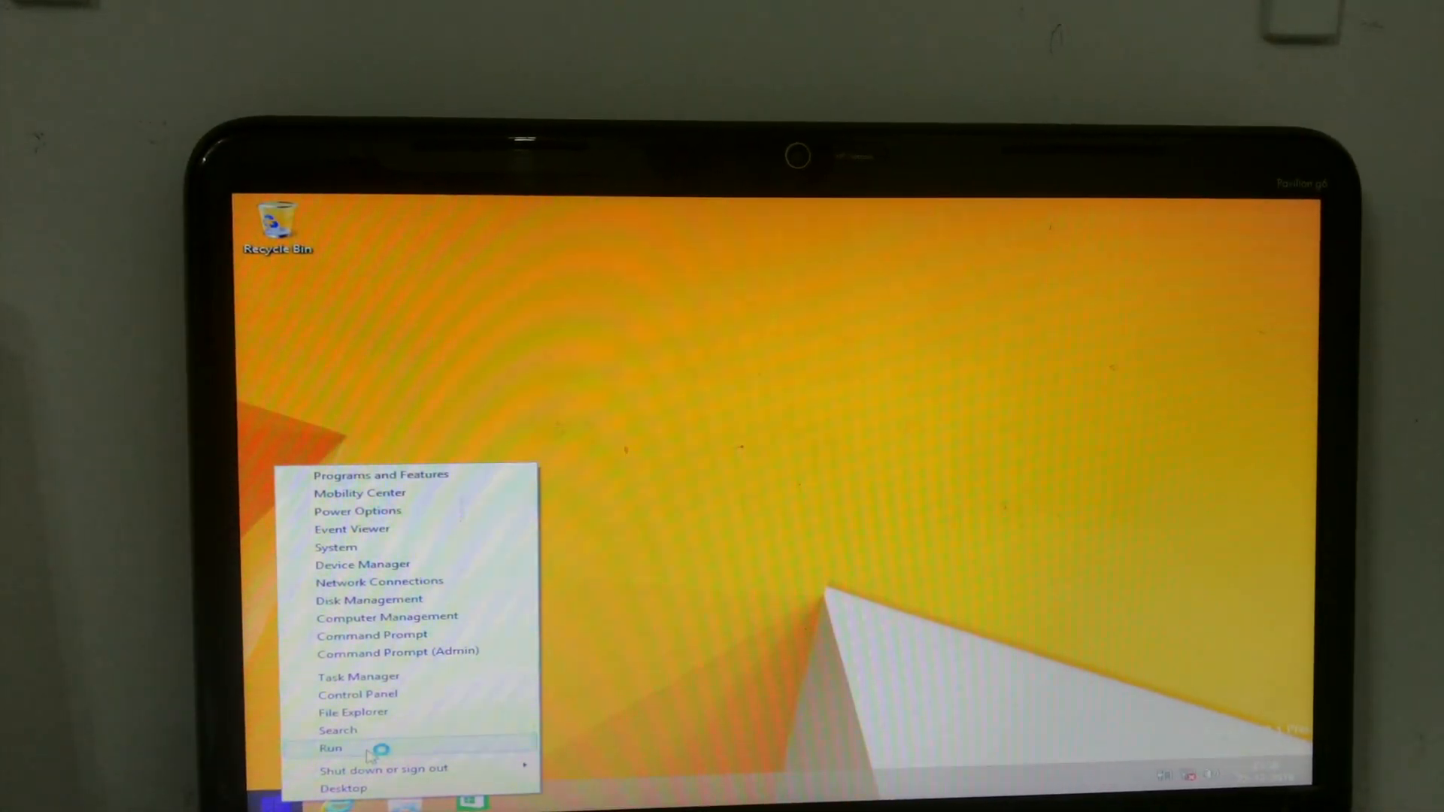
{"action": "left_click", "coordinate": [329, 747]}
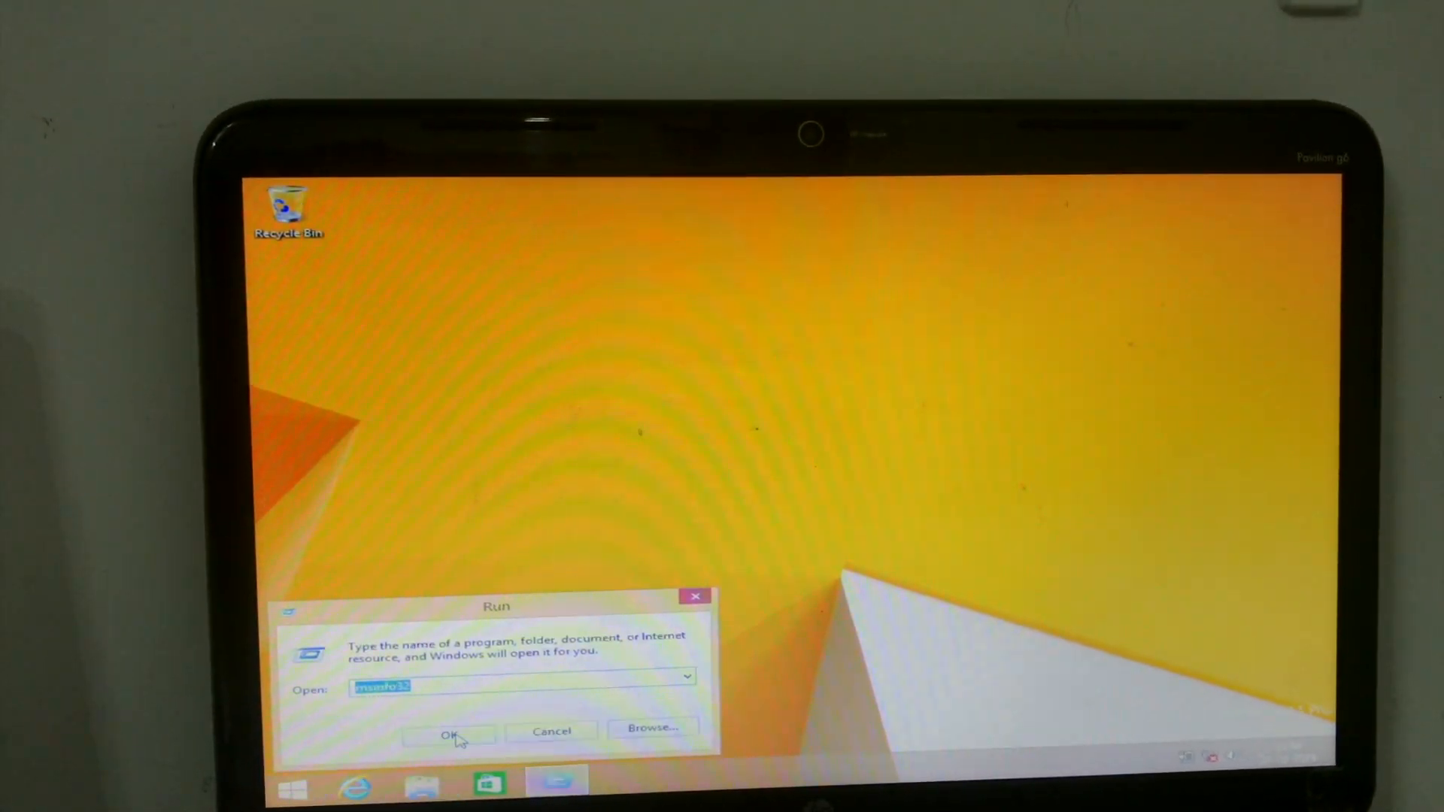
{"action": "left_click", "coordinate": [450, 735]}
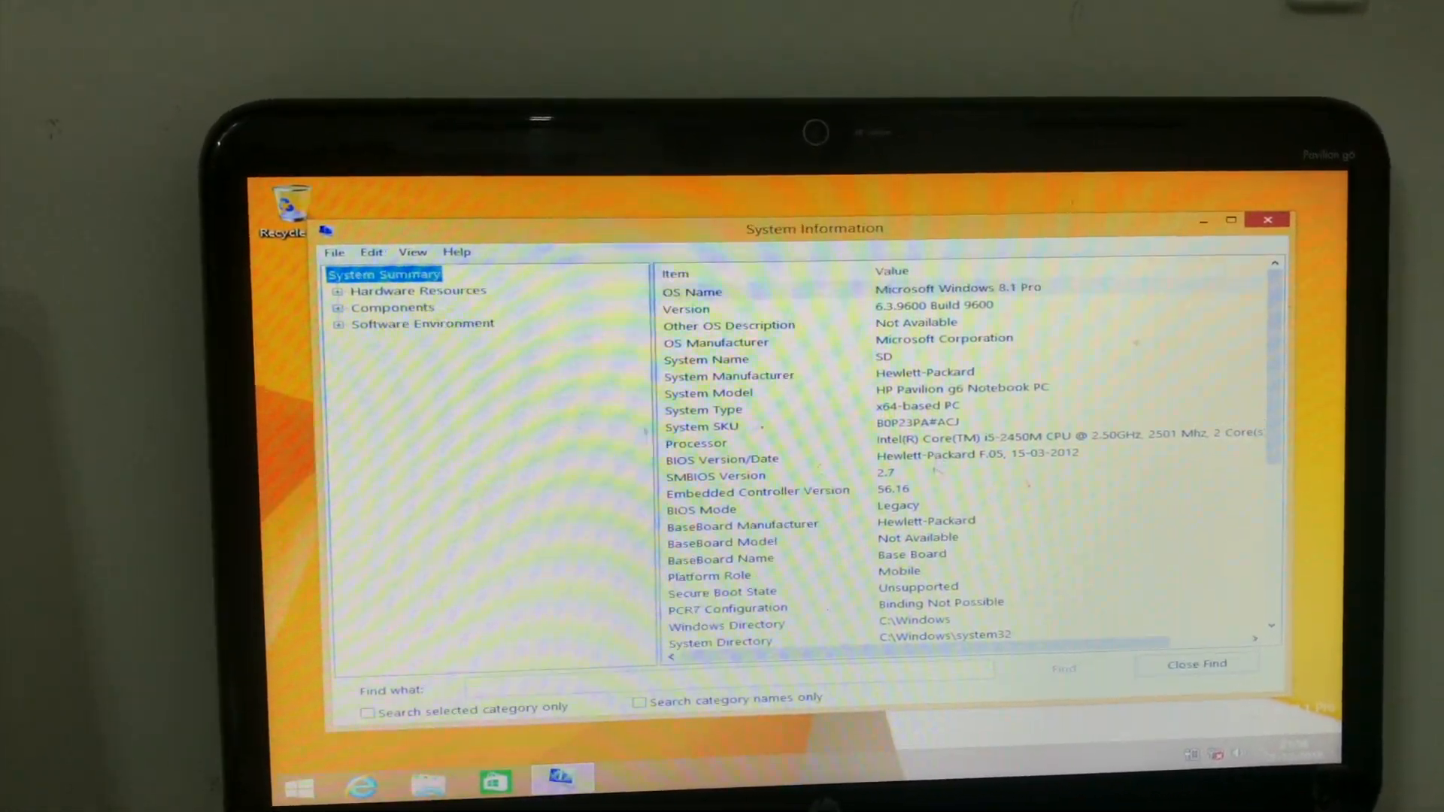
- Check the Hyper-V virtualization entries read Yes, then close System Information
{"action": "scroll", "scroll_direction": "down", "scroll_amount": 3}
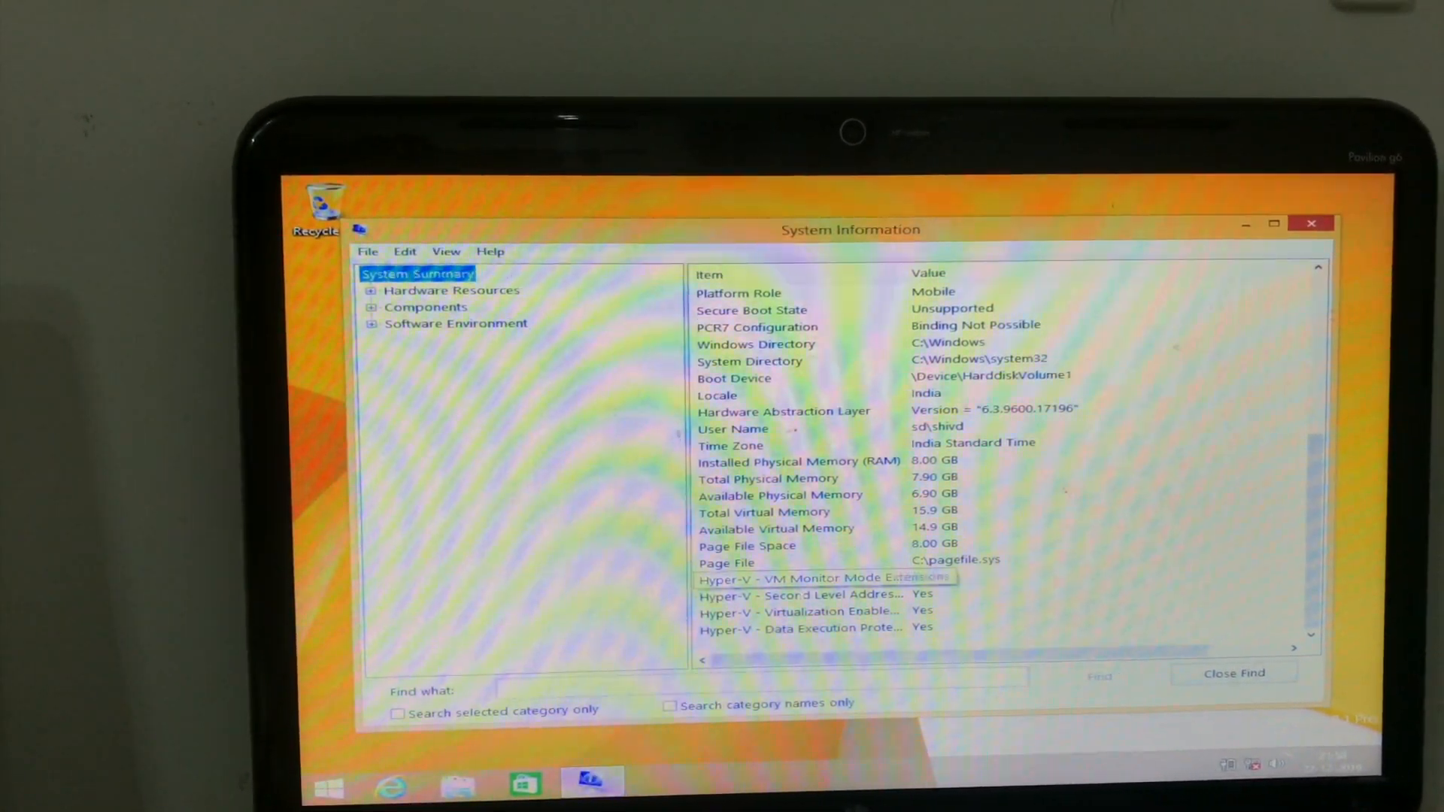
{"action": "left_click", "coordinate": [1233, 672]}
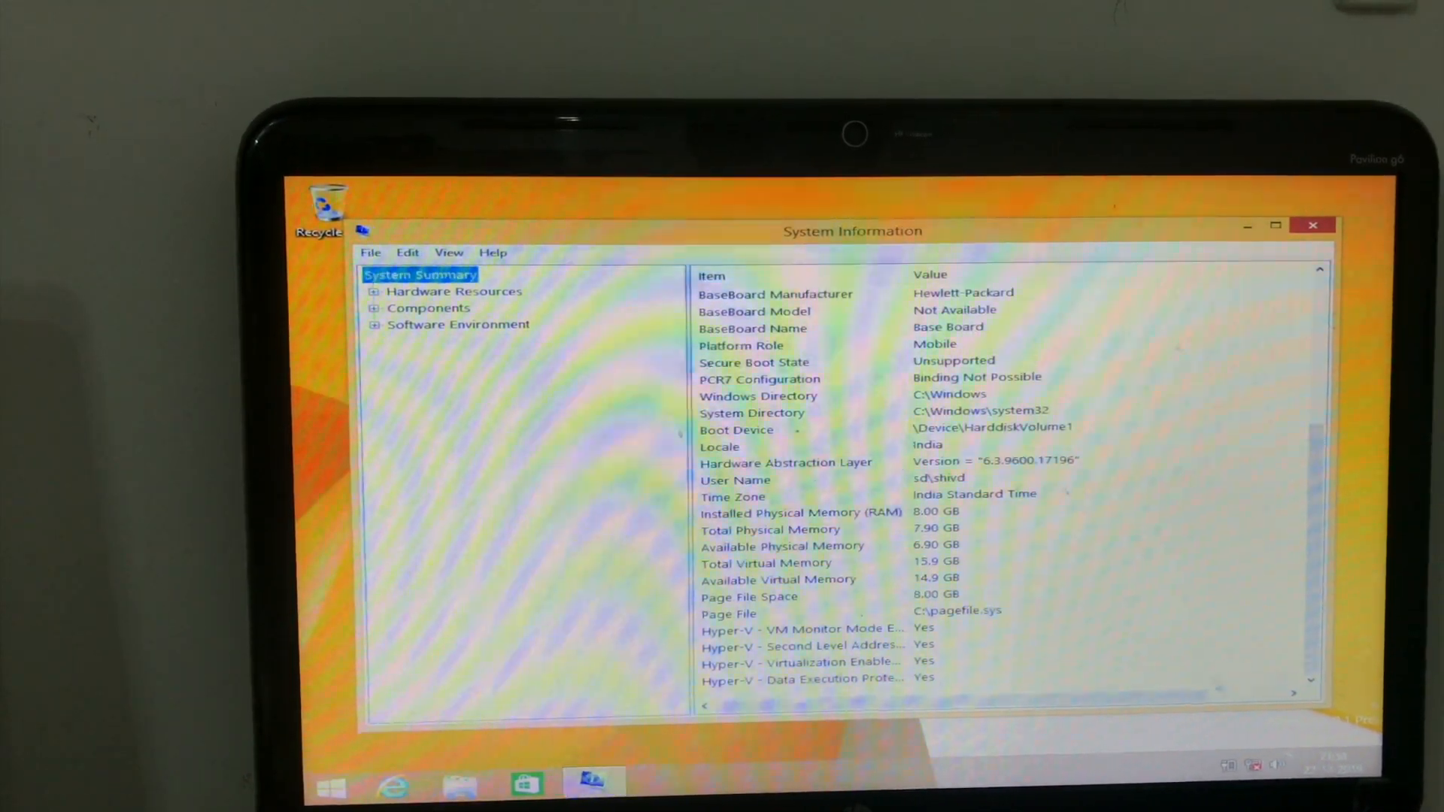
{"action": "left_click", "coordinate": [1311, 224]}
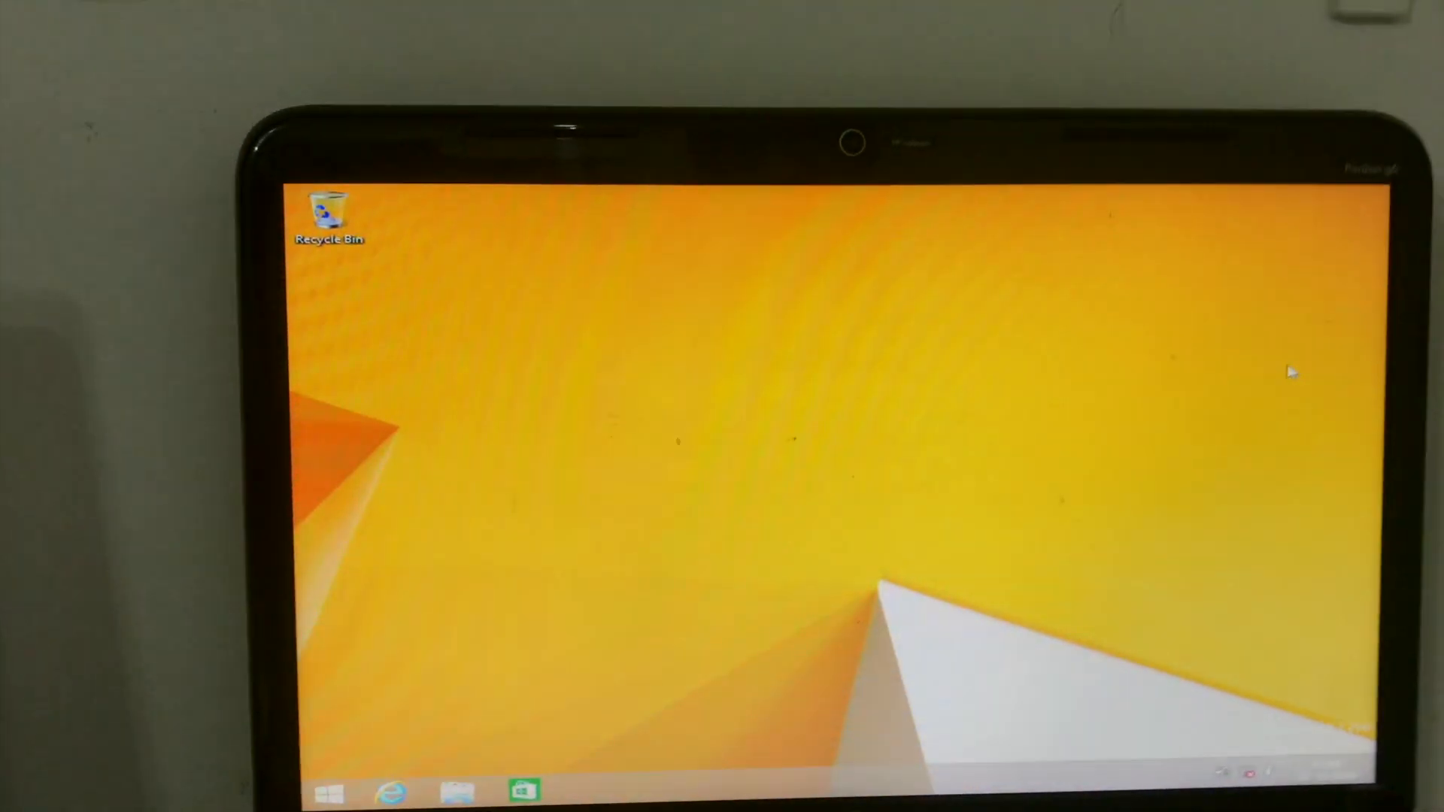
- Start Disk Management from the system tools menu
{"action": "right_click", "coordinate": [330, 793]}
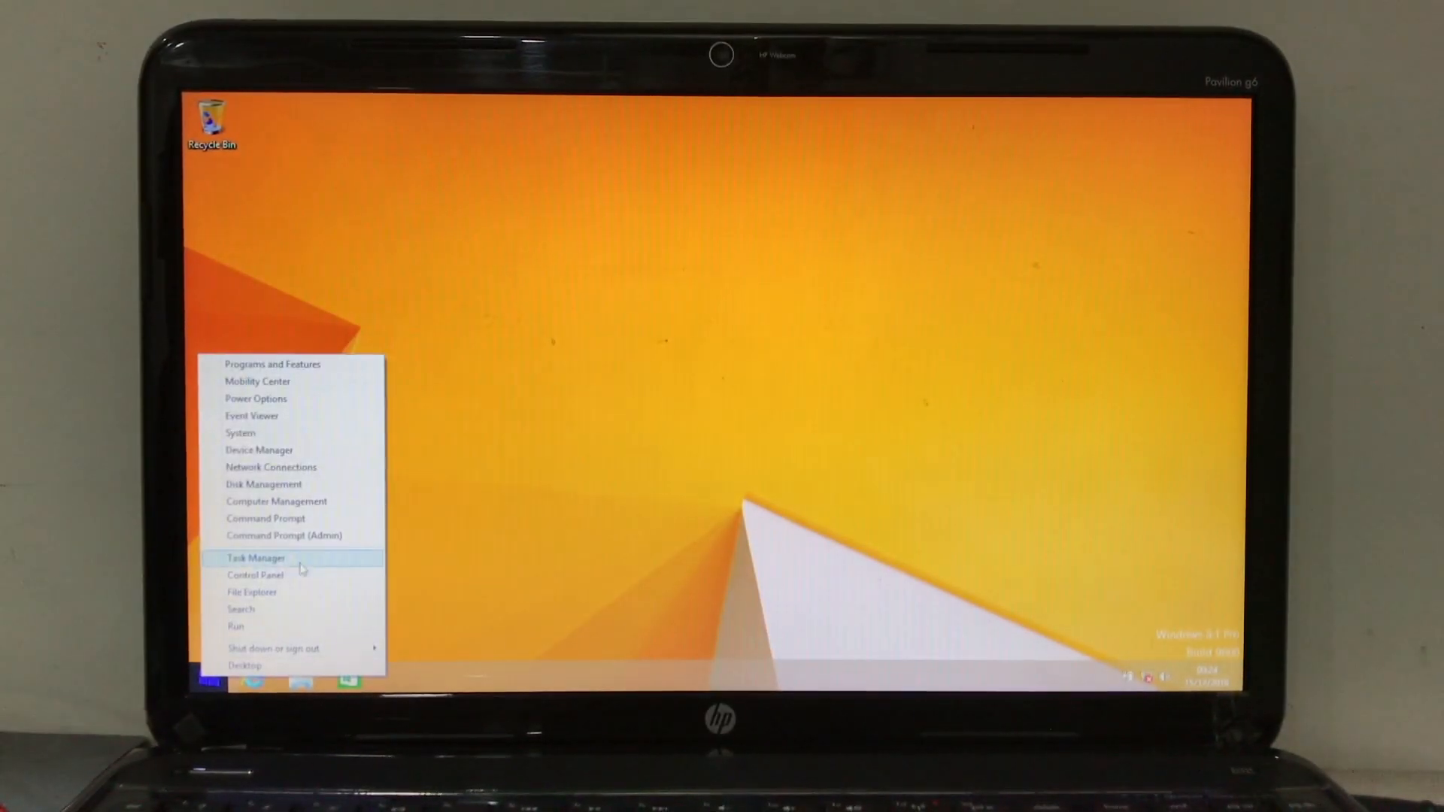
{"action": "left_click", "coordinate": [263, 485]}
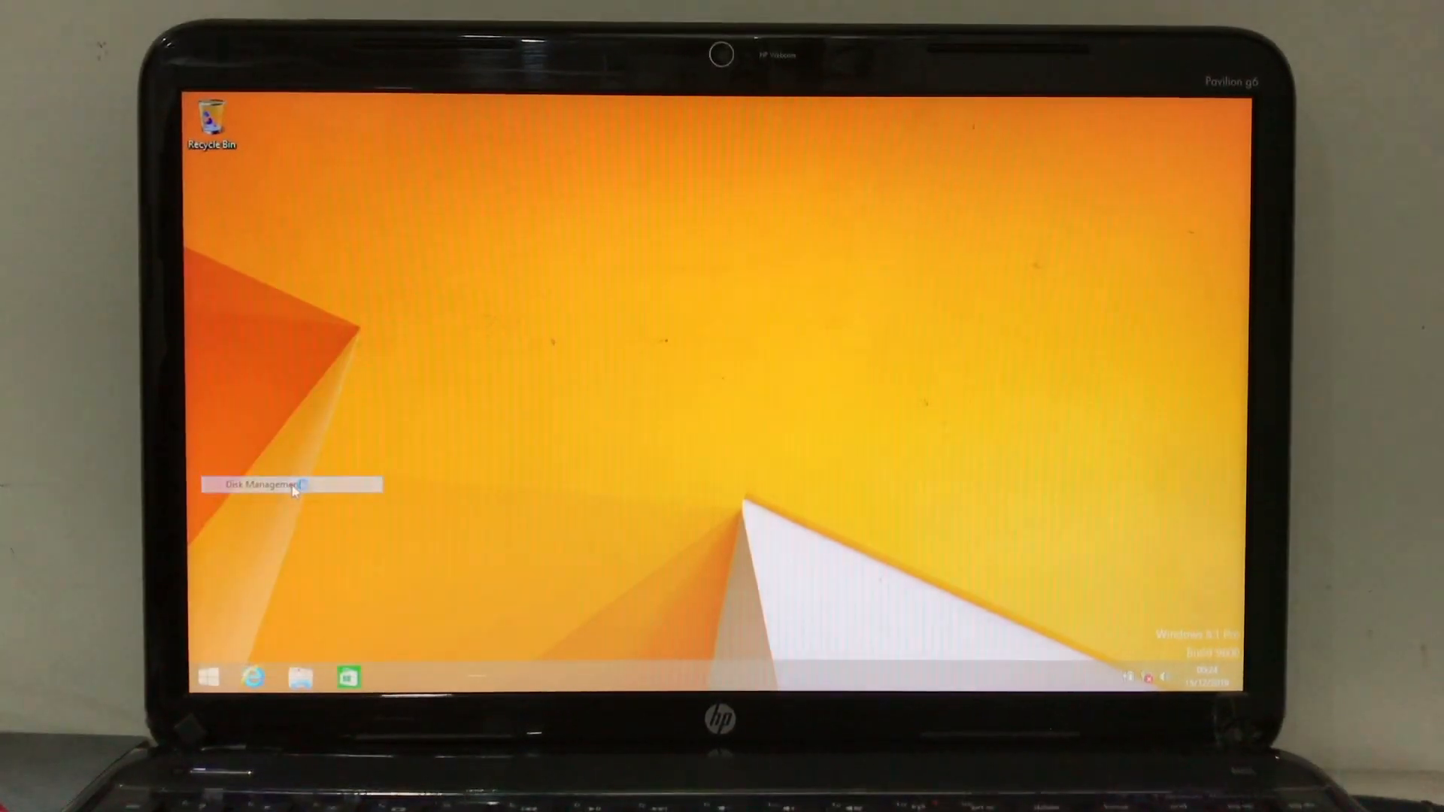
{"action": "left_click", "coordinate": [257, 484]}
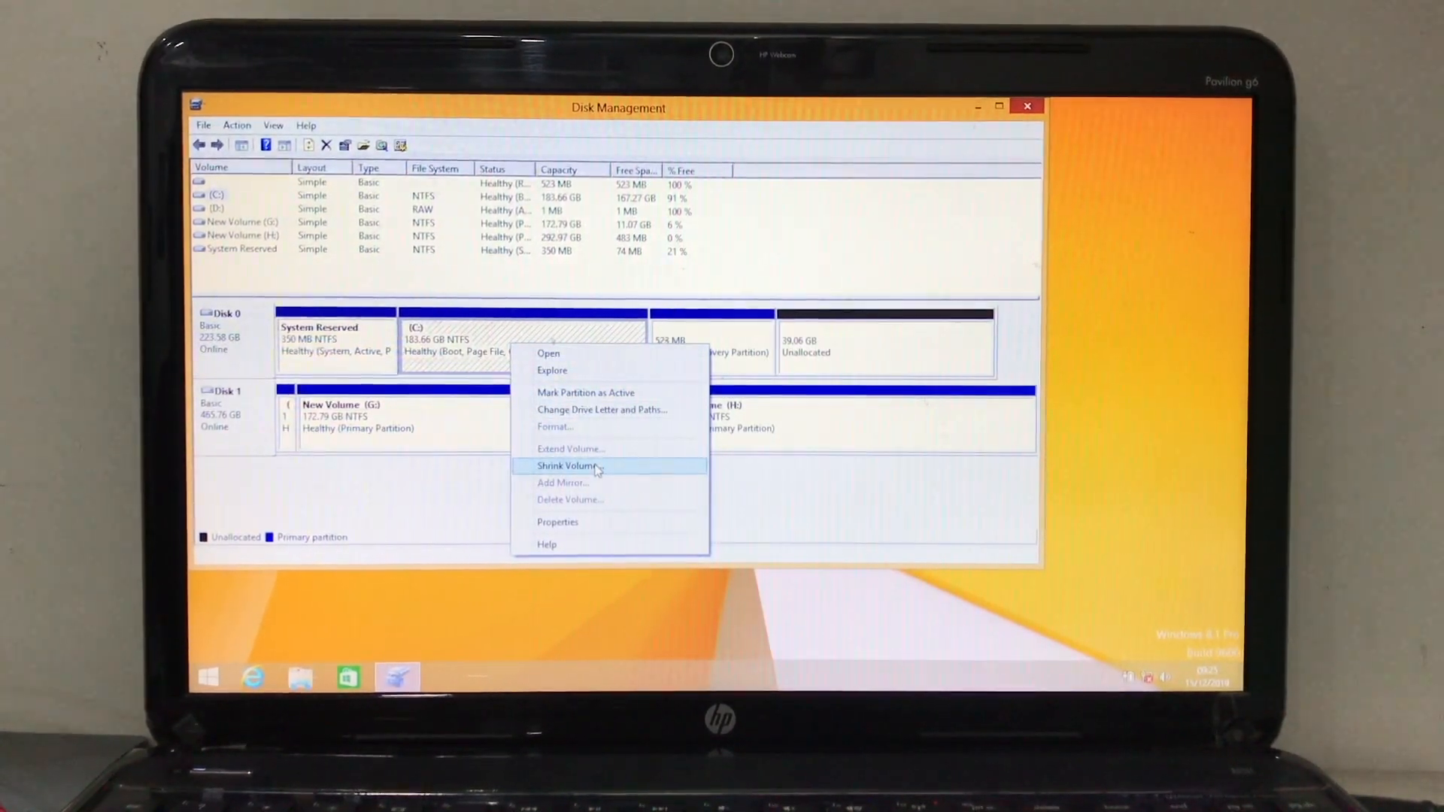
- Shrink drive C: by 102400 MB to free unallocated space
{"action": "left_click", "coordinate": [568, 465]}
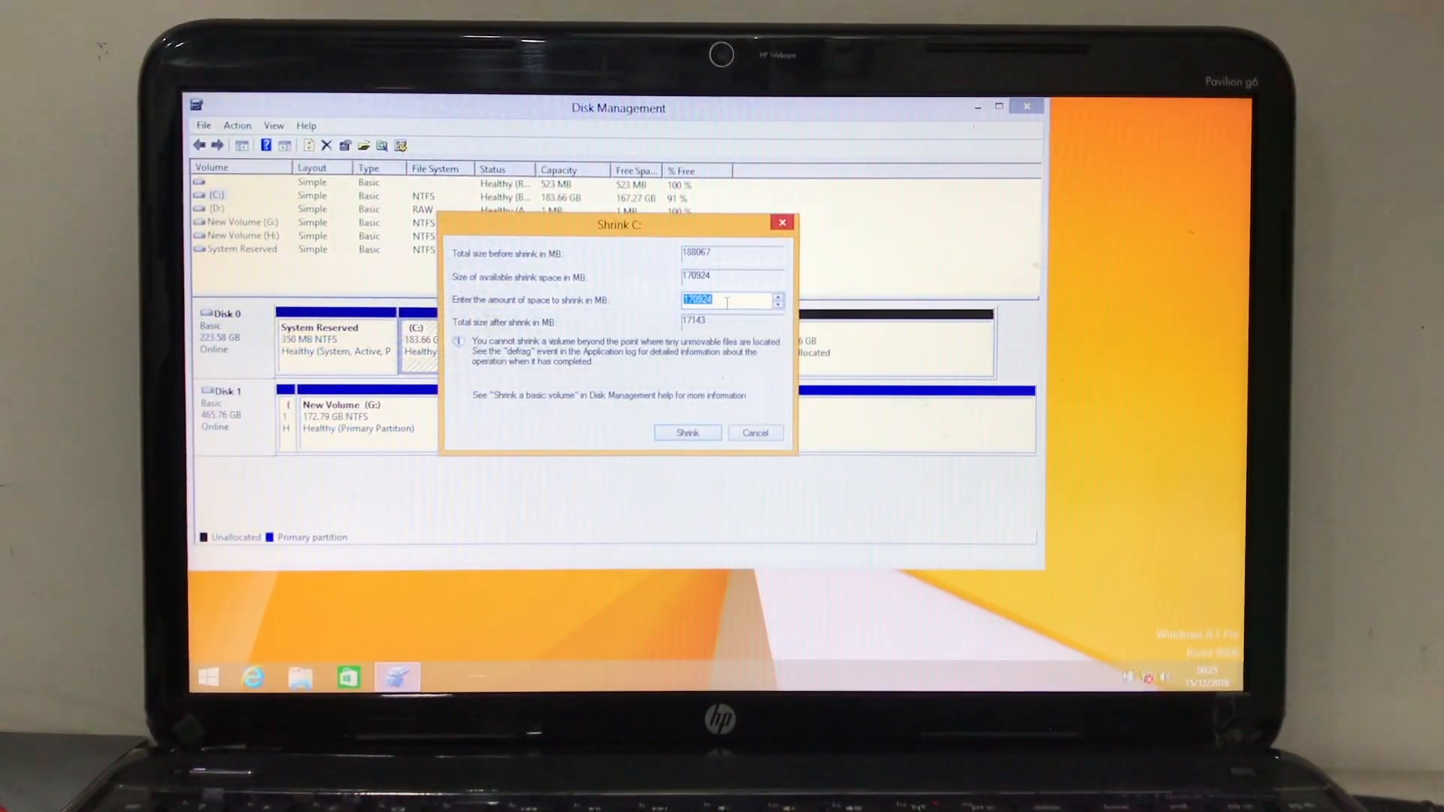
{"action": "type", "text": "102"}
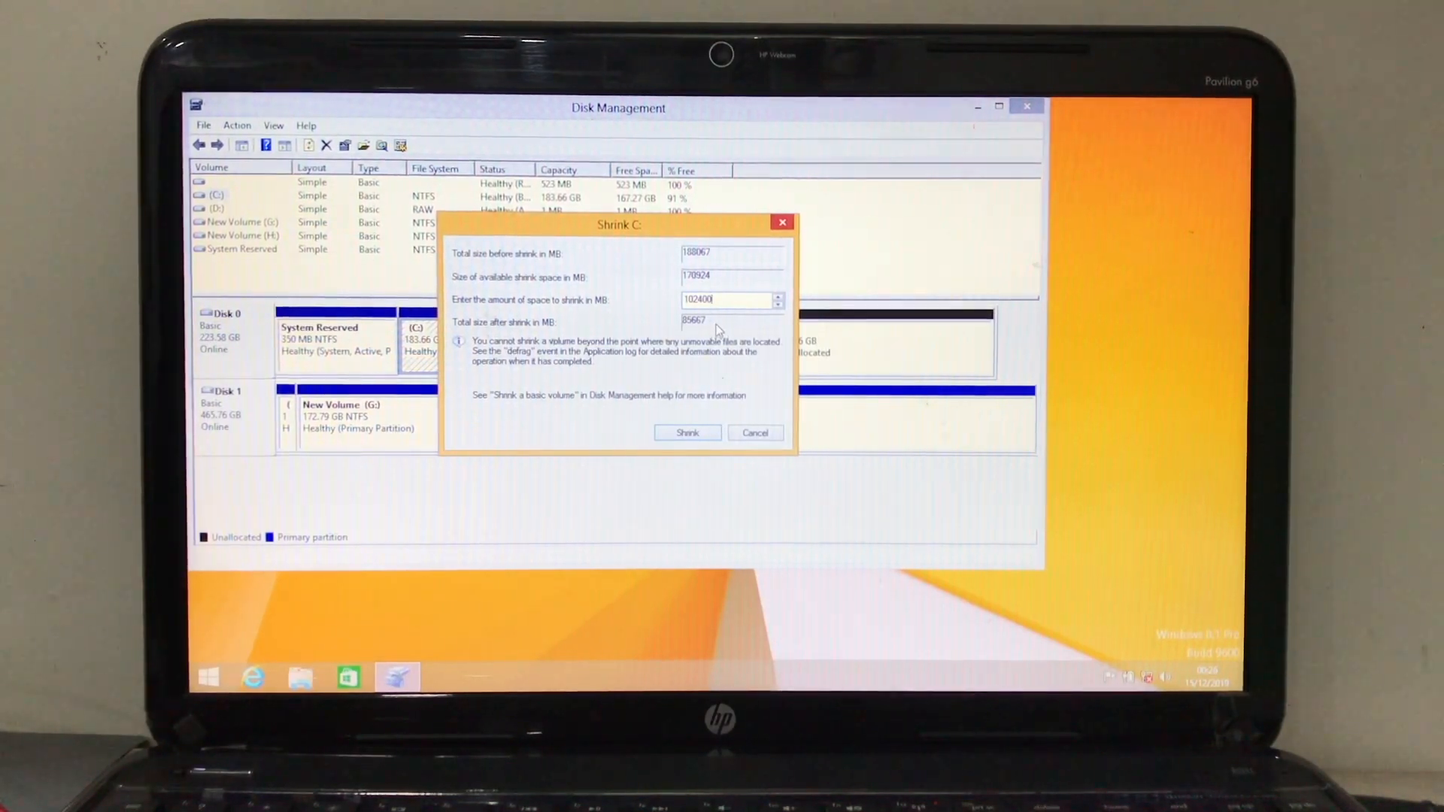
{"action": "left_click", "coordinate": [686, 433]}
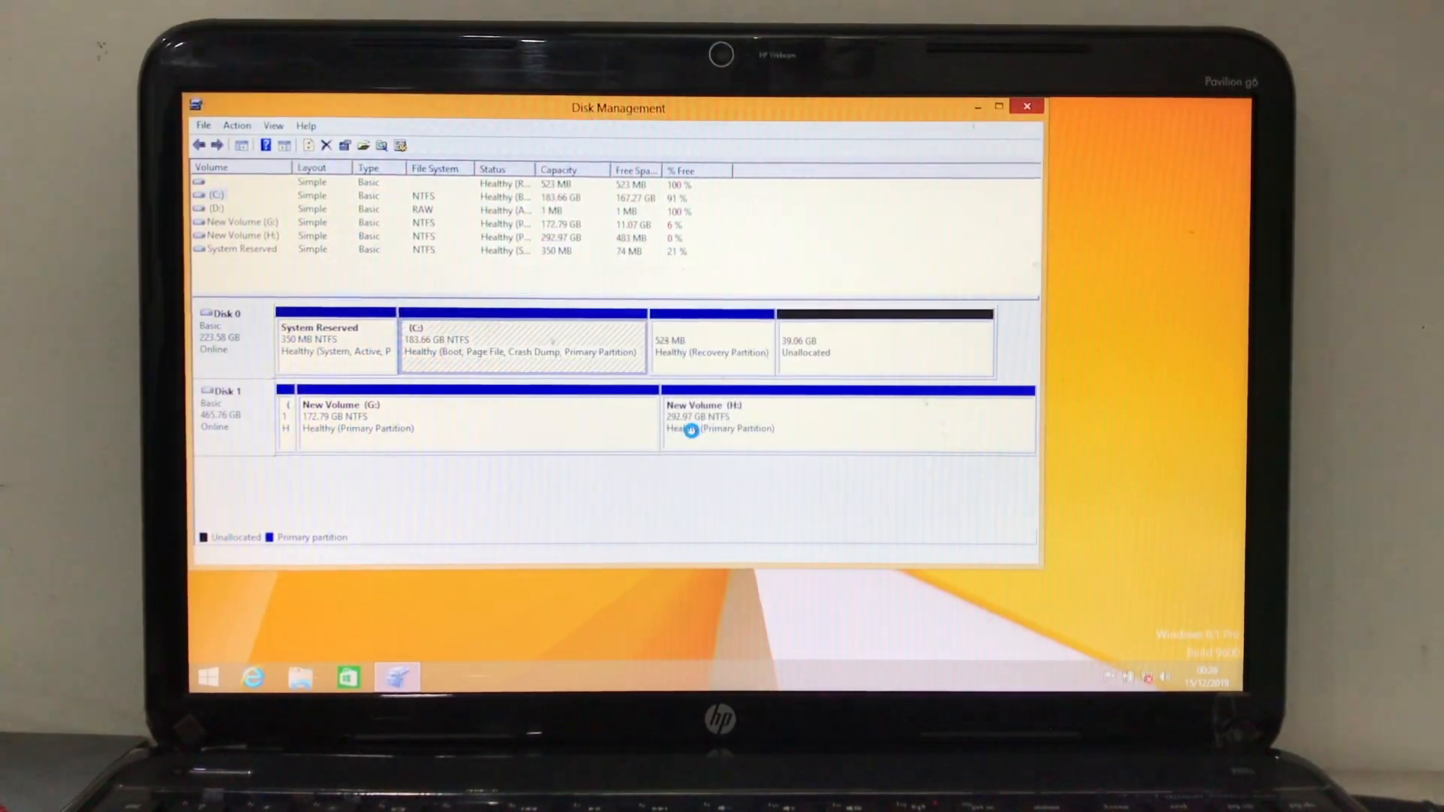
- Create a full-size NTFS simple volume E: labelled 'new os' on the 100 GB unallocated space
{"action": "right_click", "coordinate": [638, 341]}
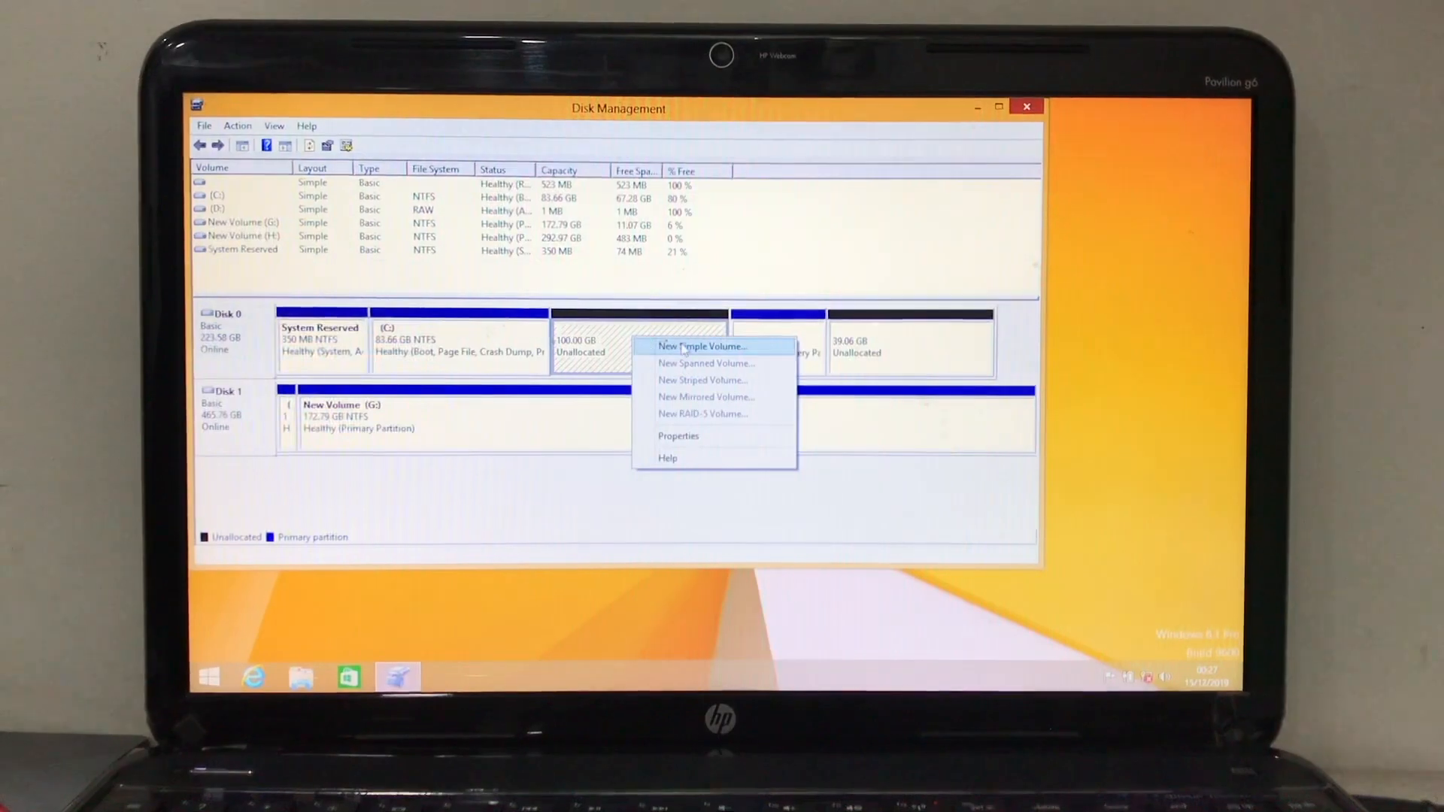
{"action": "left_click", "coordinate": [702, 346]}
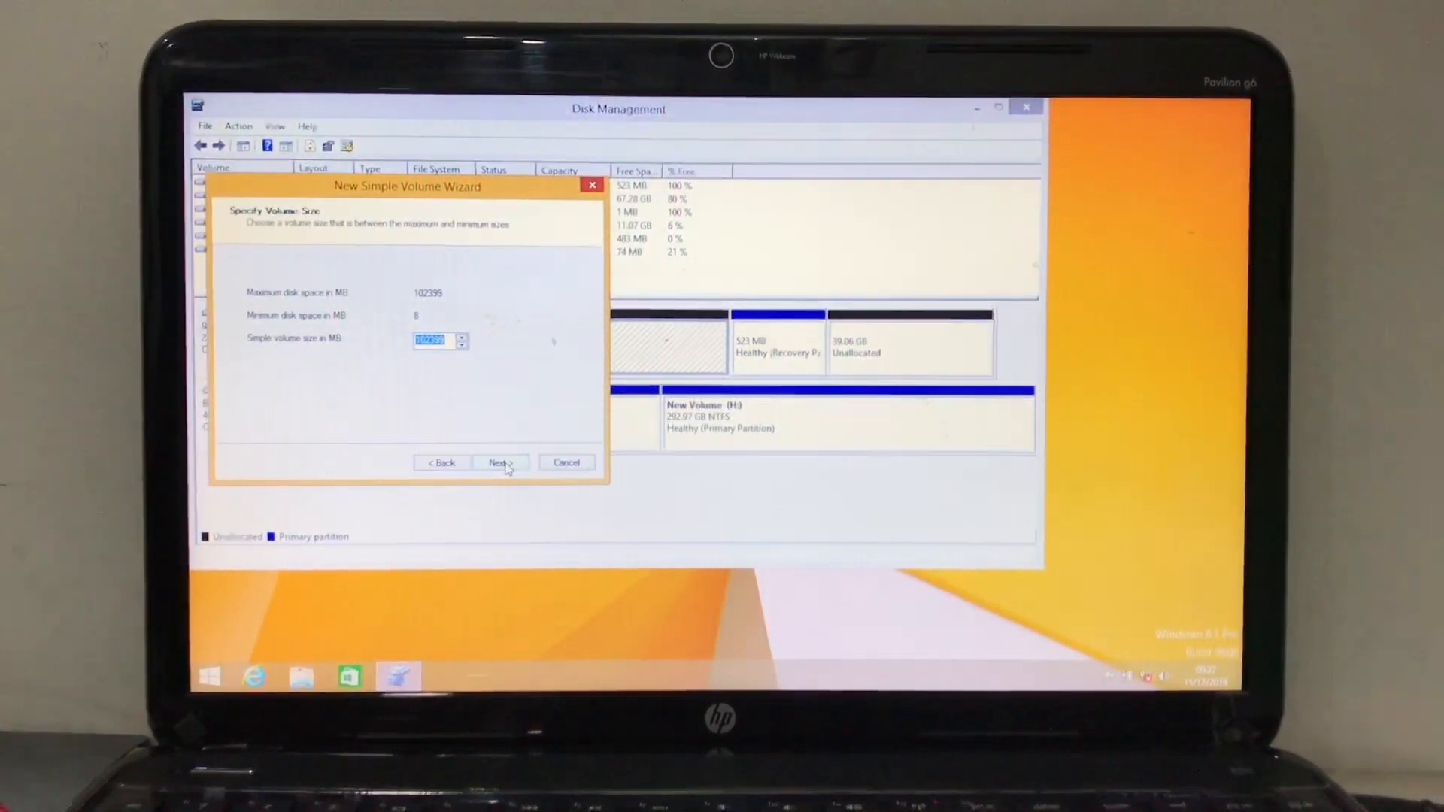
{"action": "left_click", "coordinate": [499, 461]}
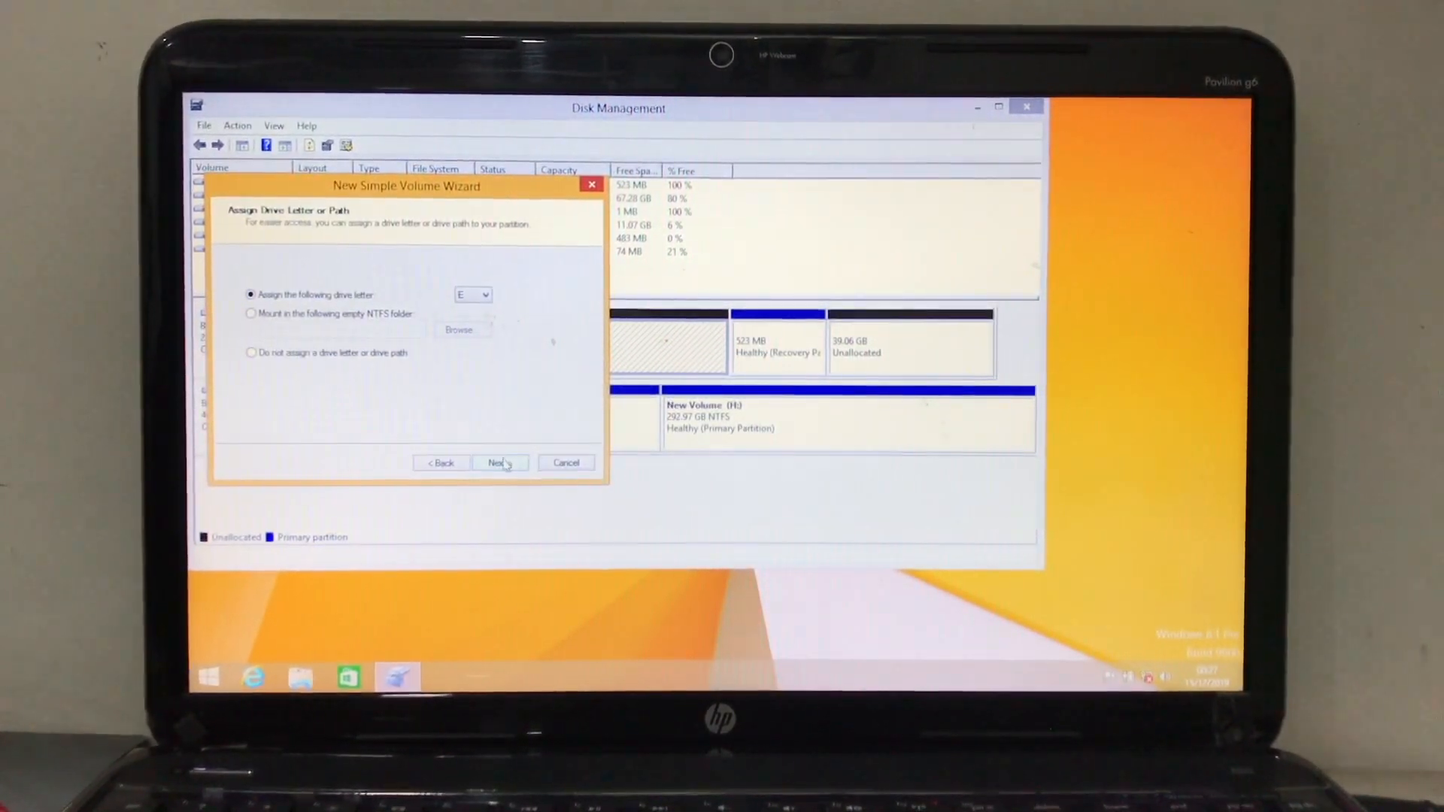
{"action": "left_click", "coordinate": [499, 462]}
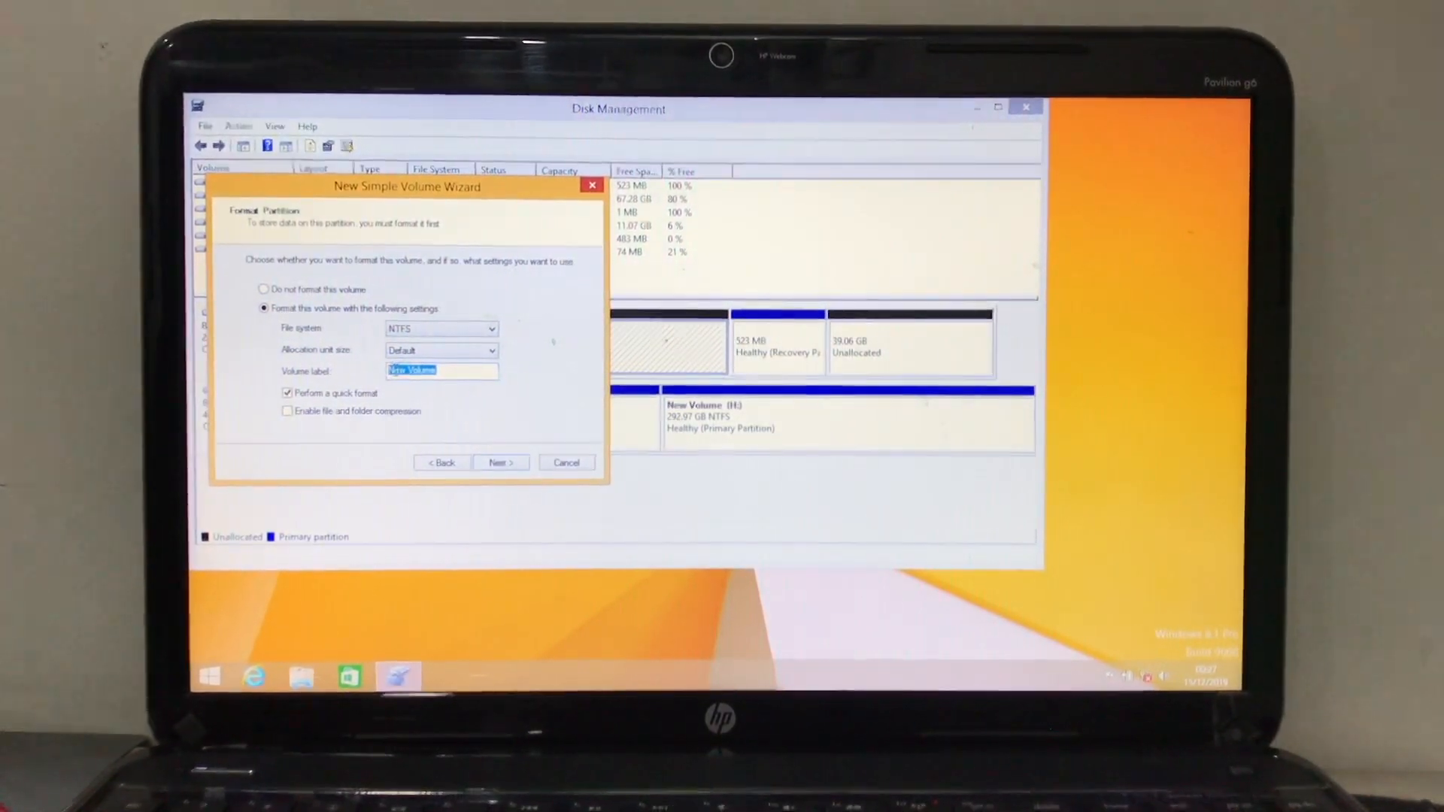
{"action": "type", "text": "ne"}
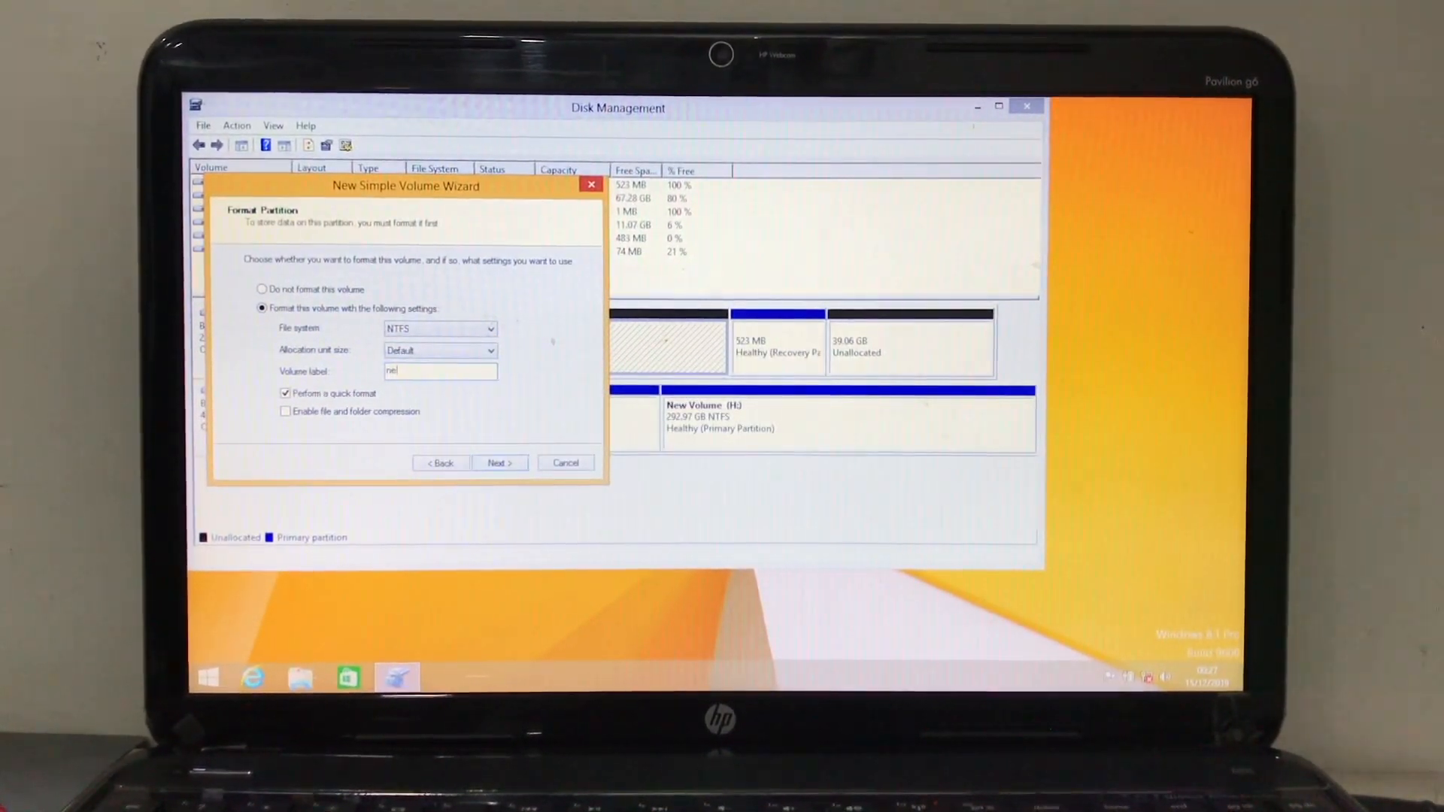
{"action": "left_click", "coordinate": [500, 462]}
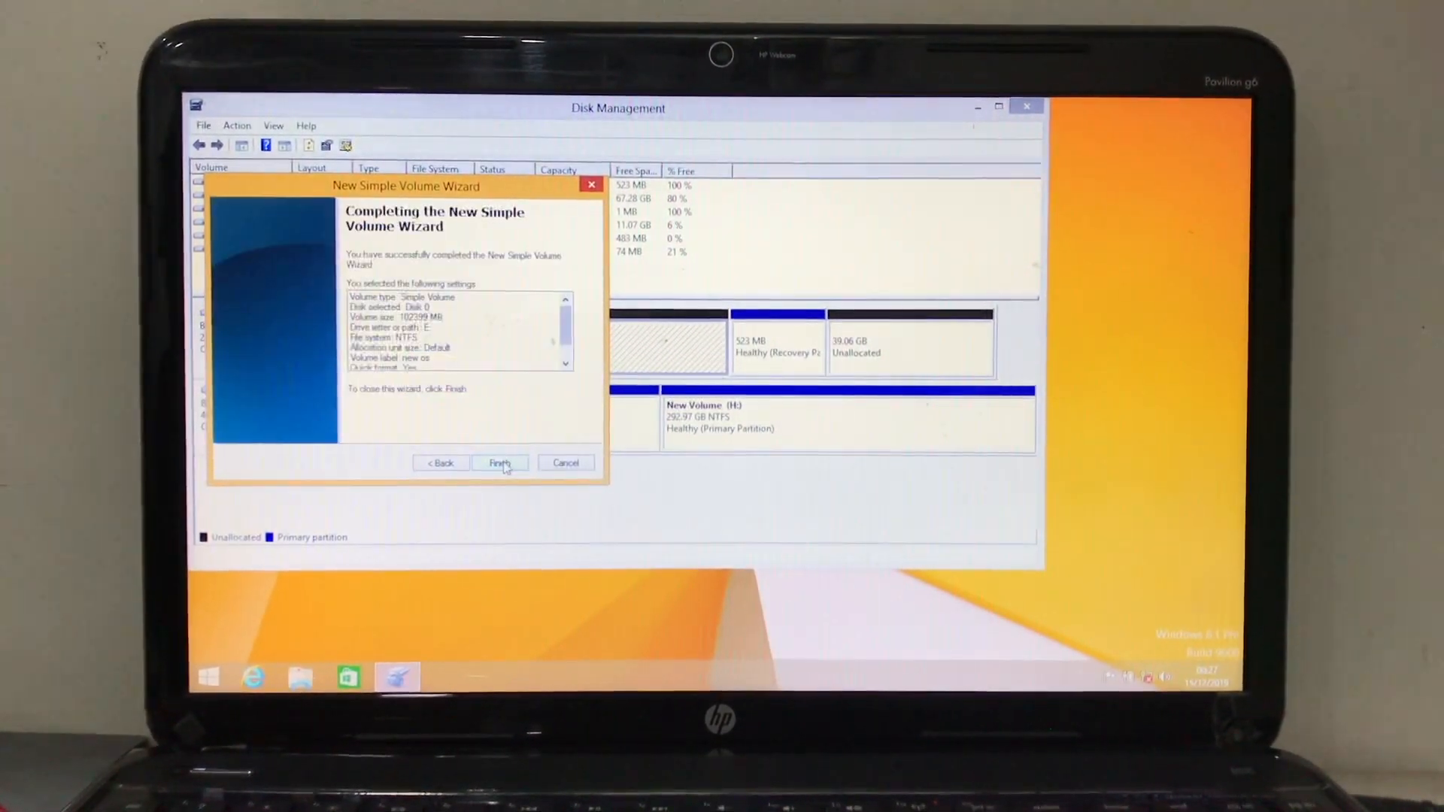
- Finish the New Simple Volume Wizard and dismiss the new drive notification
{"action": "left_click", "coordinate": [500, 461]}
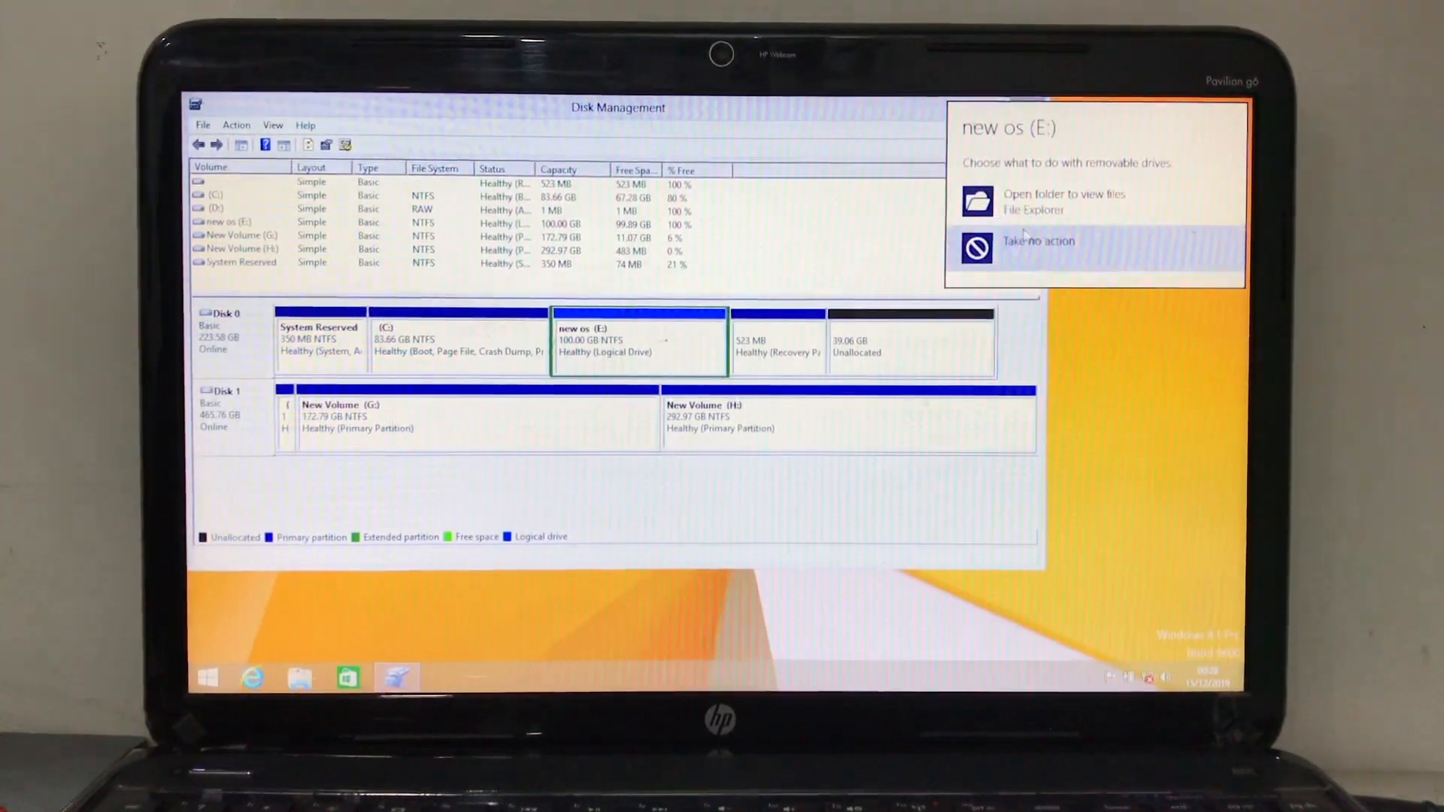
{"action": "left_click", "coordinate": [1064, 200]}
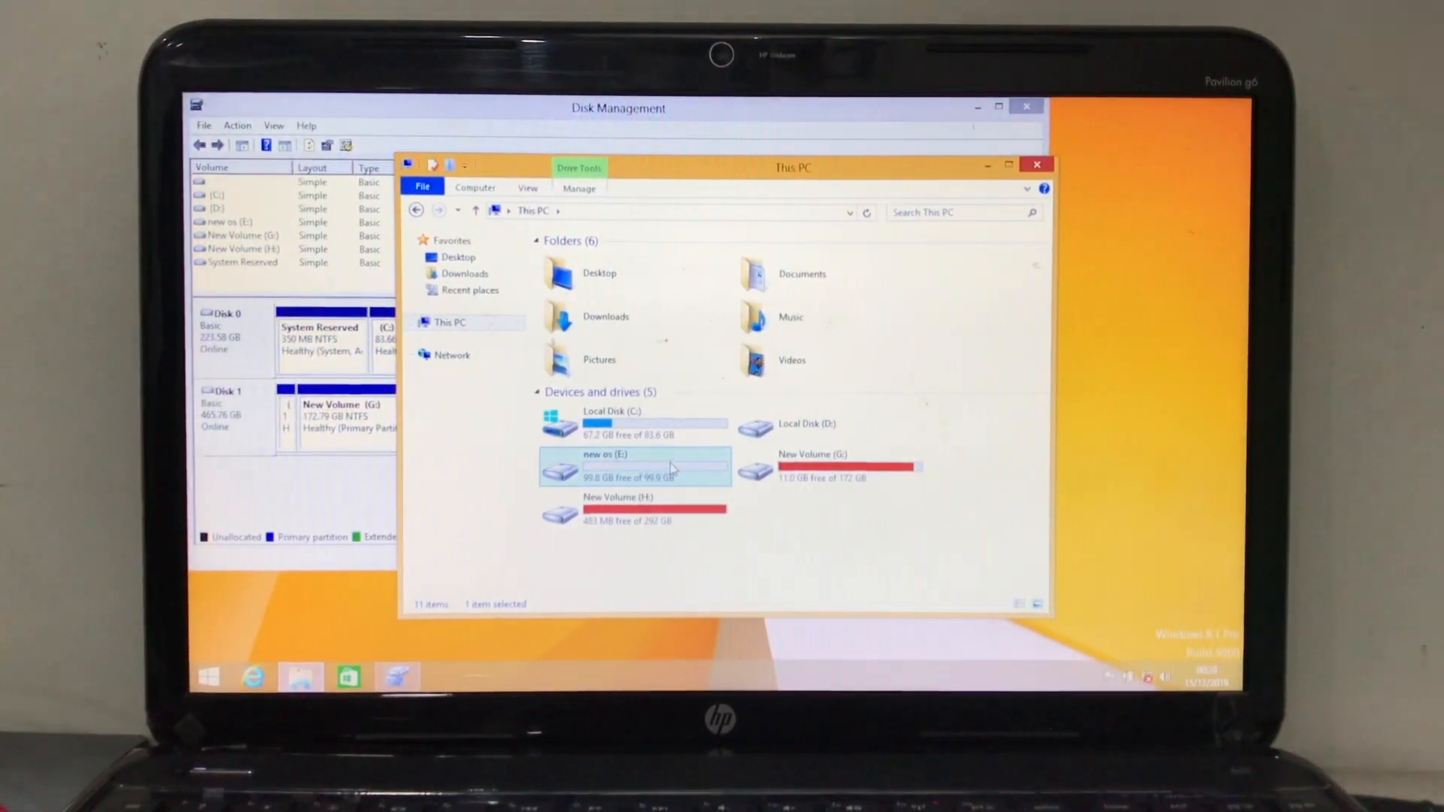
- View the properties of the new os (E:) drive under This PC
{"action": "right_click", "coordinate": [631, 466]}
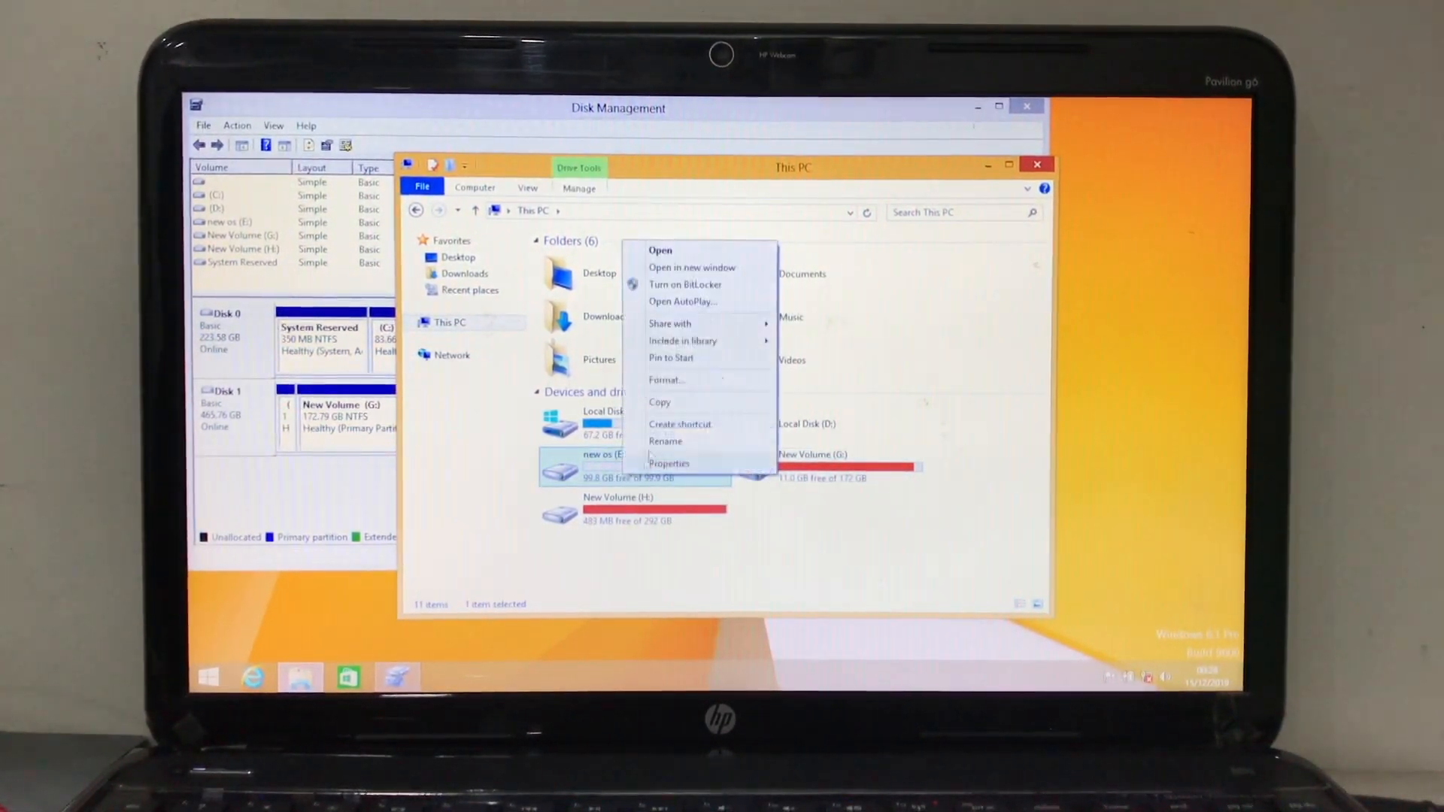
{"action": "left_click", "coordinate": [958, 443]}
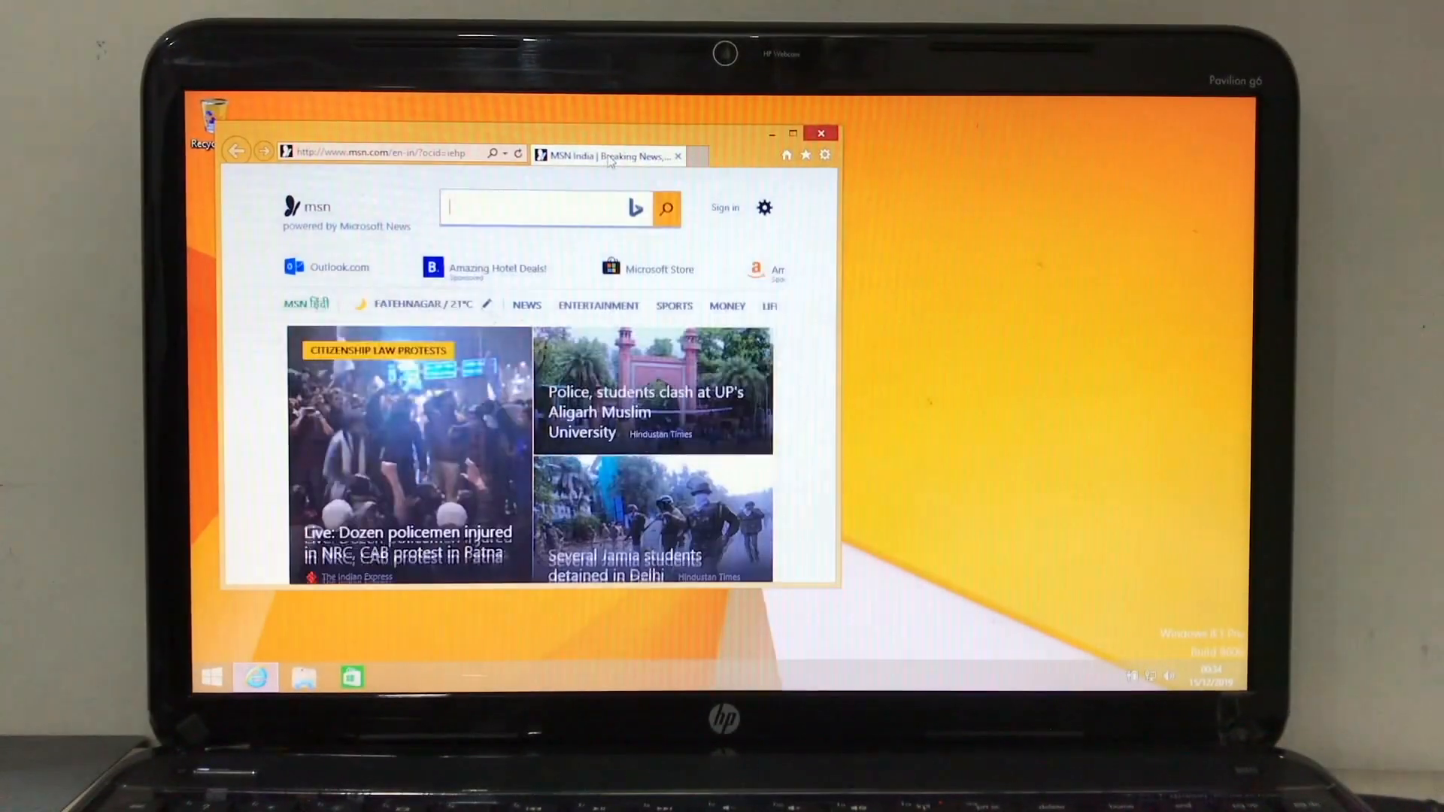
- Search Google for github.com/ra1nstorm
{"action": "type", "text": "google"}
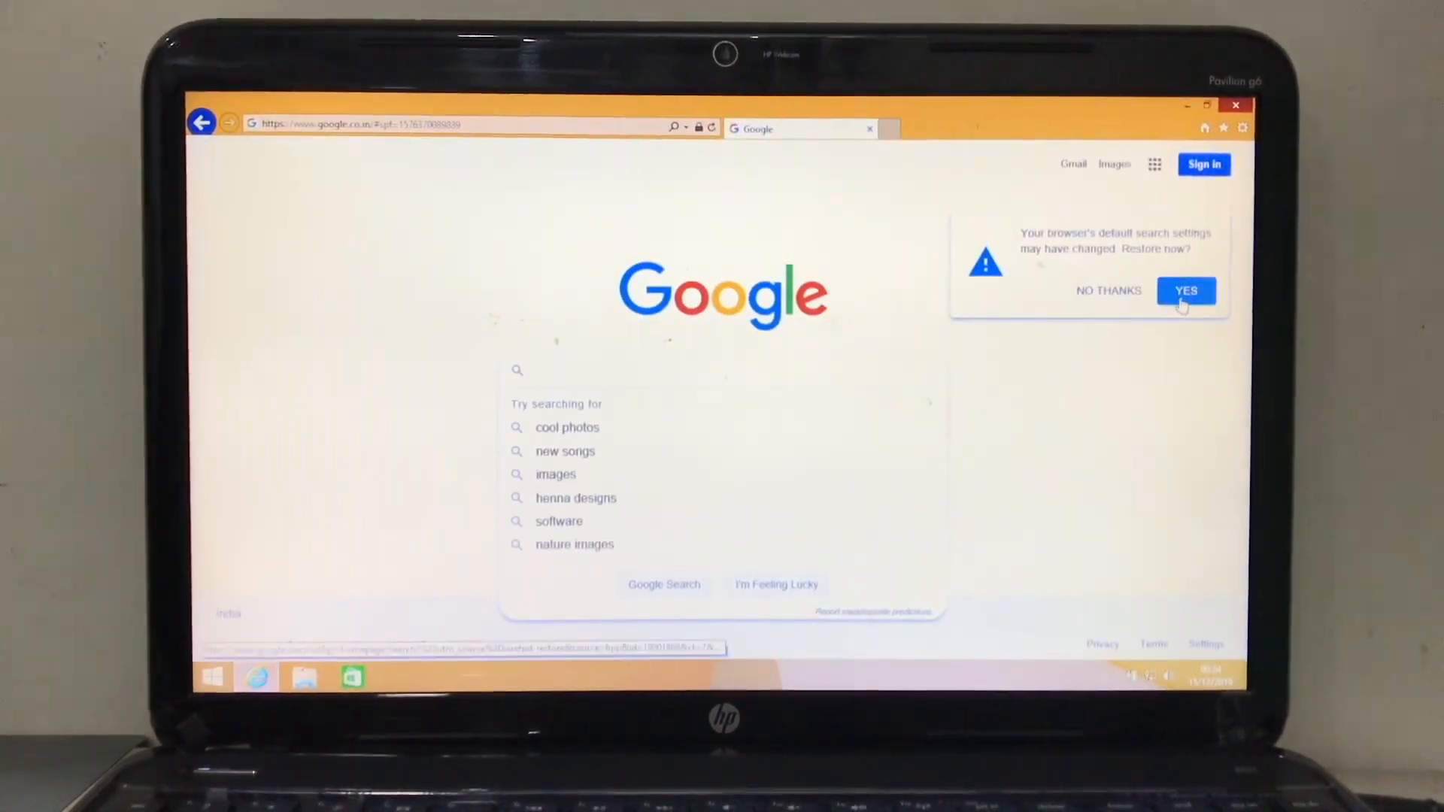
{"action": "type", "text": "githu"}
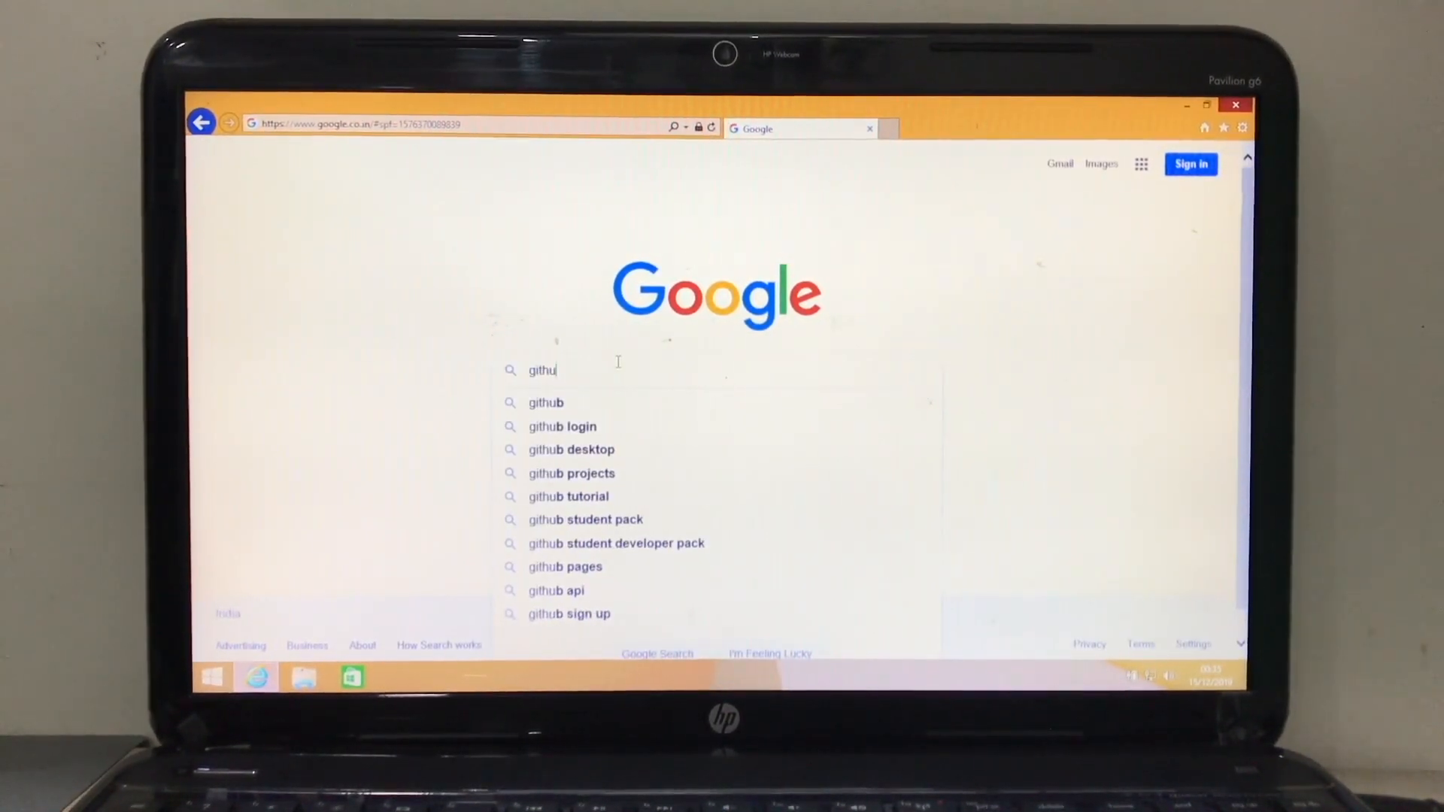
{"action": "type", "text": "b"}
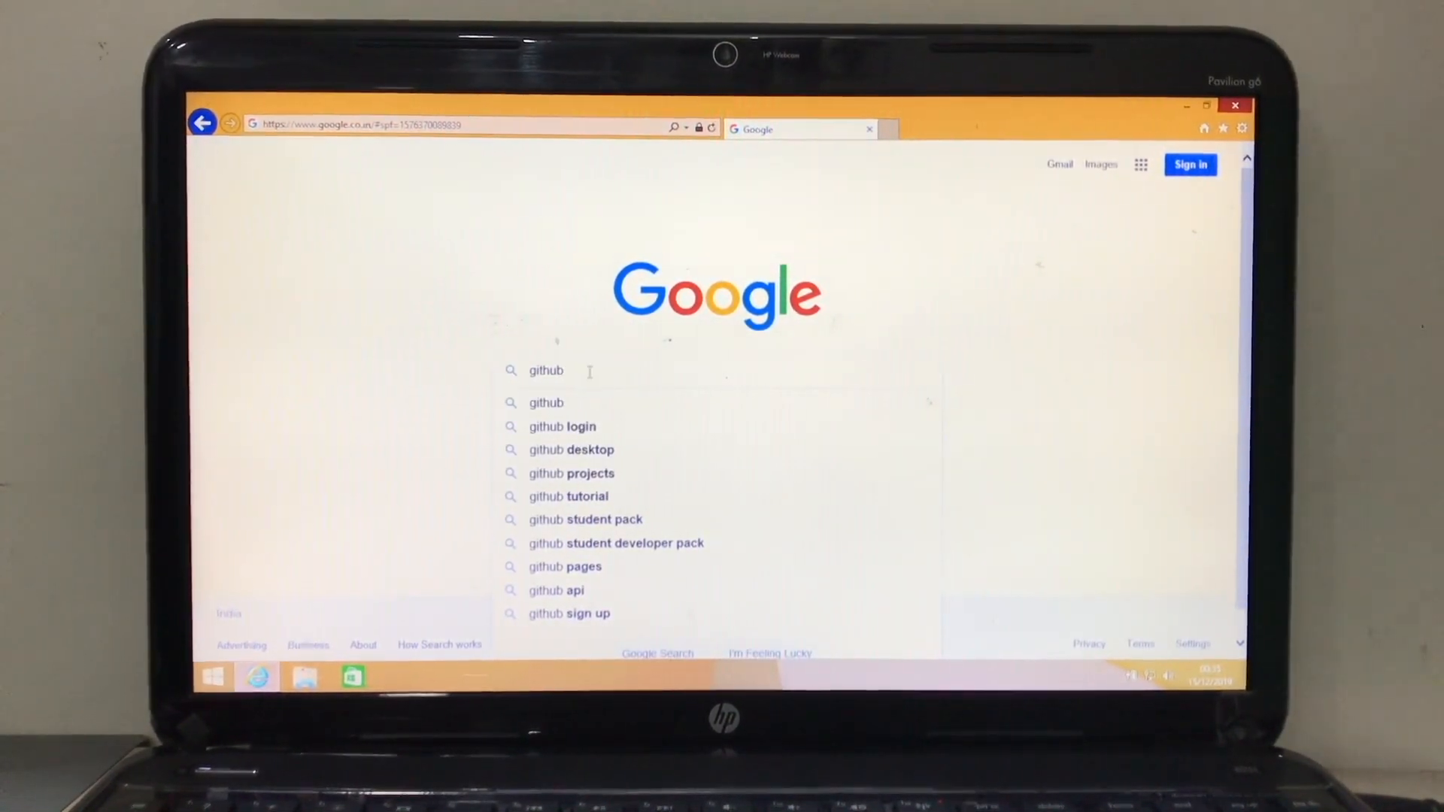
{"action": "type", "text": ".com/ra"}
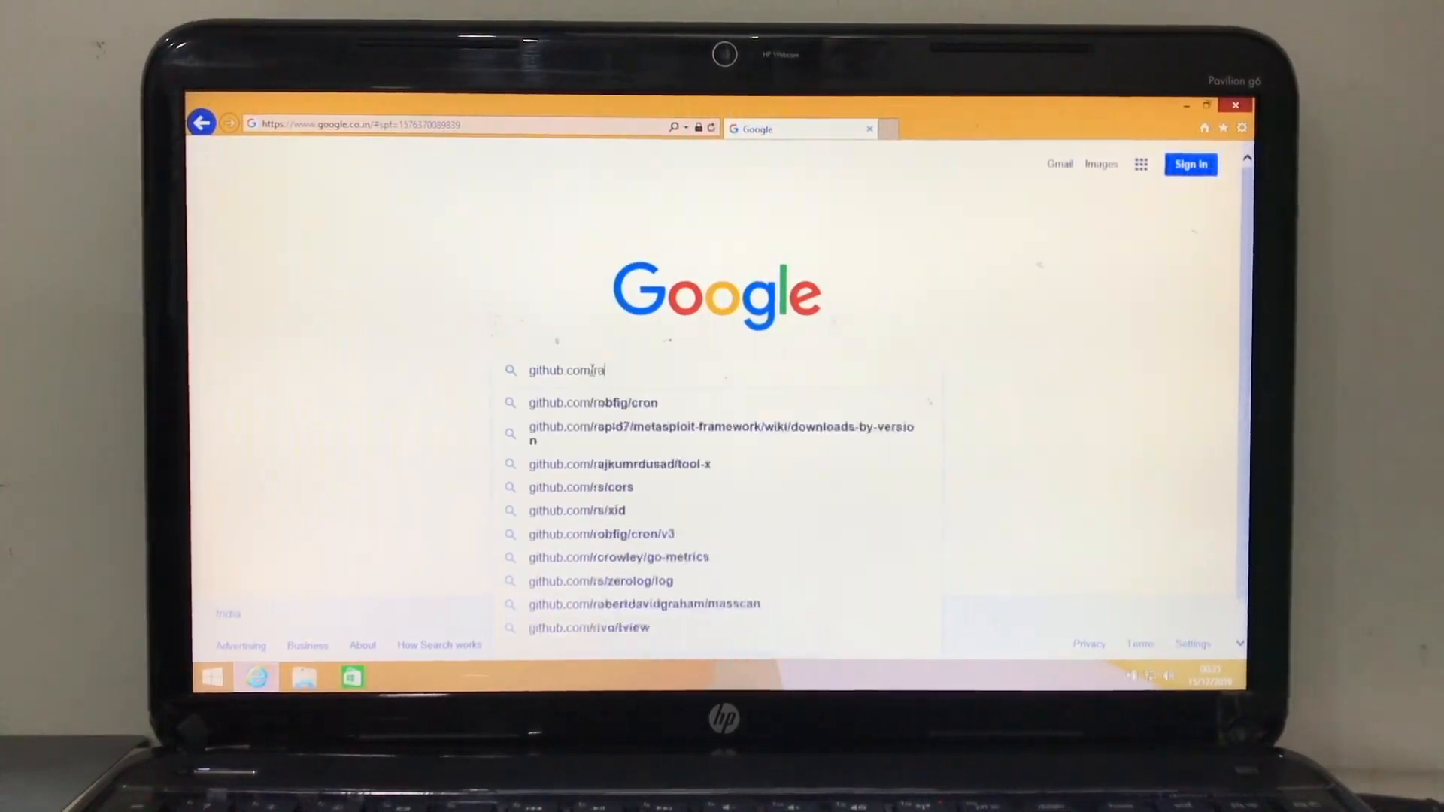
{"action": "type", "text": "1ns"}
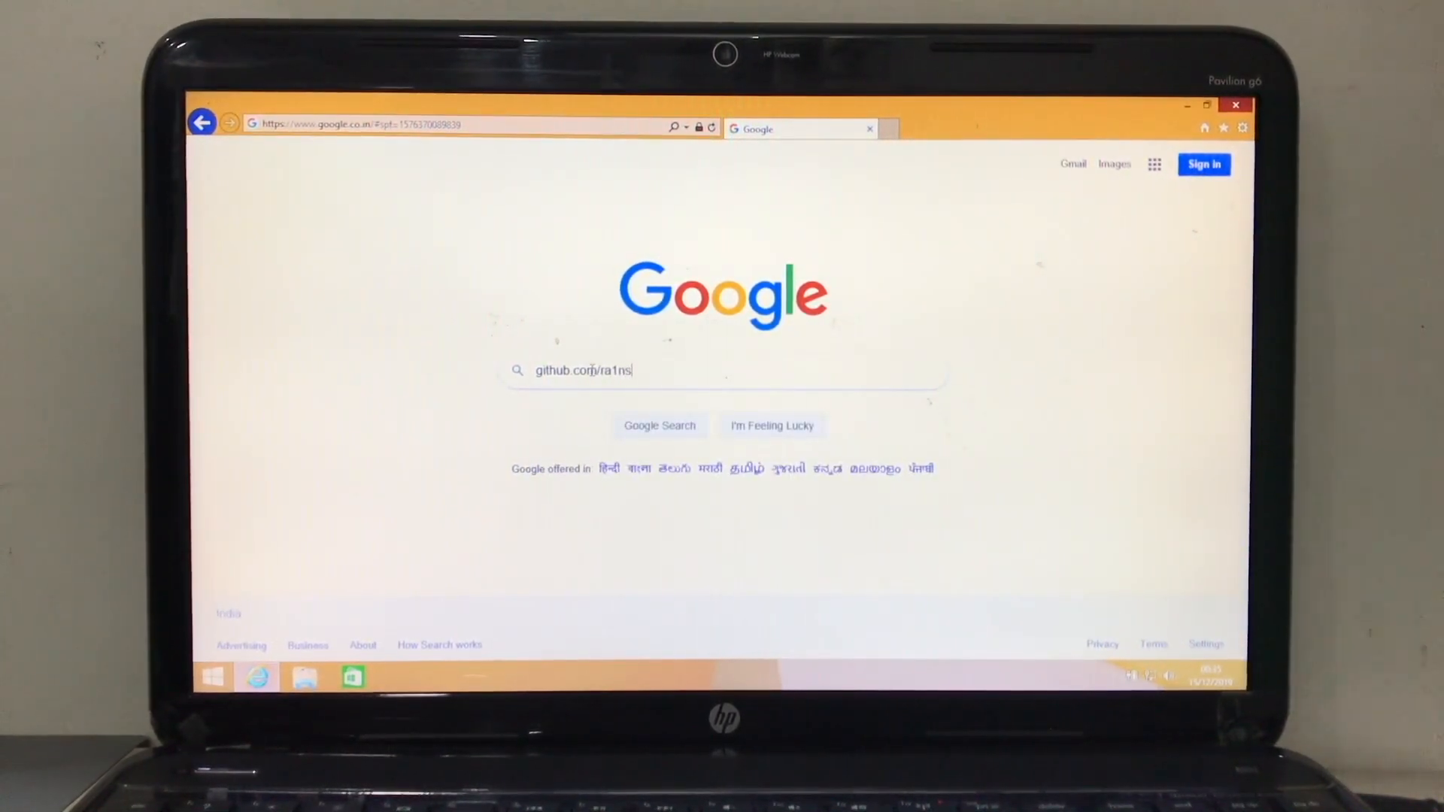
{"action": "key", "text": "Return"}
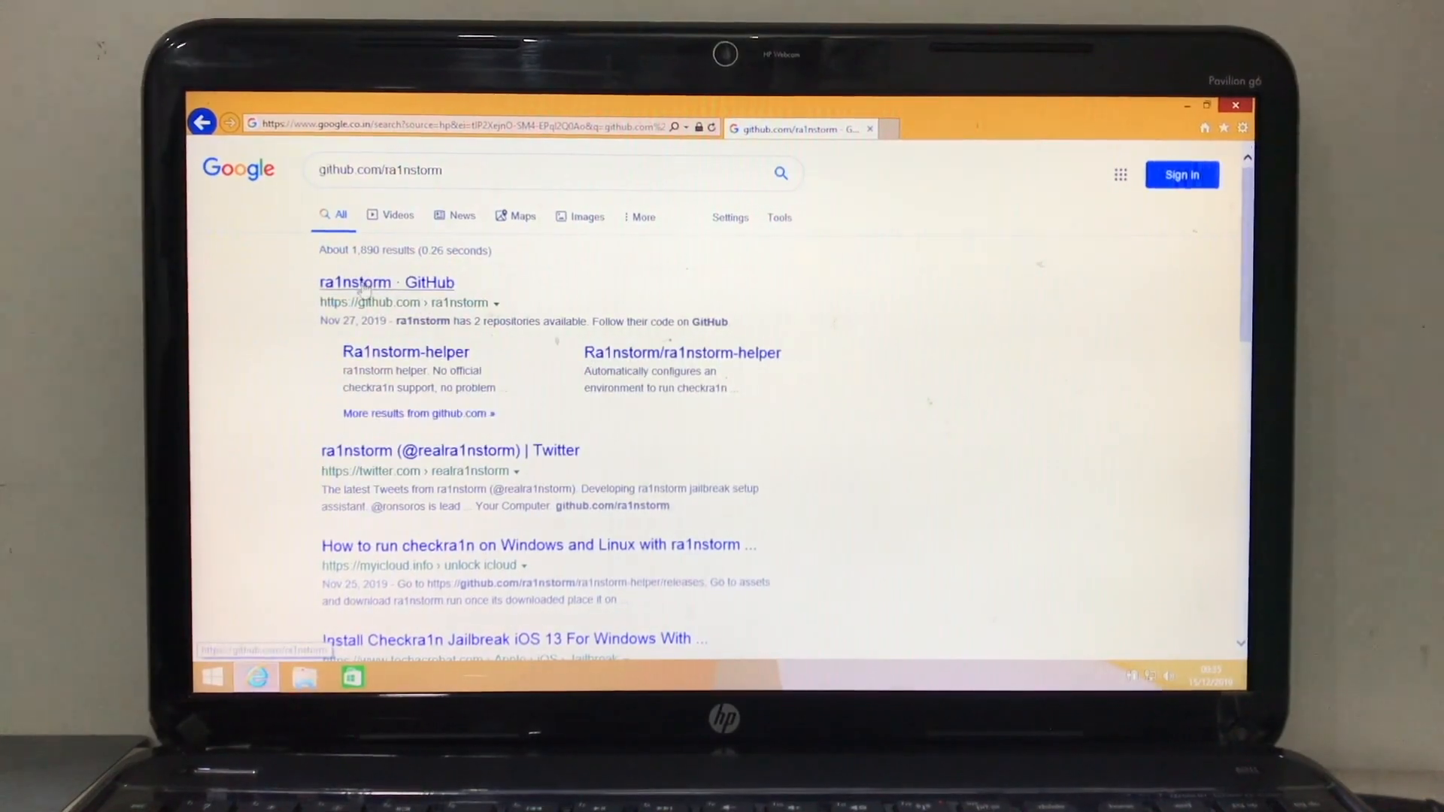
- Reach the ra1nstorm-helper release page and expand its Assets list
{"action": "left_click", "coordinate": [385, 281]}
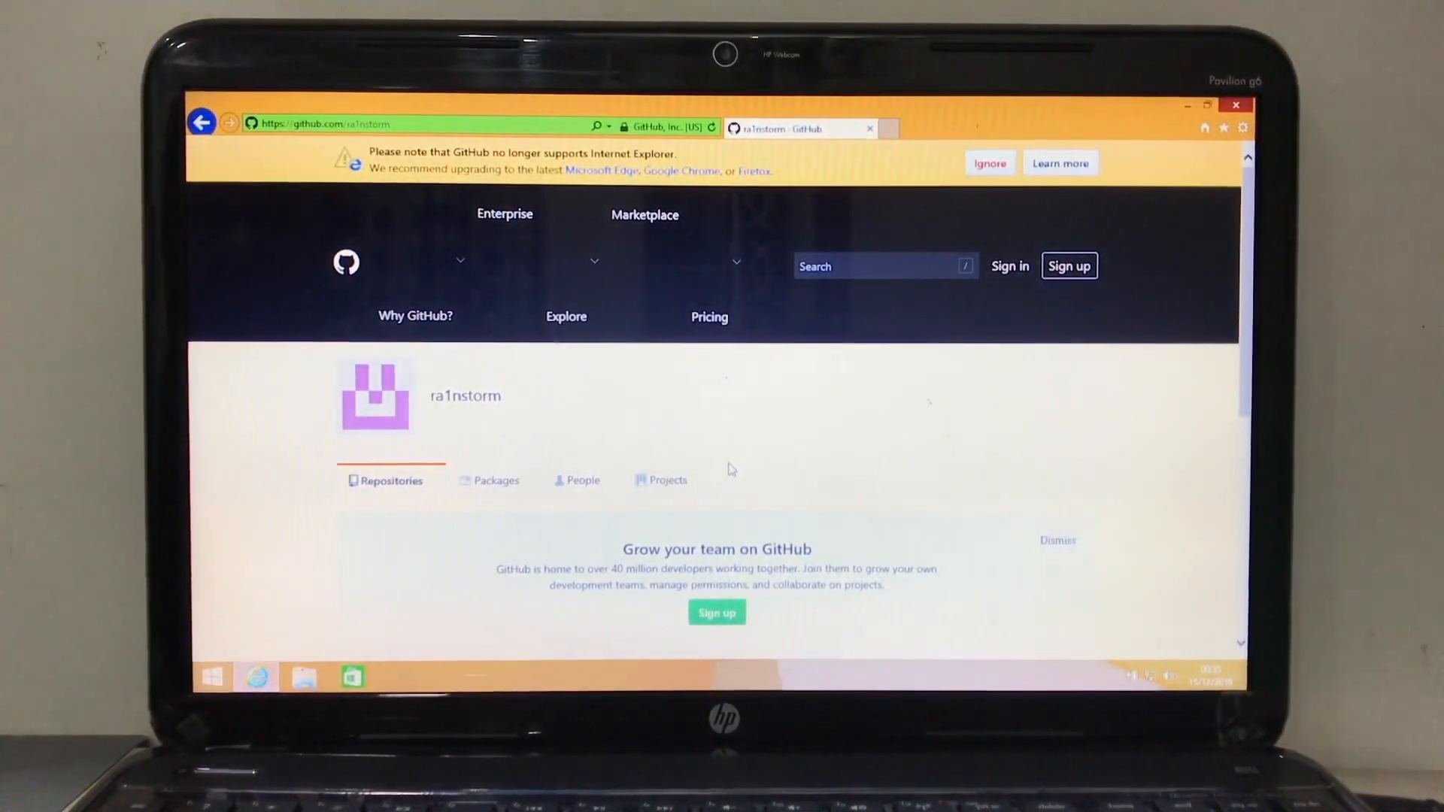
{"action": "scroll", "scroll_direction": "down", "scroll_amount": 3}
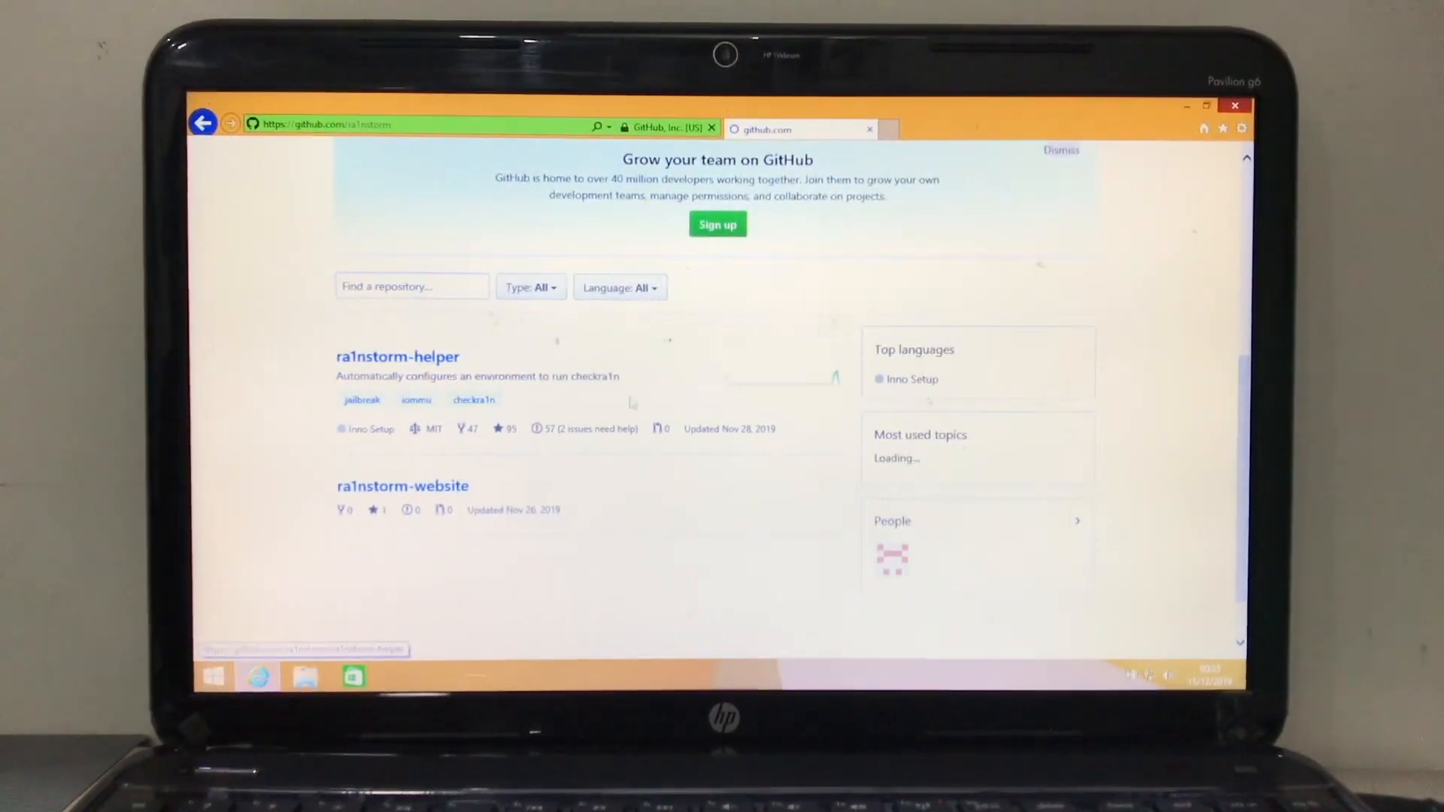
{"action": "left_click", "coordinate": [397, 356]}
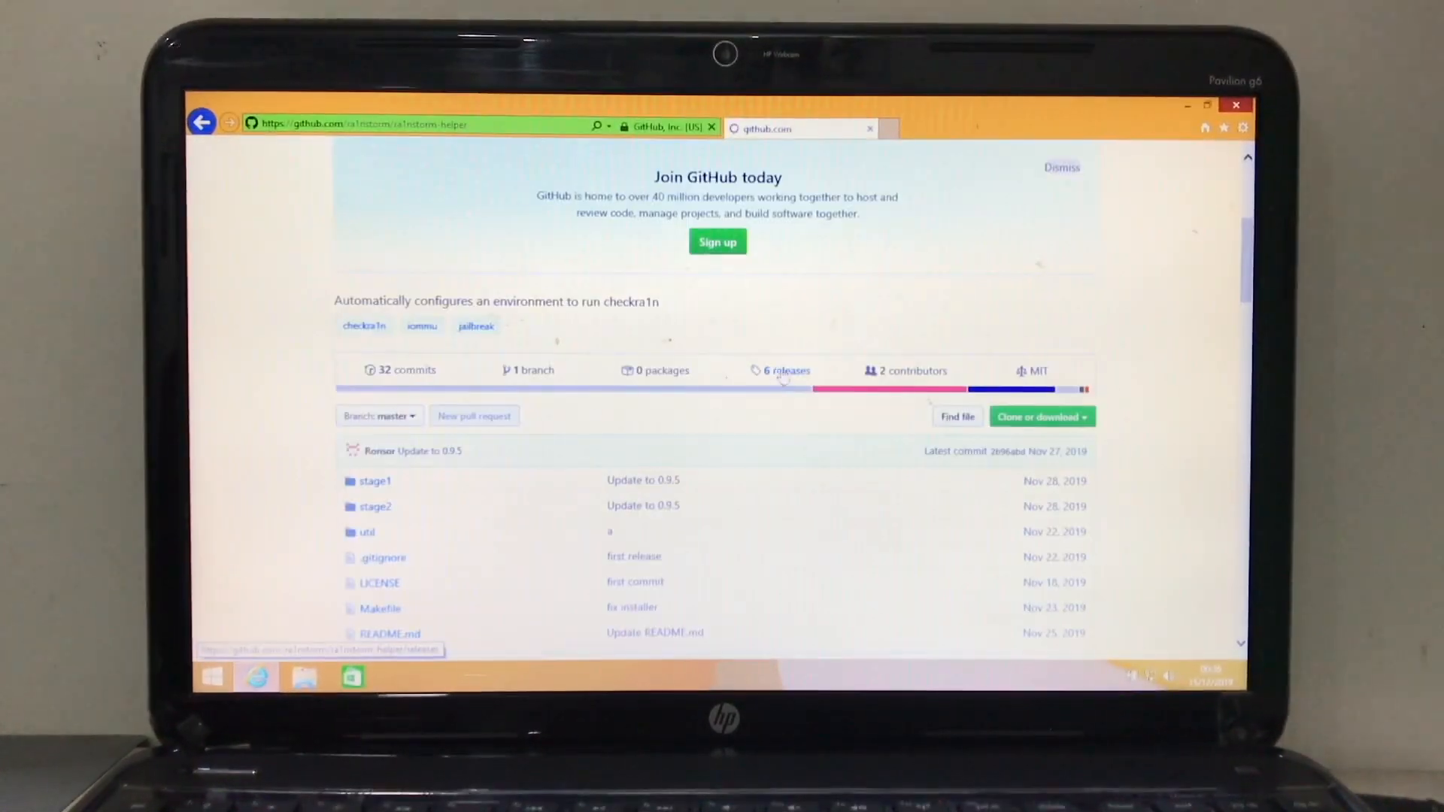
{"action": "left_click", "coordinate": [781, 370]}
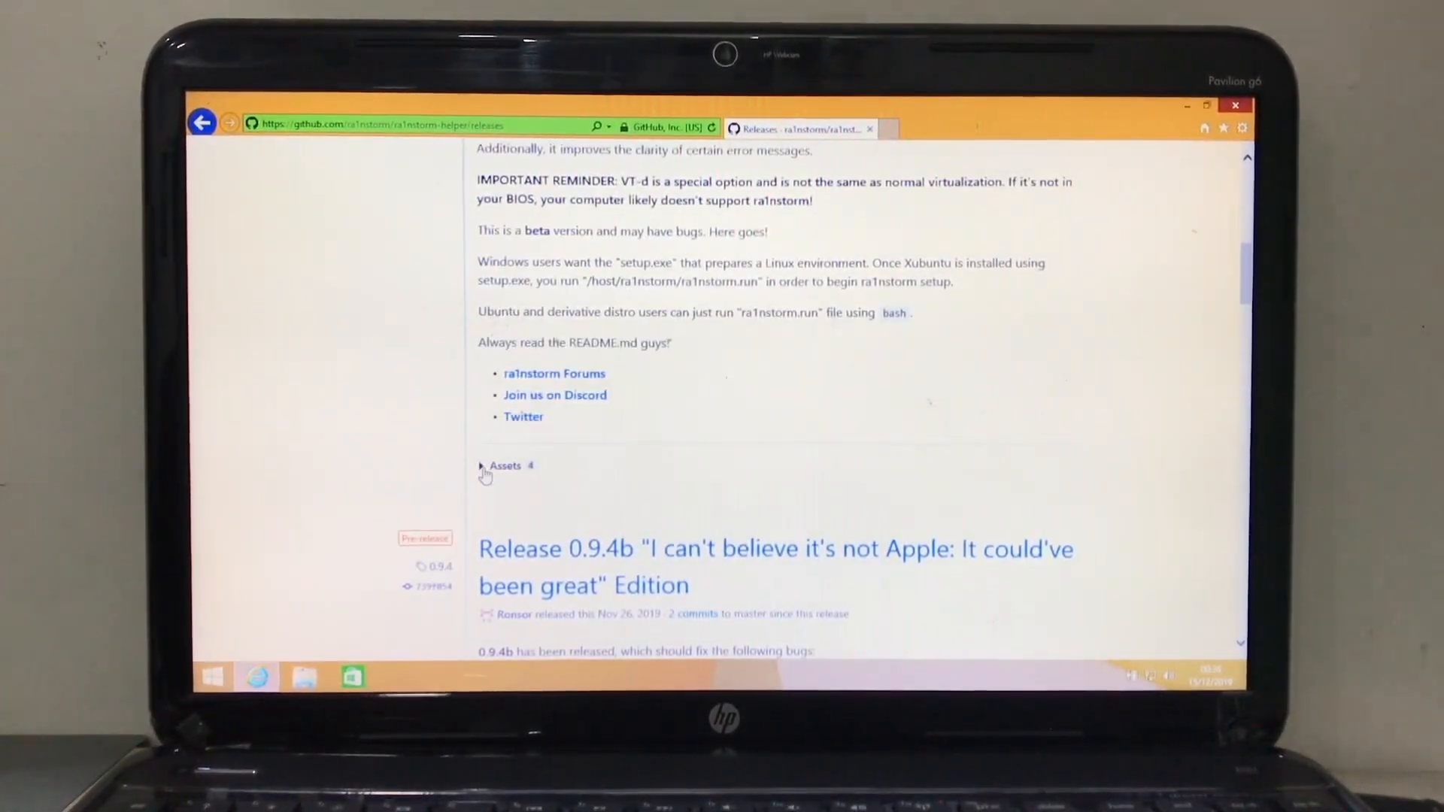
{"action": "left_click", "coordinate": [482, 464]}
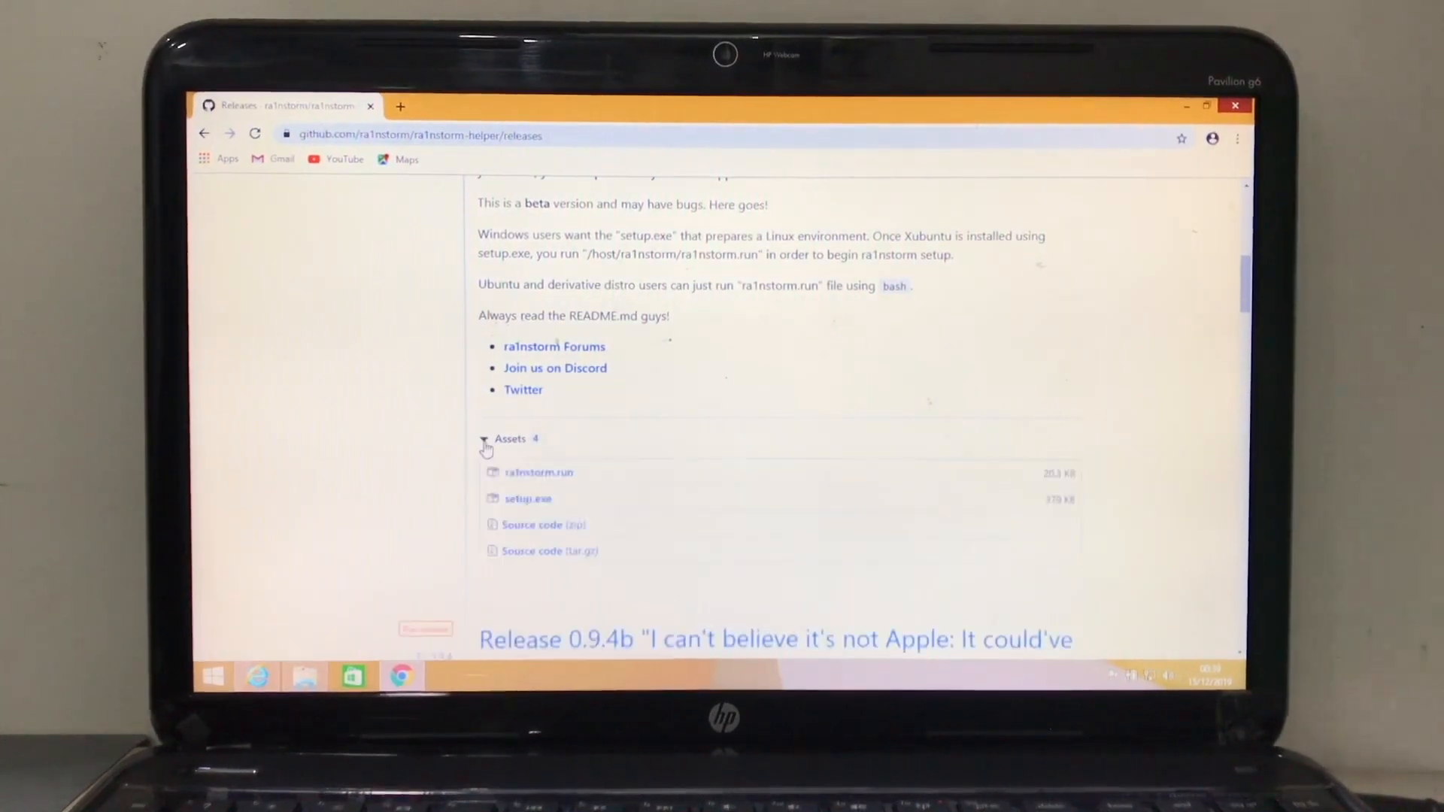
- Download setup.exe from the release assets and run it
{"action": "scroll", "scroll_direction": "down", "scroll_amount": 3}
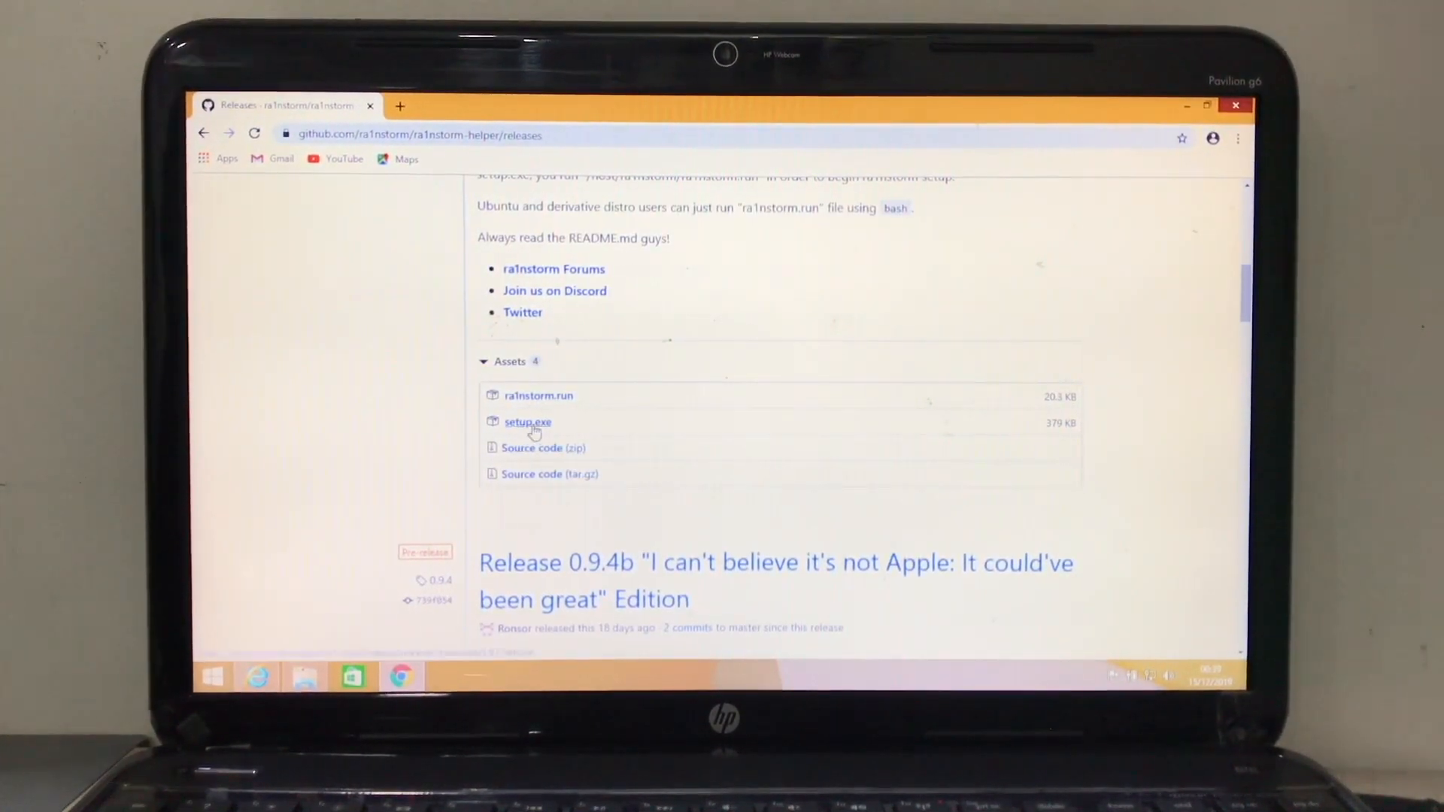
{"action": "left_click", "coordinate": [528, 421]}
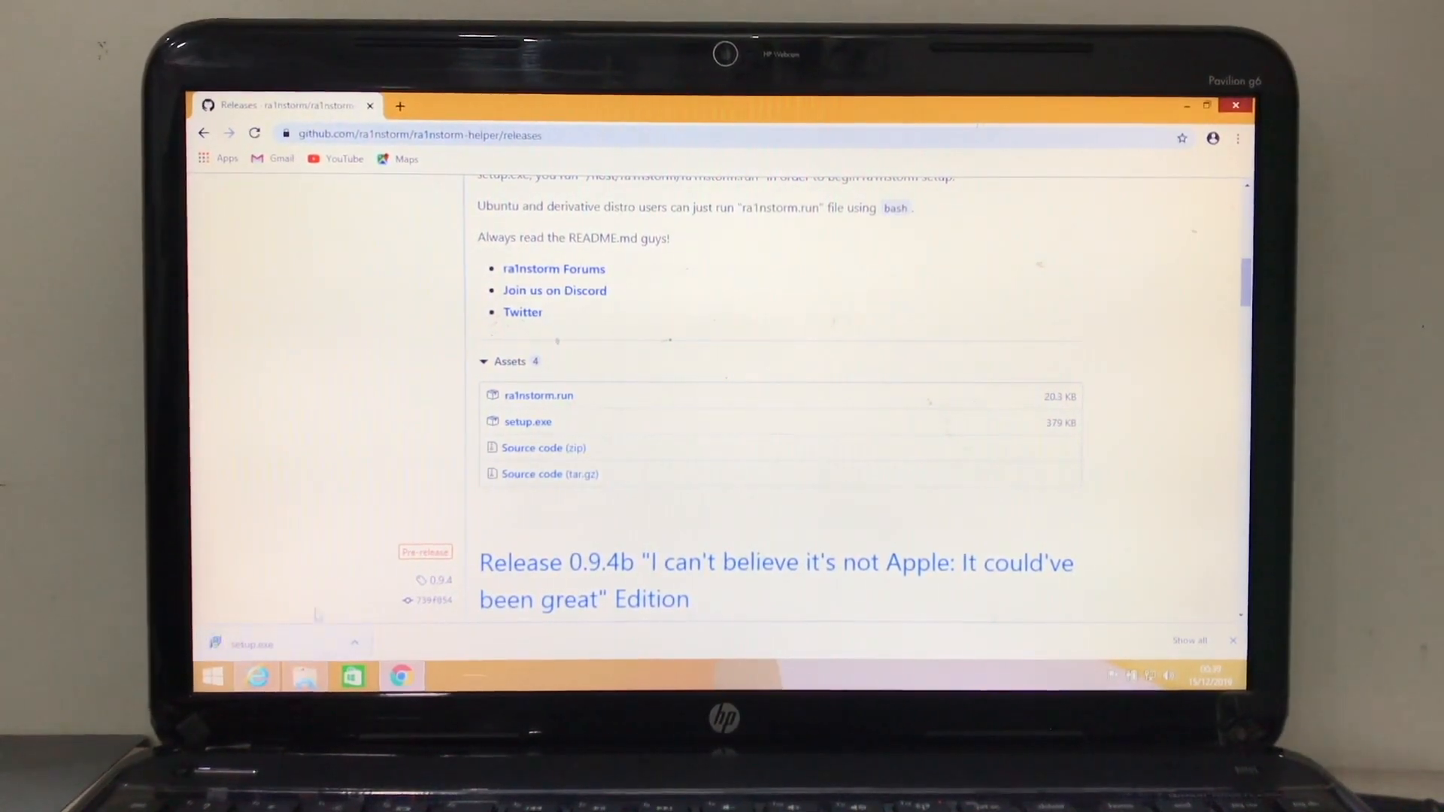
{"action": "left_click", "coordinate": [528, 422]}
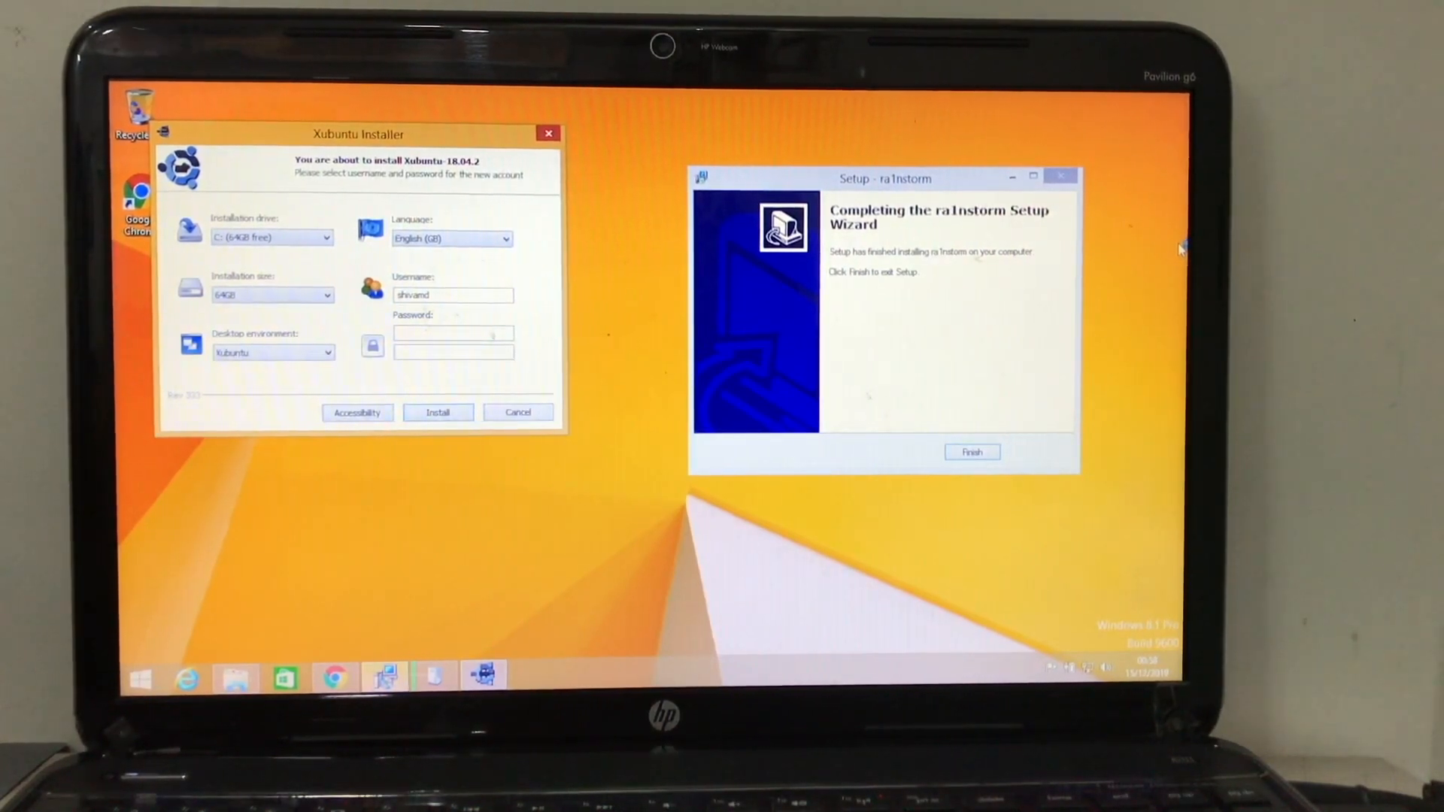
{"action": "mouse_move", "coordinate": [659, 214]}
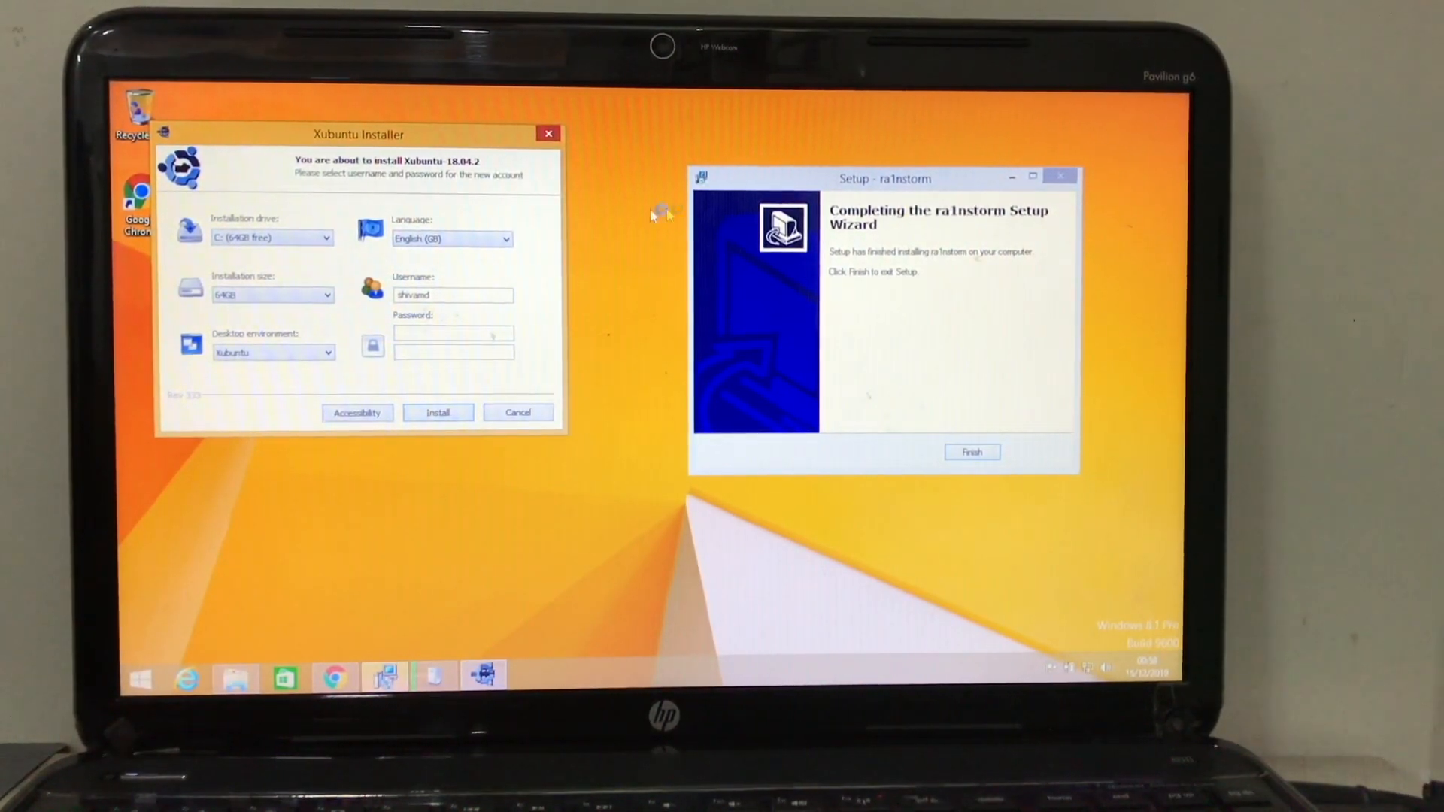
- Target drive E: for the installation and check free space on the drives
{"action": "left_click", "coordinate": [327, 238]}
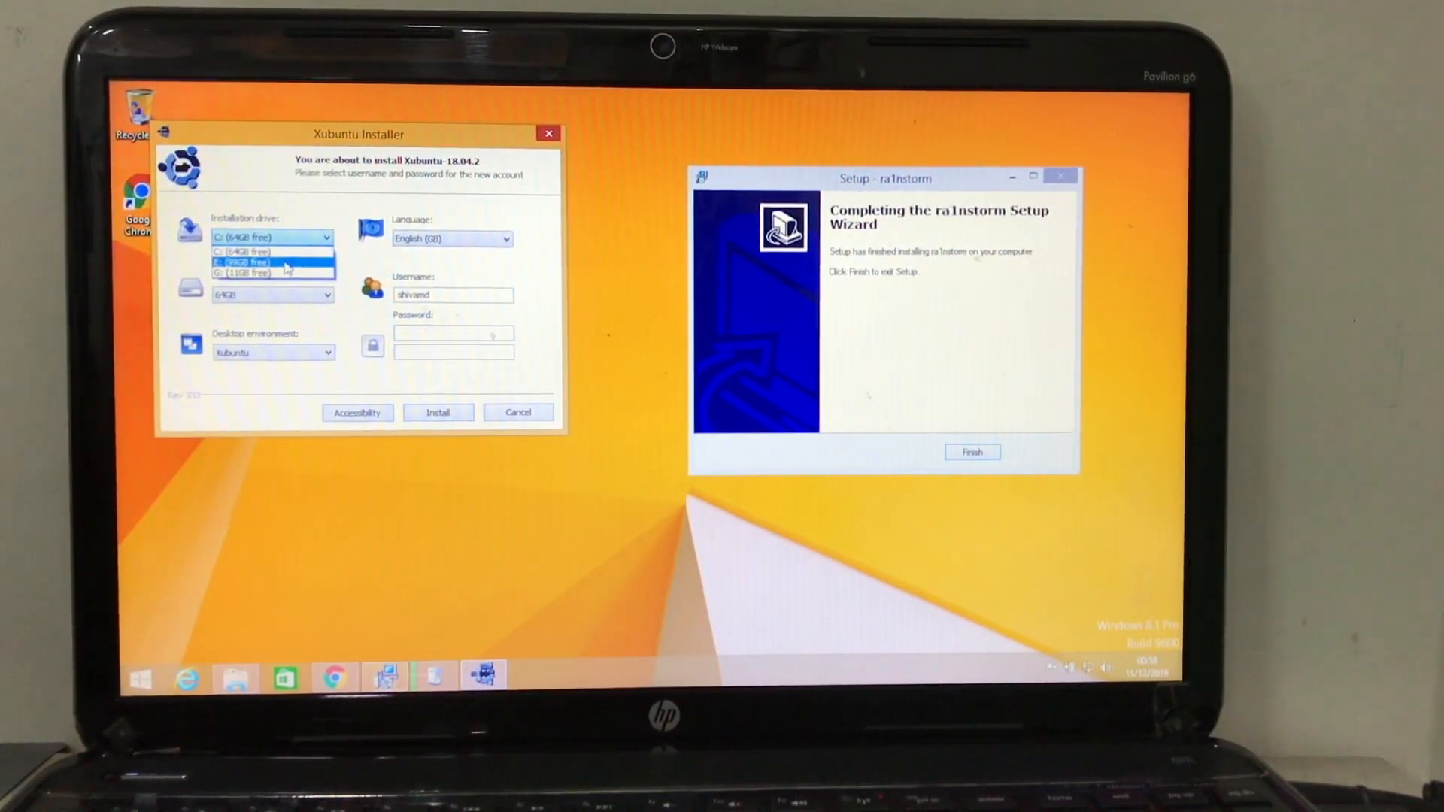
{"action": "left_click", "coordinate": [271, 261]}
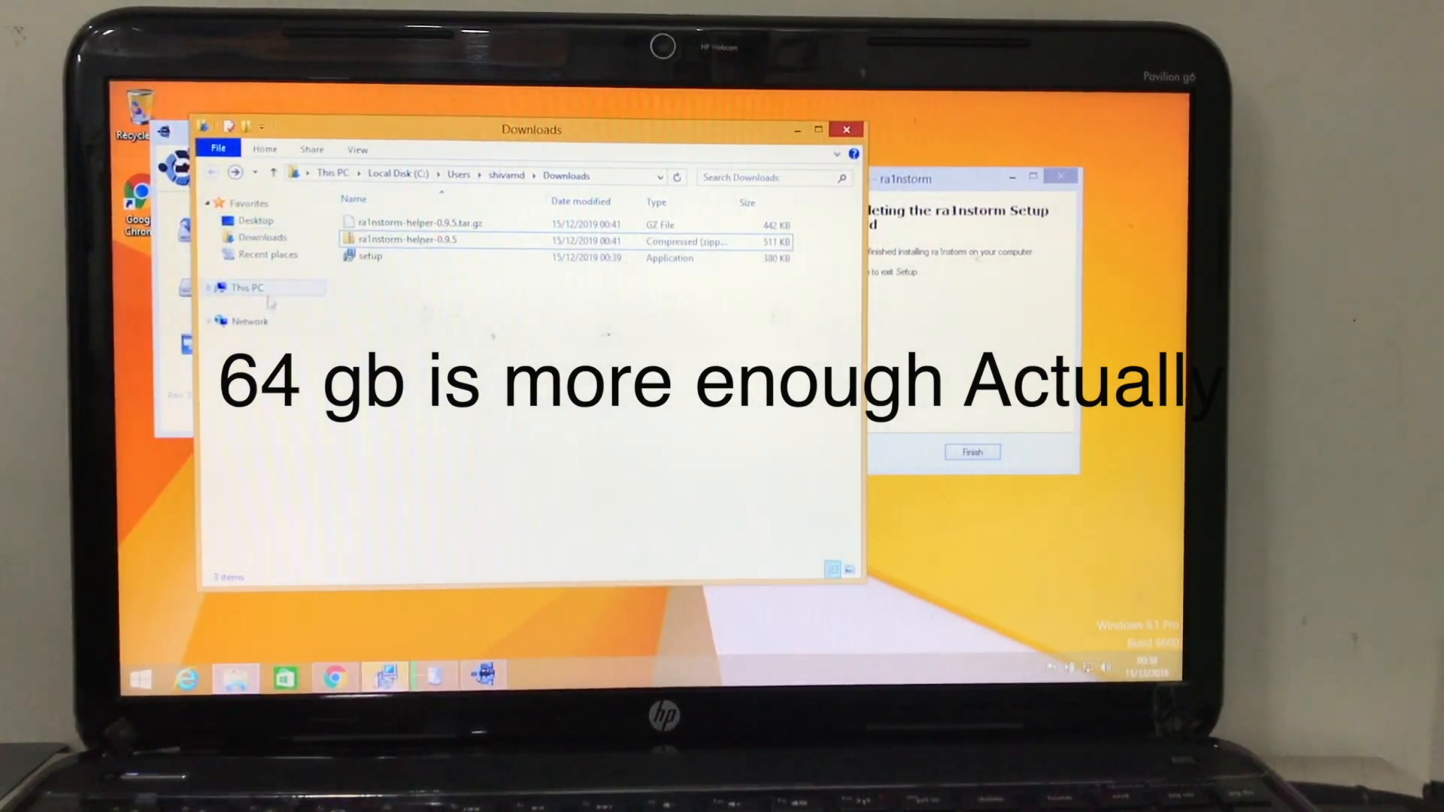
{"action": "left_click", "coordinate": [250, 287]}
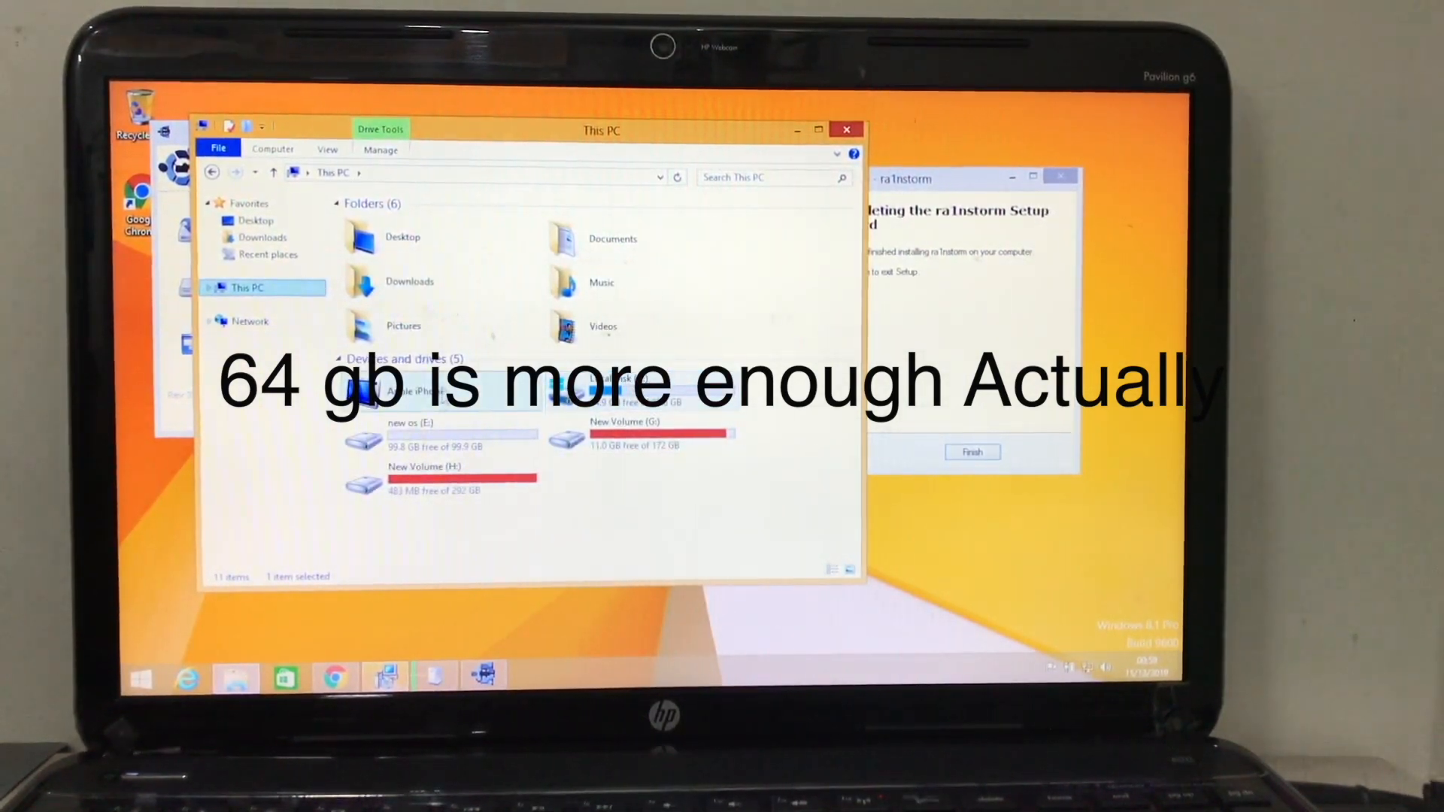
{"action": "mouse_move", "coordinate": [415, 440]}
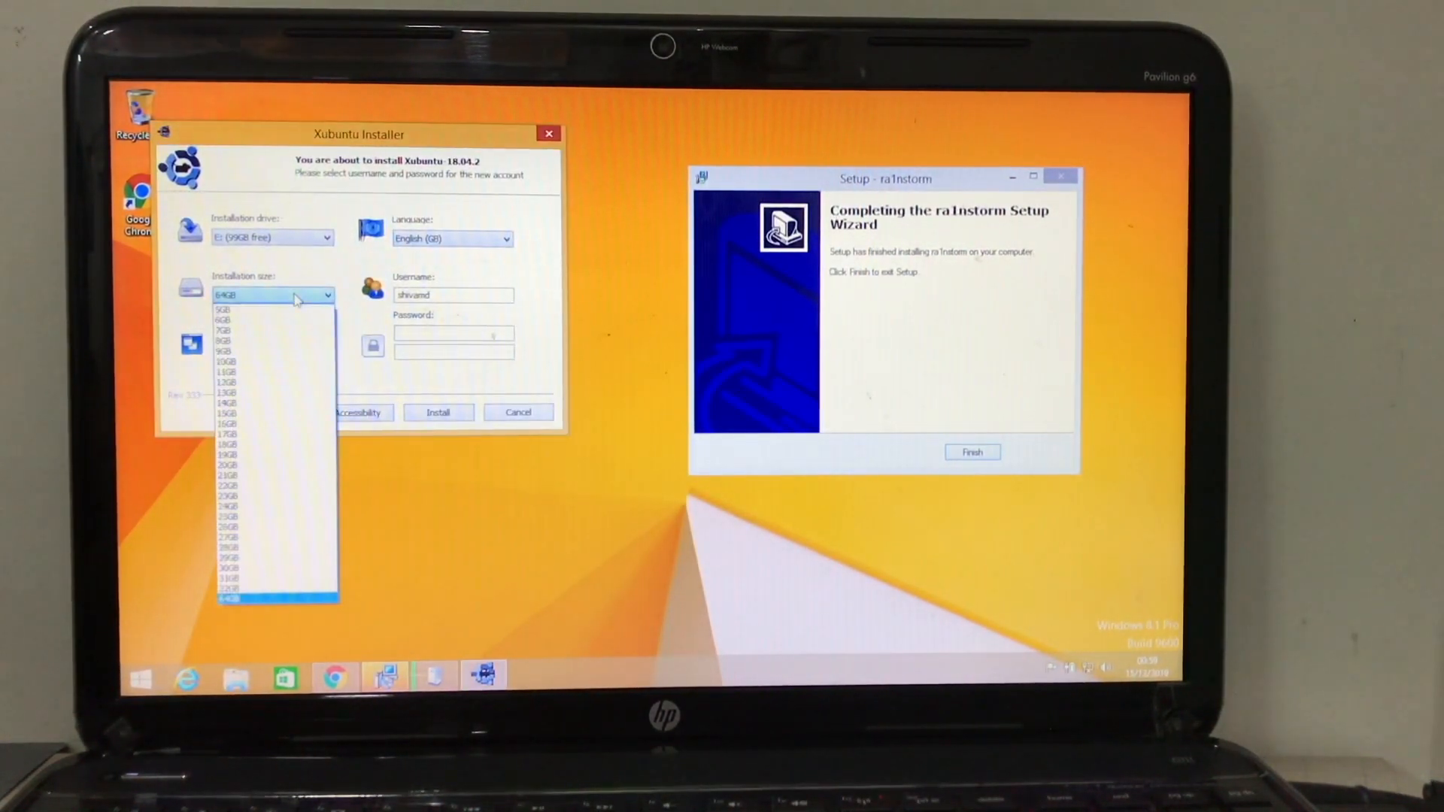
- Choose a 64GB installation size and enter the account password
{"action": "left_click", "coordinate": [277, 597]}
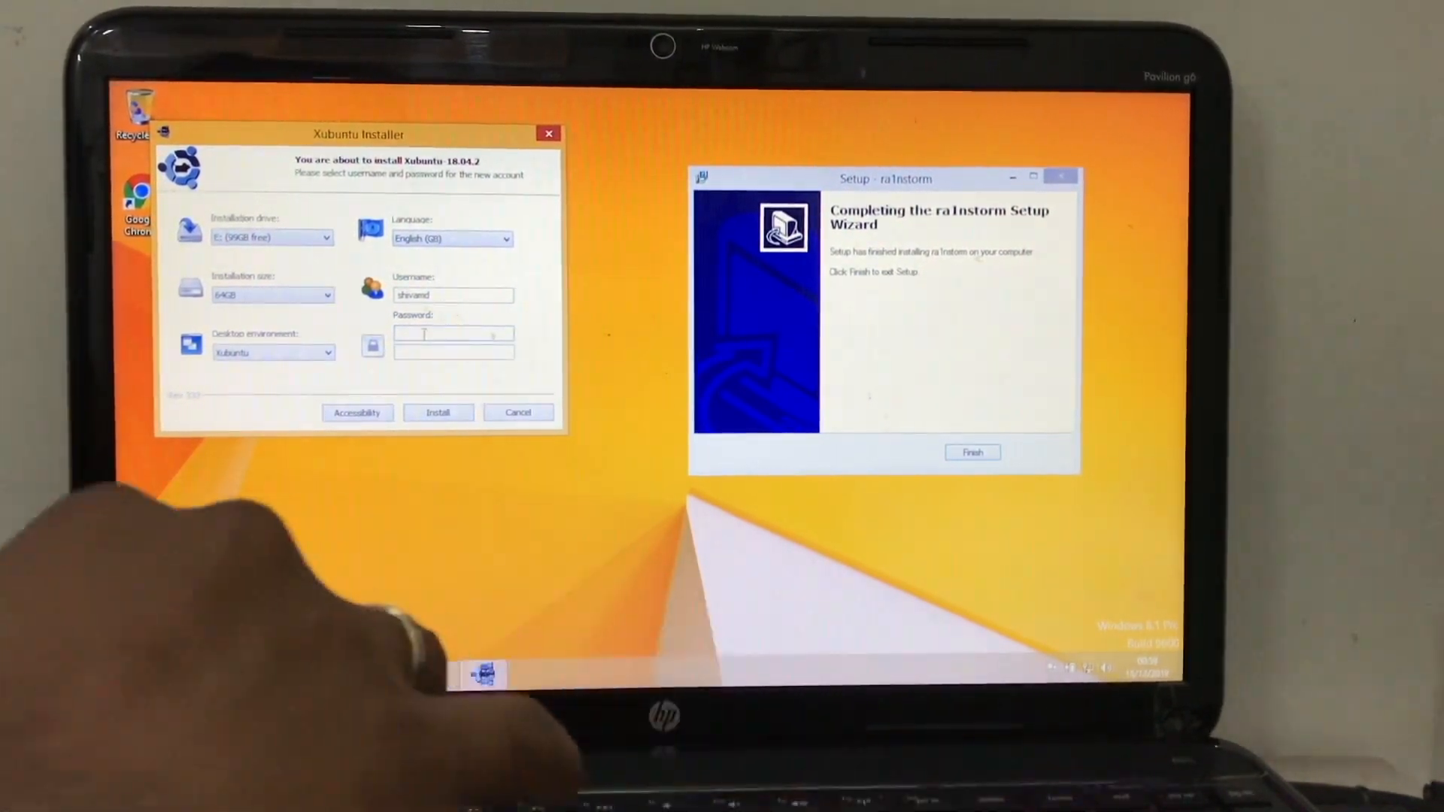
{"action": "type", "text": "password"}
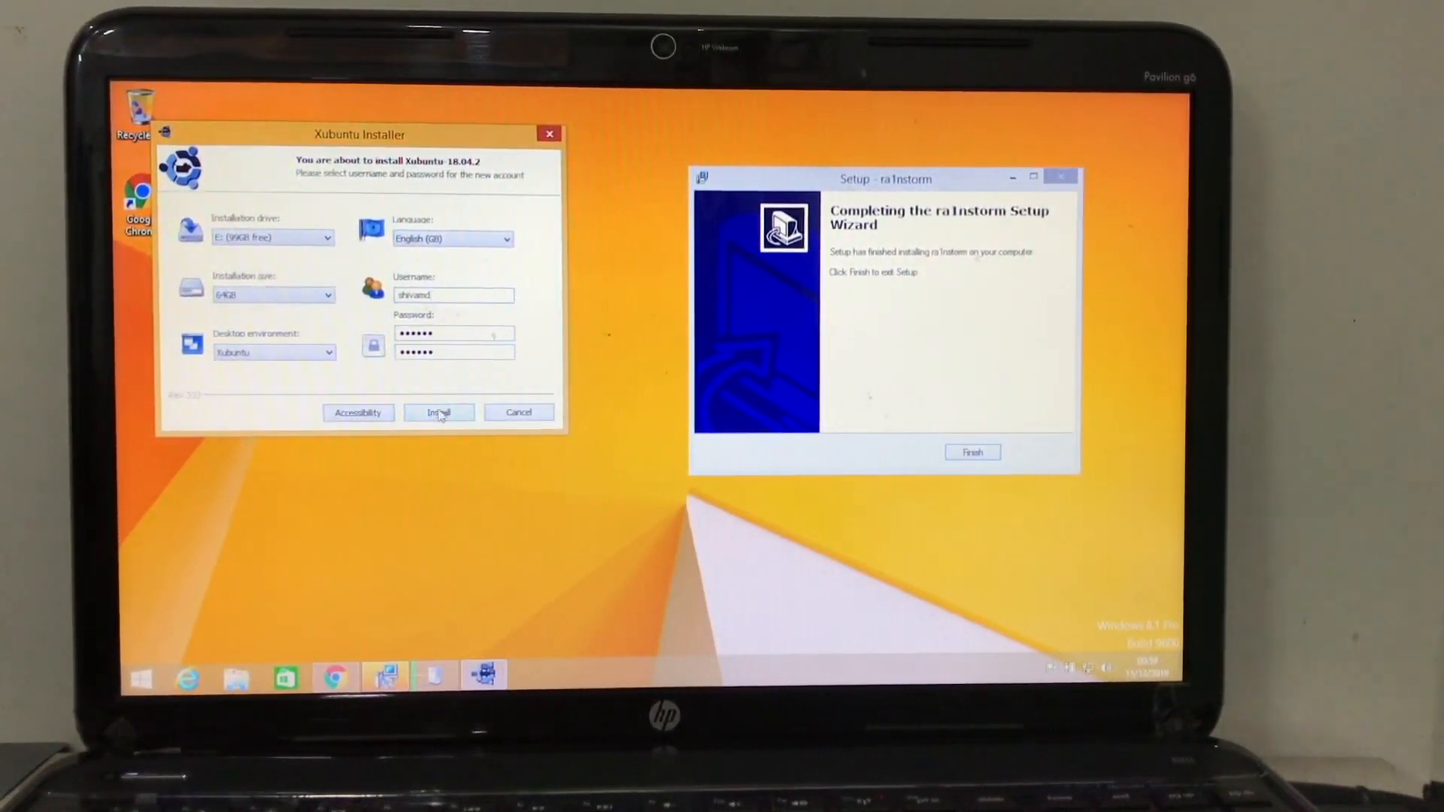
- Start the Xubuntu 18.04.2 install and close the finished ra1nstorm Setup wizard
{"action": "left_click", "coordinate": [438, 412]}
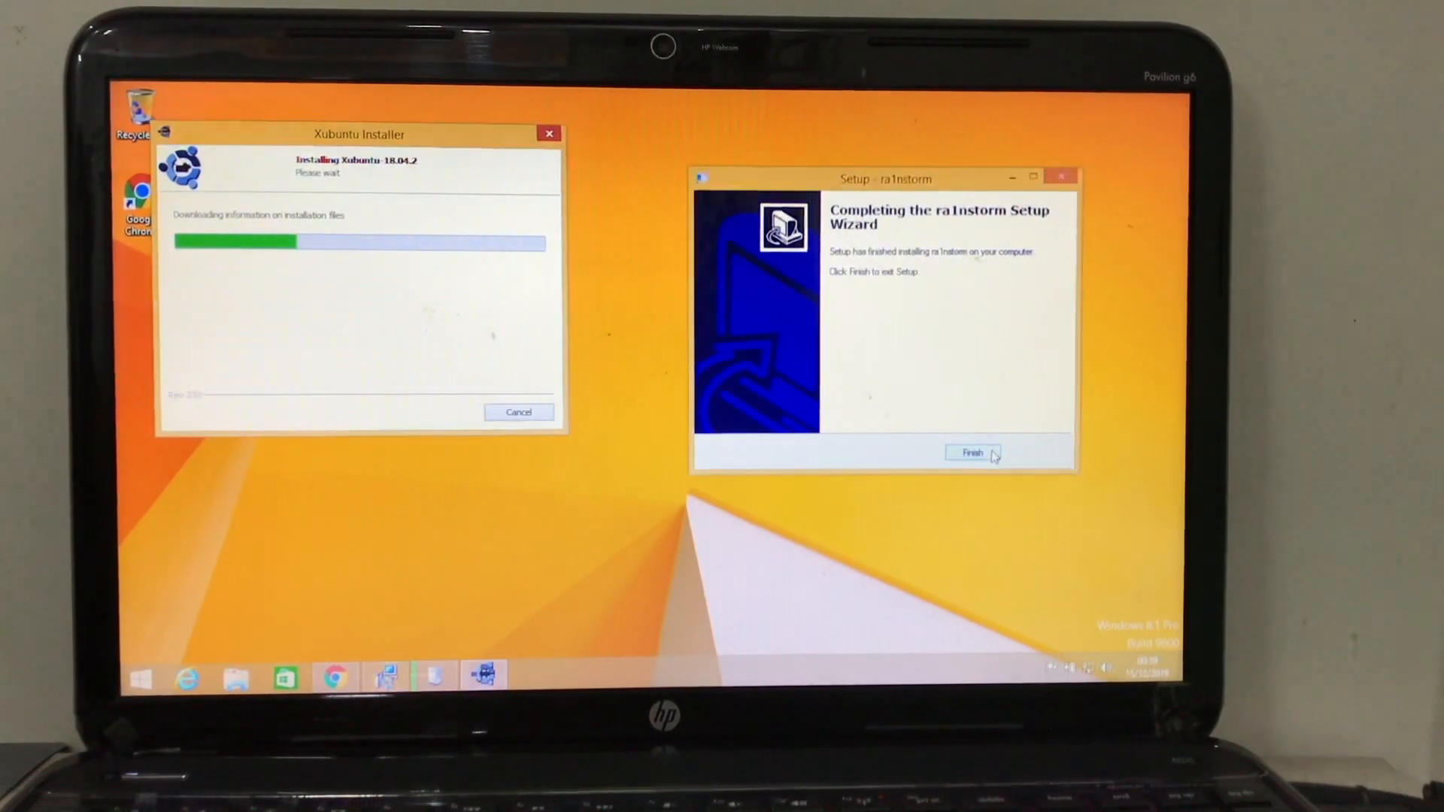
{"action": "left_click", "coordinate": [973, 453]}
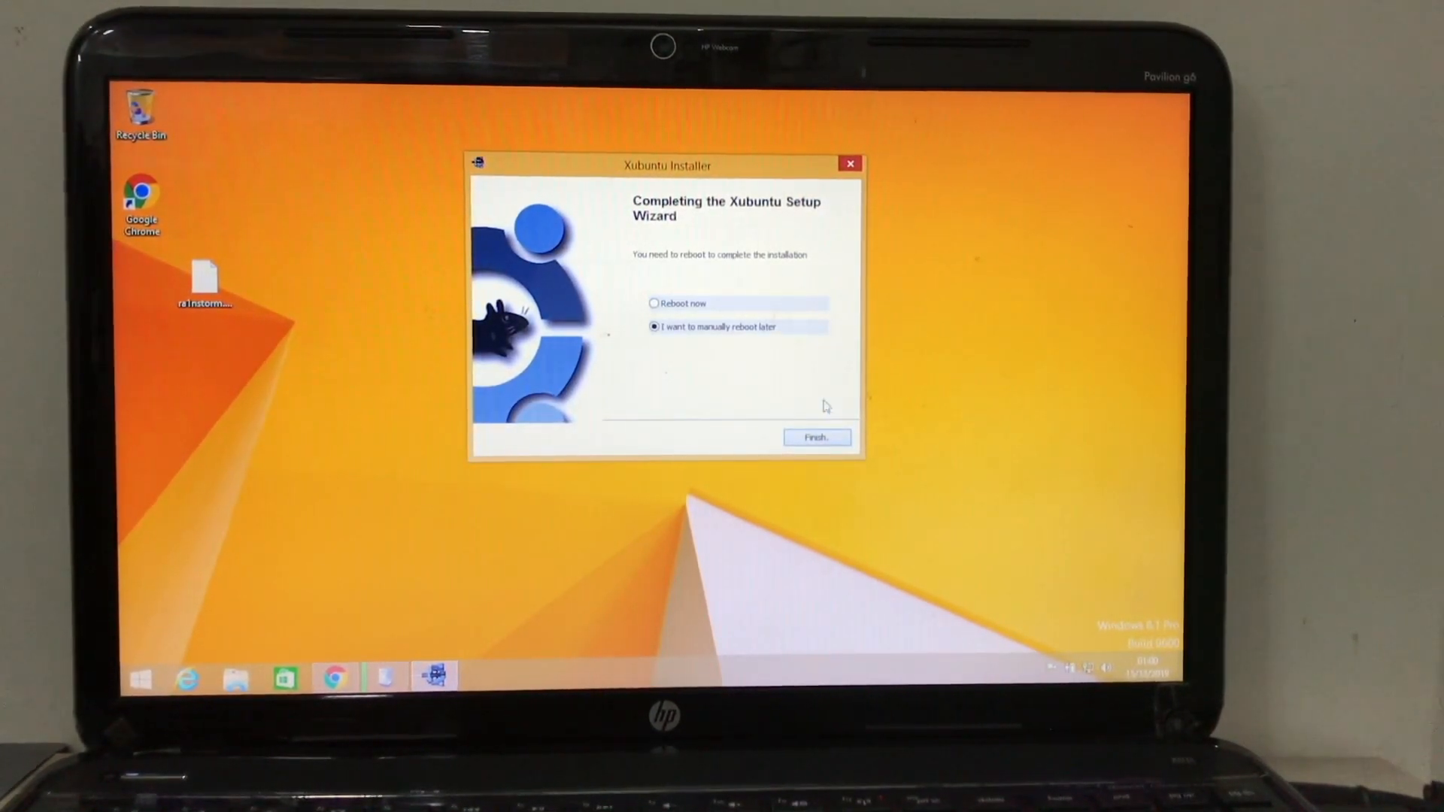
{"action": "mouse_move", "coordinate": [632, 289]}
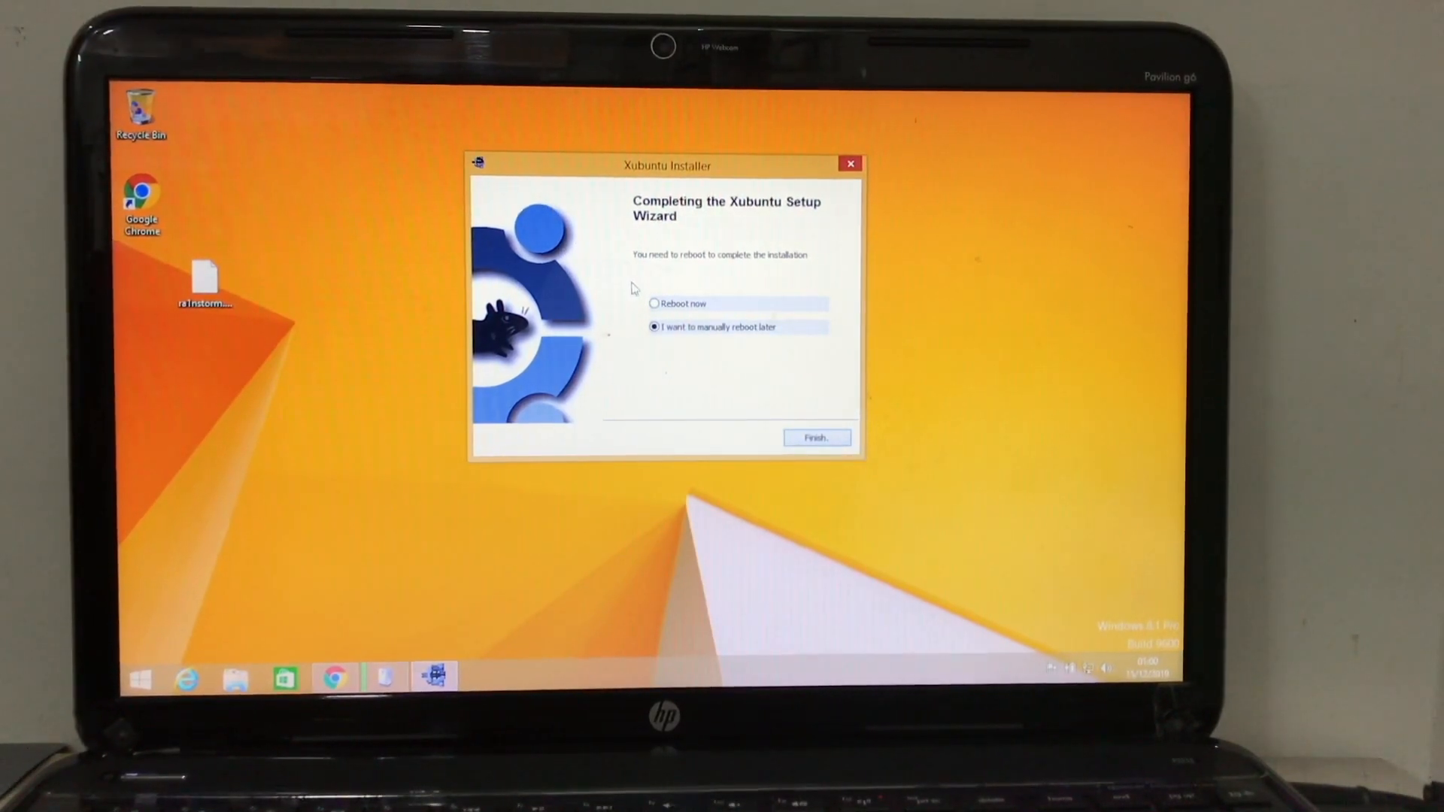
- Reboot now from the completion wizard to reach the Ubuntu login screen
{"action": "left_click", "coordinate": [655, 302]}
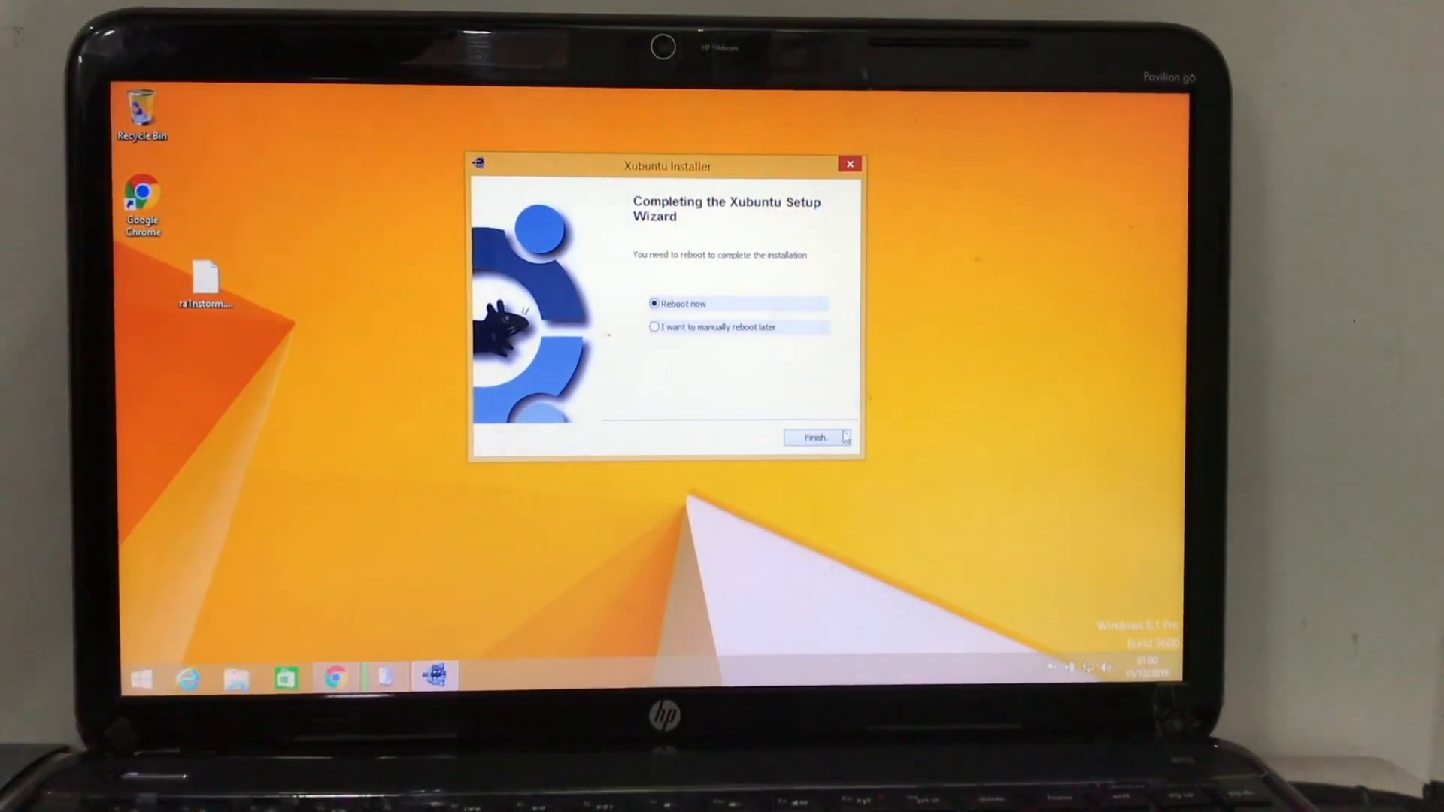
{"action": "left_click", "coordinate": [814, 438]}
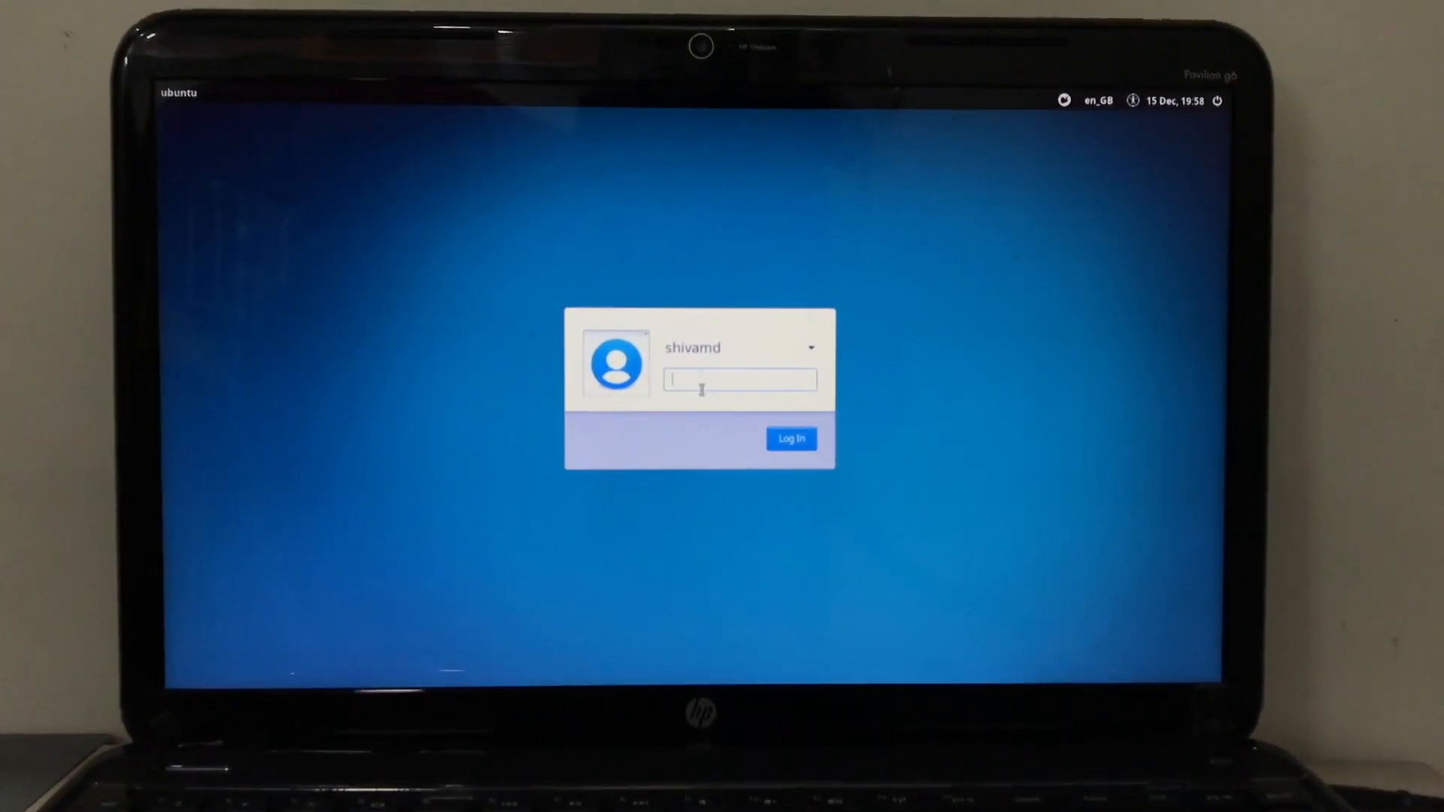
- Enter the login password for shivamd to sign in to the Xubuntu desktop
{"action": "left_click", "coordinate": [789, 438]}
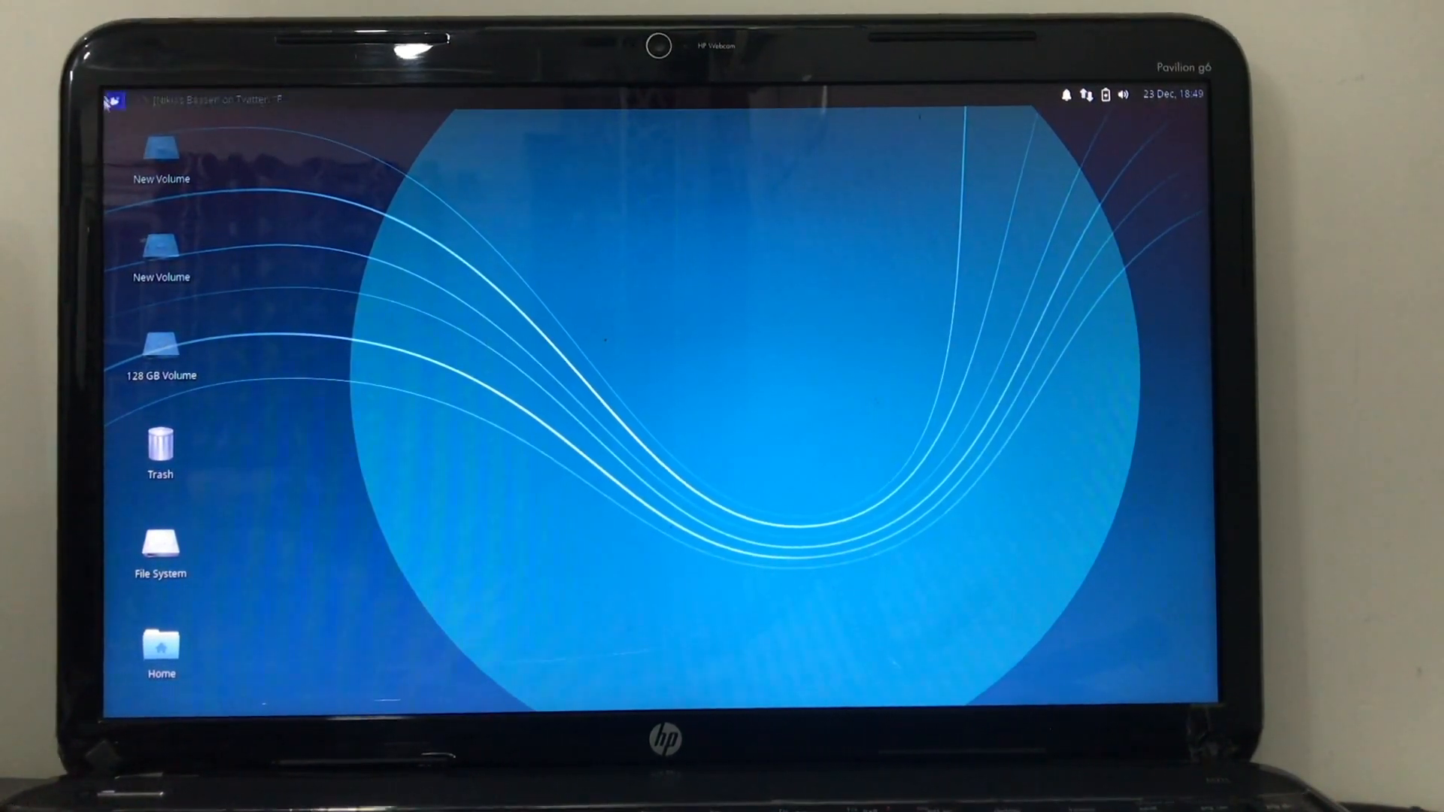
- Launch Terminal Emulator from the Whisker menu, centre it, and run sudo apt update
{"action": "left_click", "coordinate": [113, 99]}
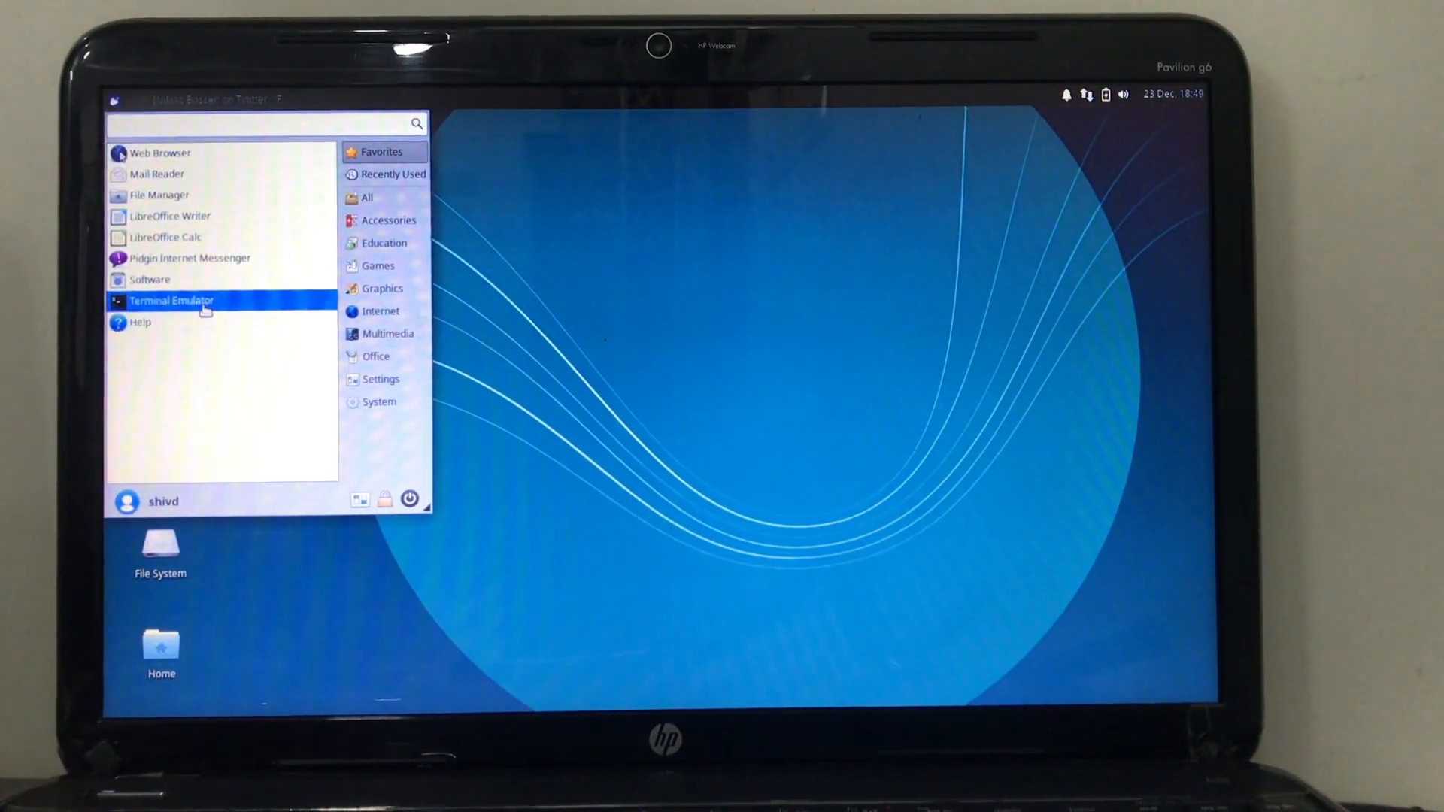
{"action": "mouse_move", "coordinate": [170, 301]}
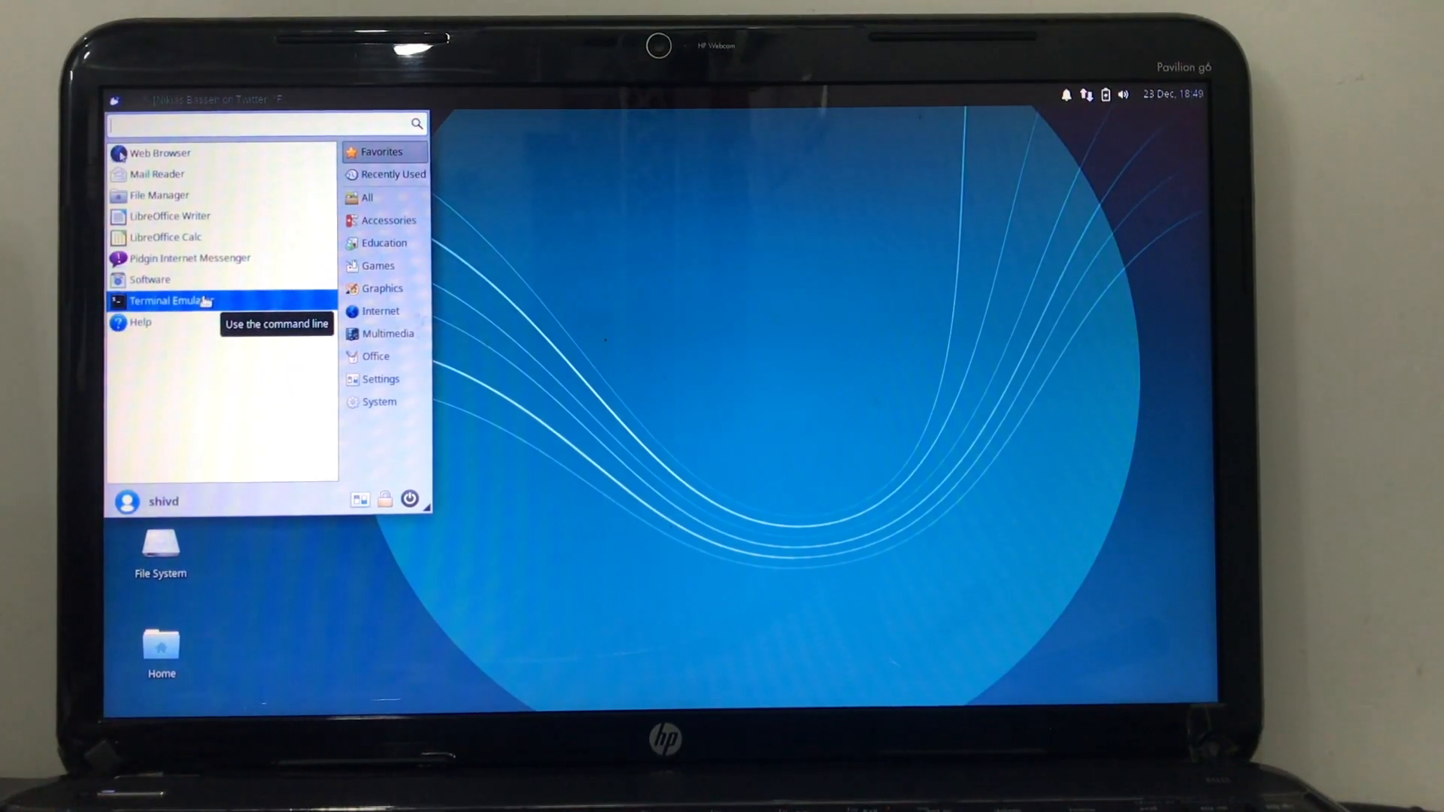
{"action": "left_click", "coordinate": [165, 301]}
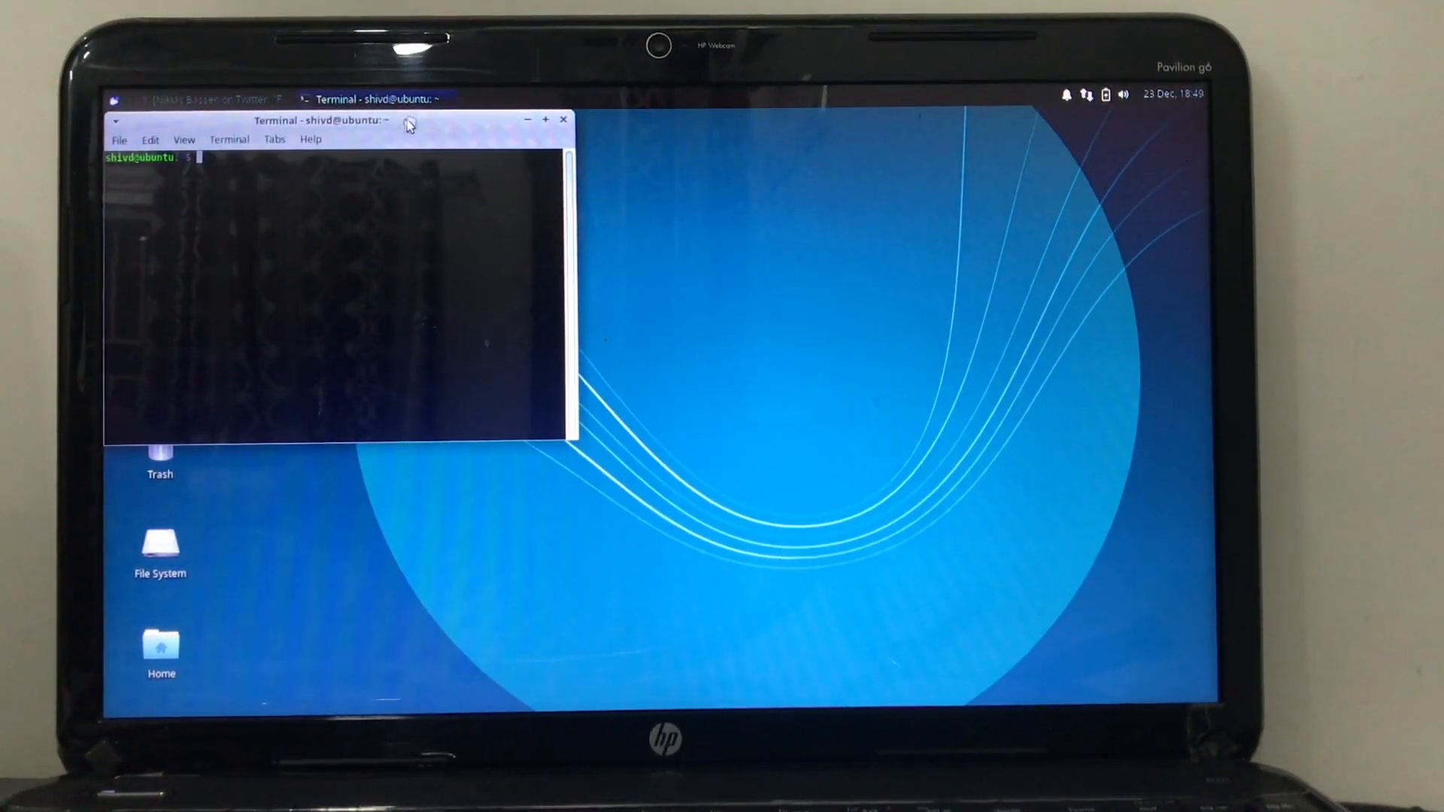
{"action": "left_click_drag", "start_coordinate": [317, 120], "coordinate": [641, 220]}
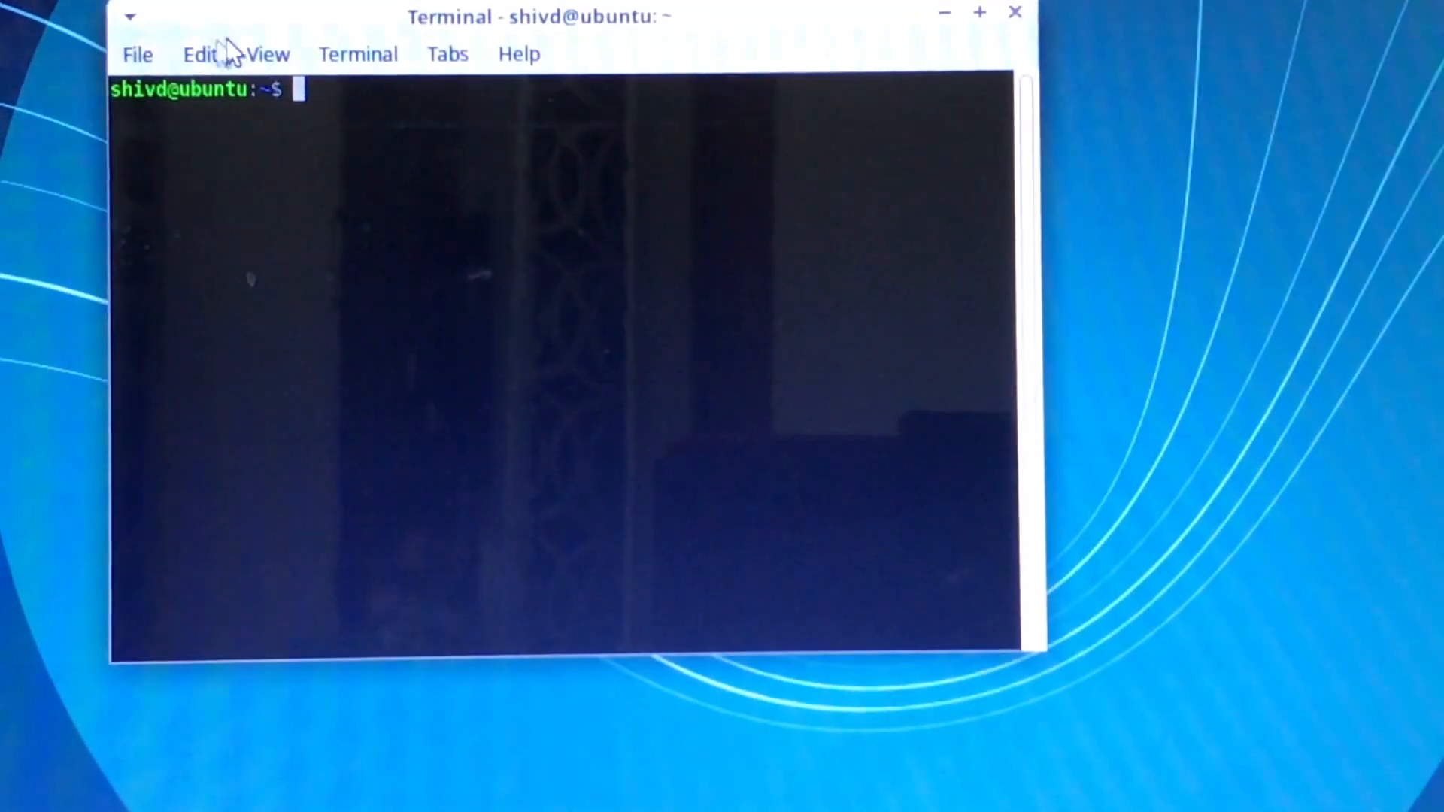
{"action": "left_click", "coordinate": [358, 54]}
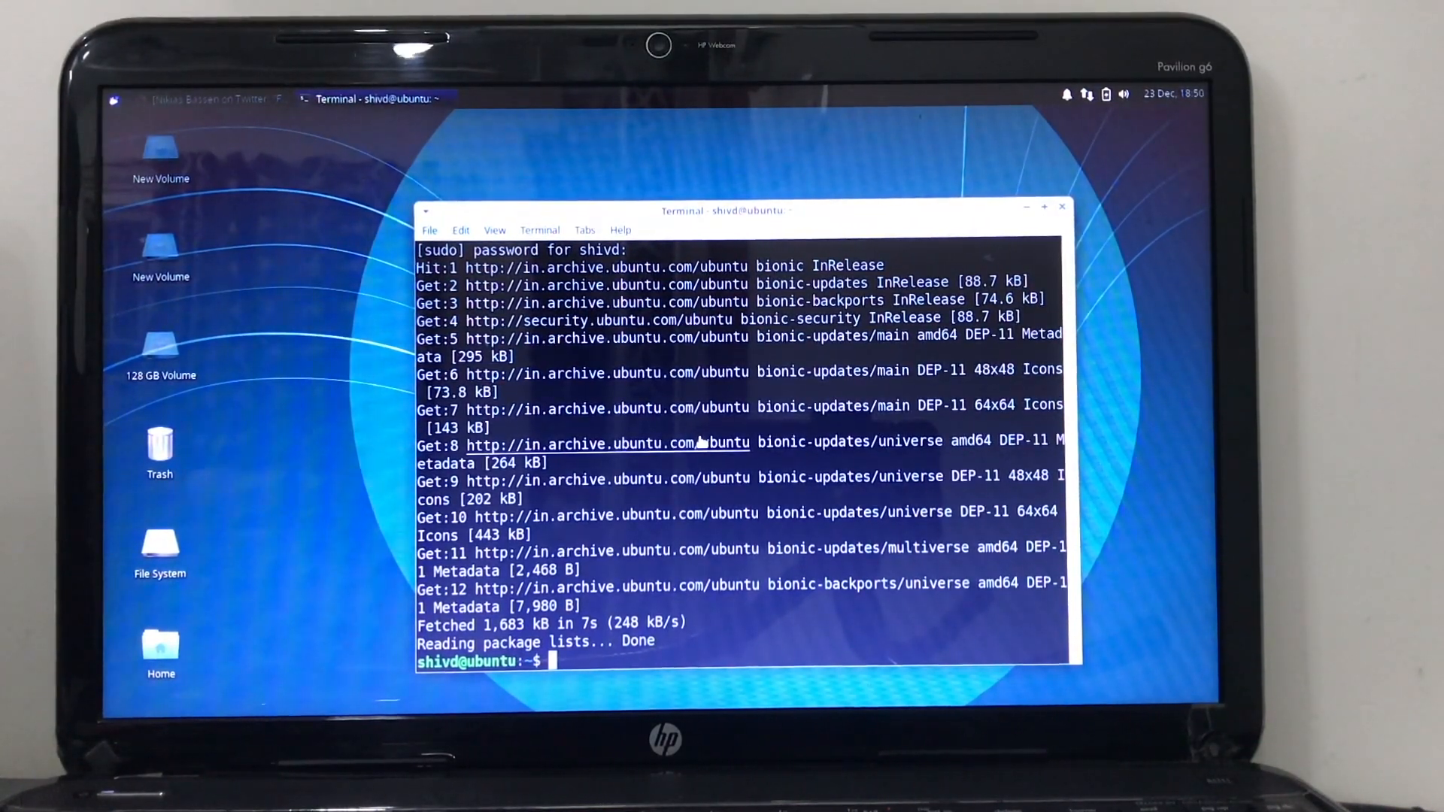
- Run sudo apt-get install usbmuxd, which fails as command not found, and begin retyping sudo
{"action": "type", "text": "sudo"}
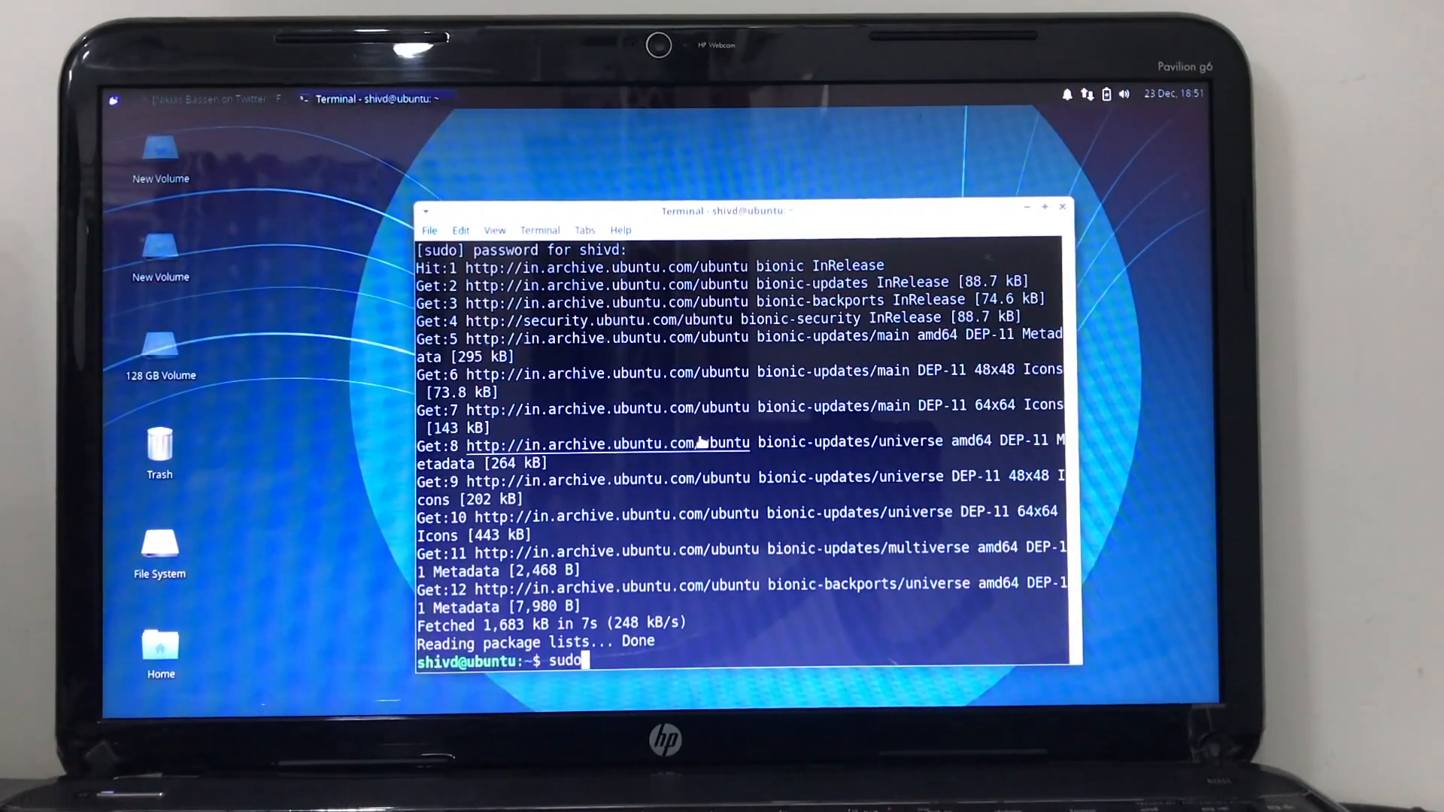
{"action": "type", "text": "apt-get"}
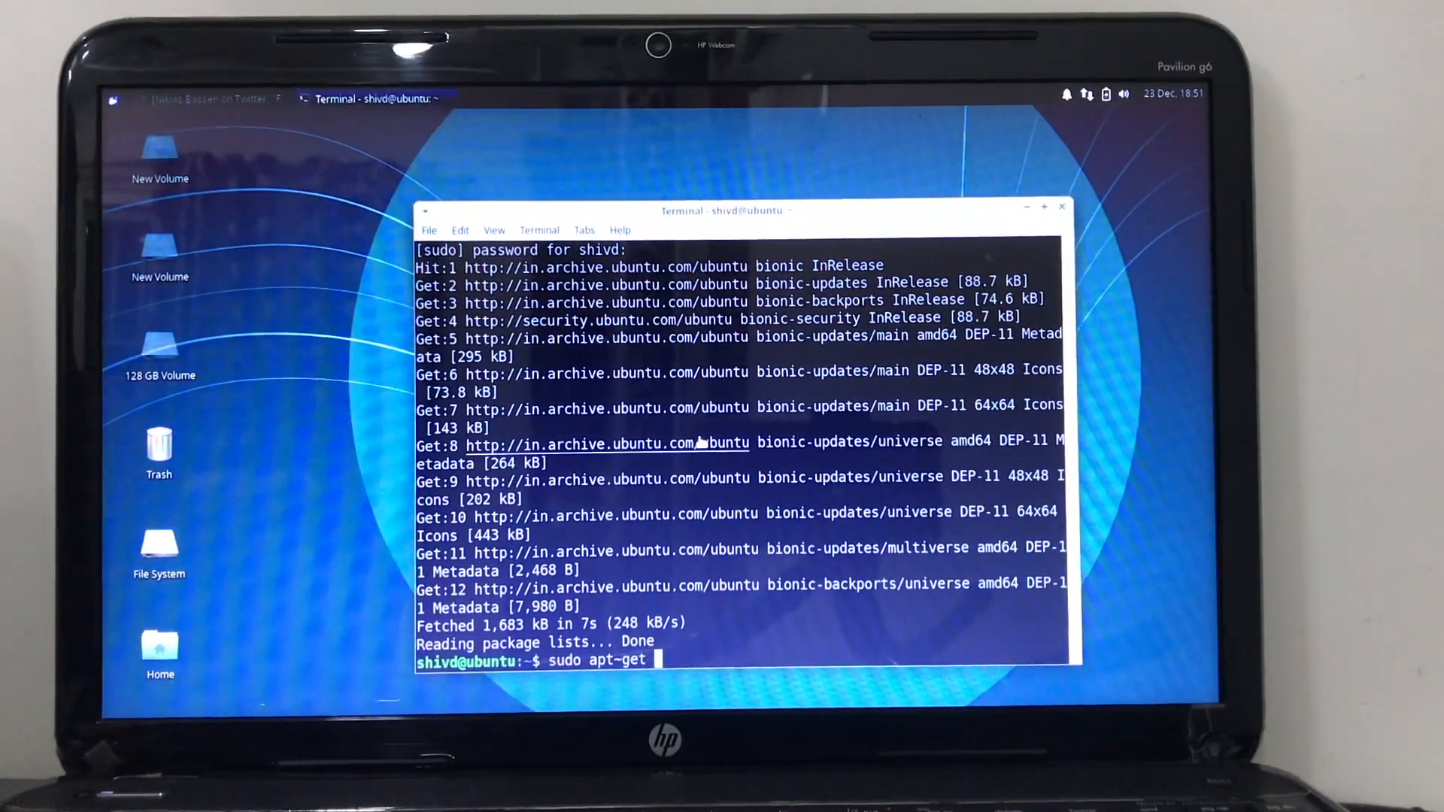
{"action": "type", "text": "install usbmu"}
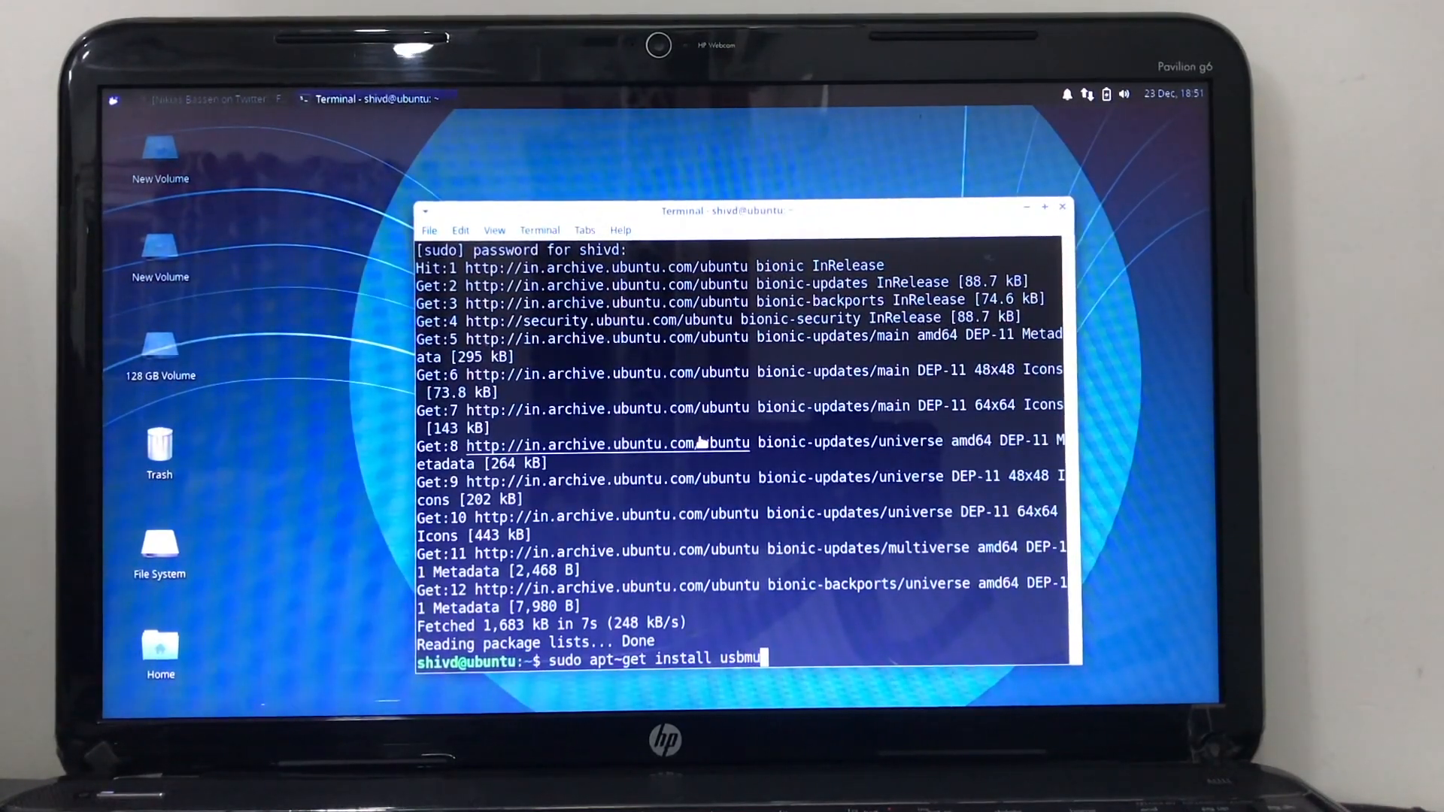
{"action": "key", "text": "Return"}
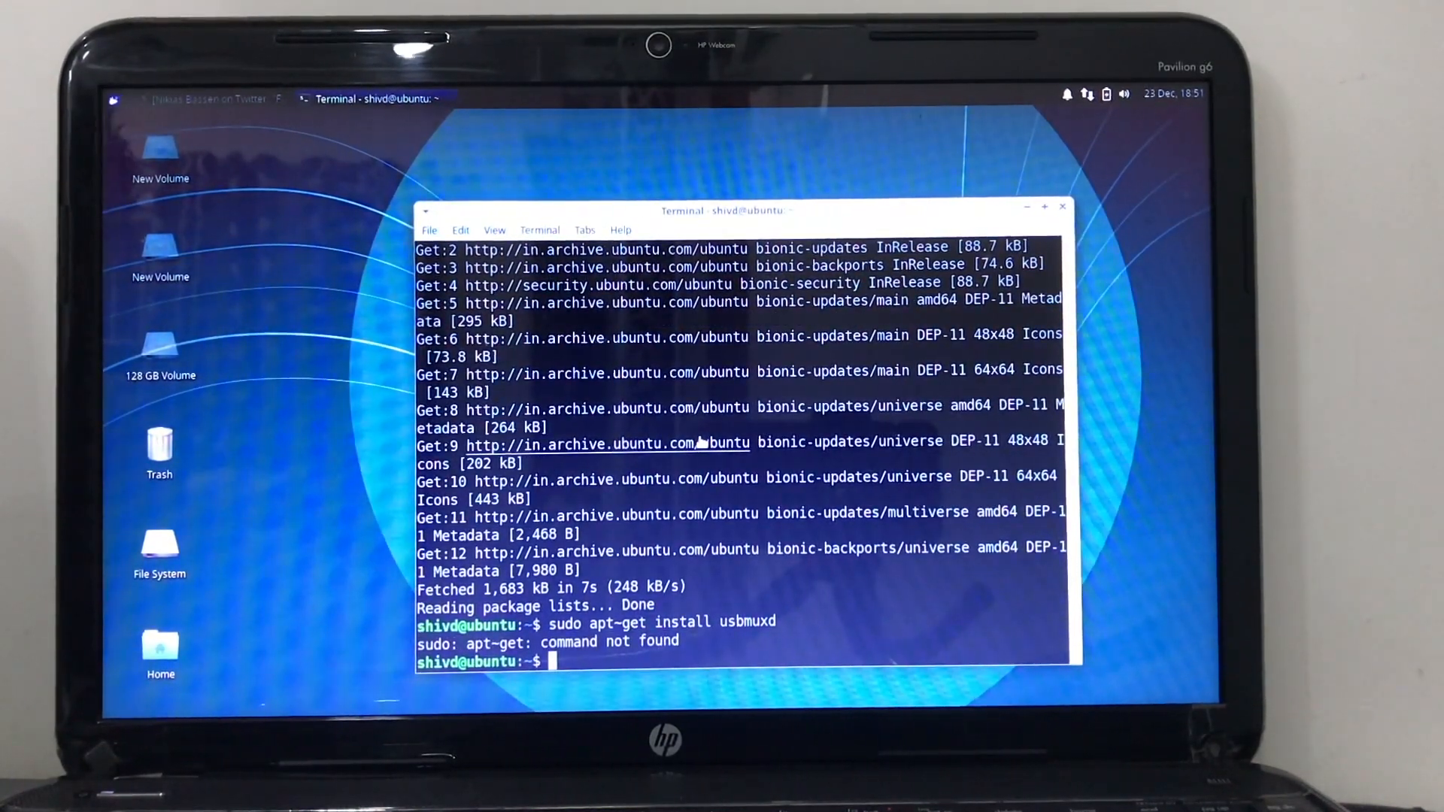
{"action": "type", "text": "sudo"}
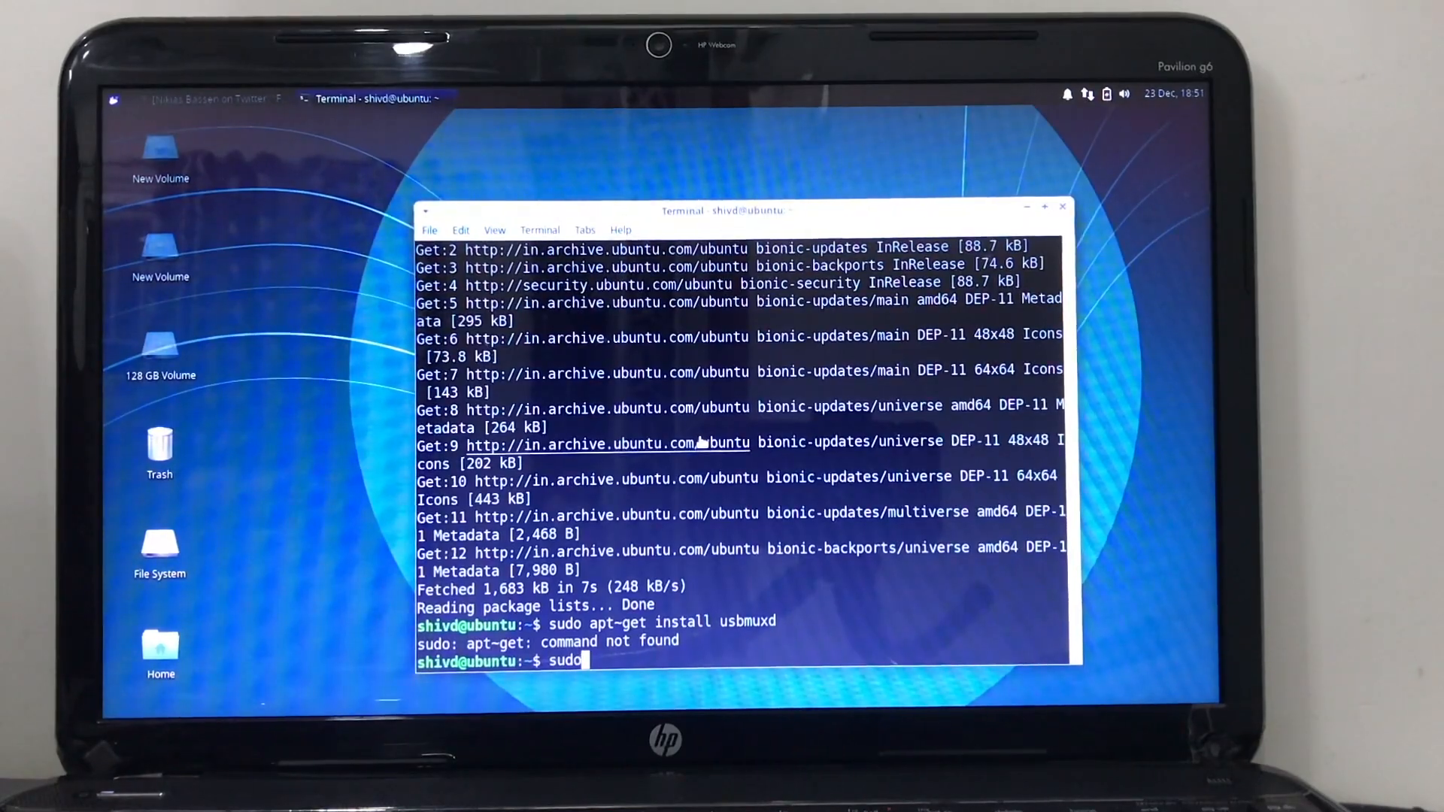